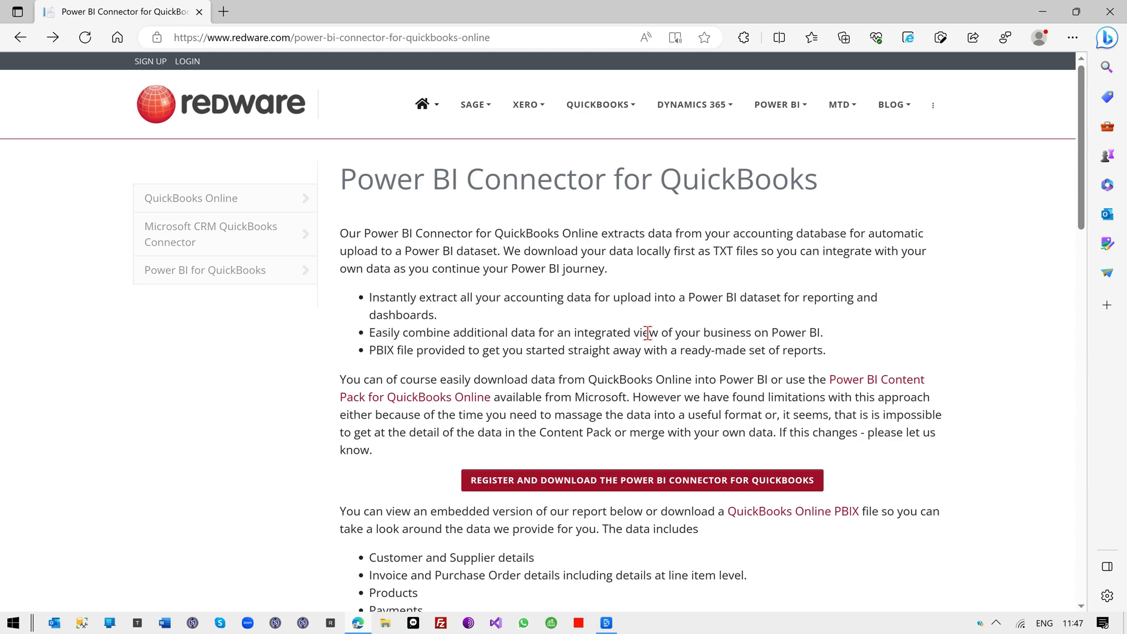
# Scroll the Redware connector page down to the embedded Power BI report
pyautogui.scroll(-3)
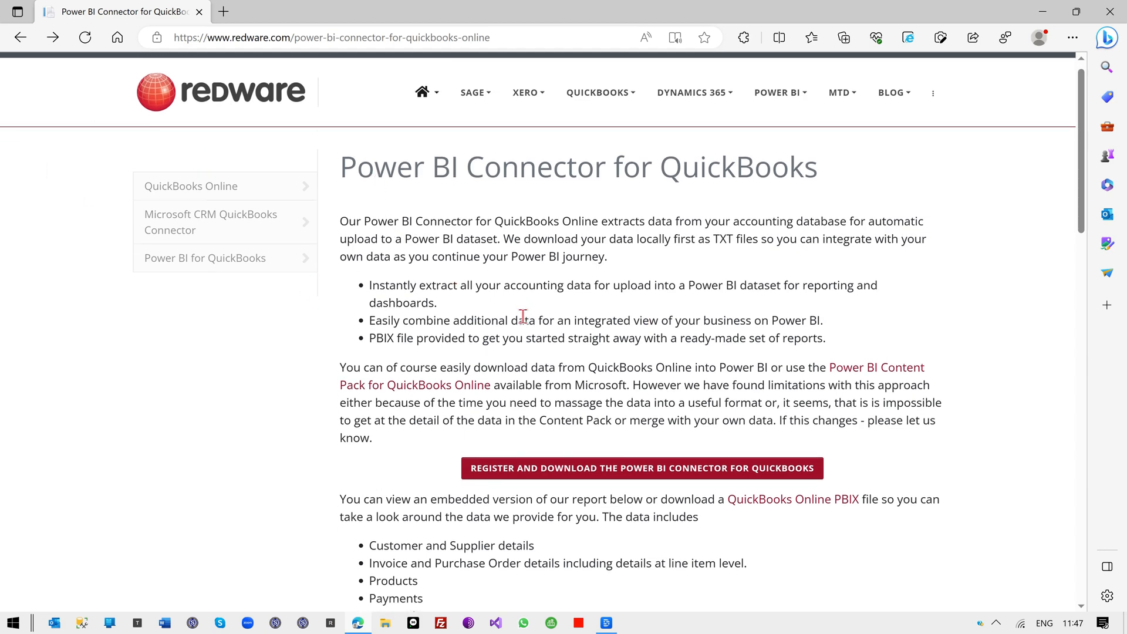
pyautogui.scroll(-3)
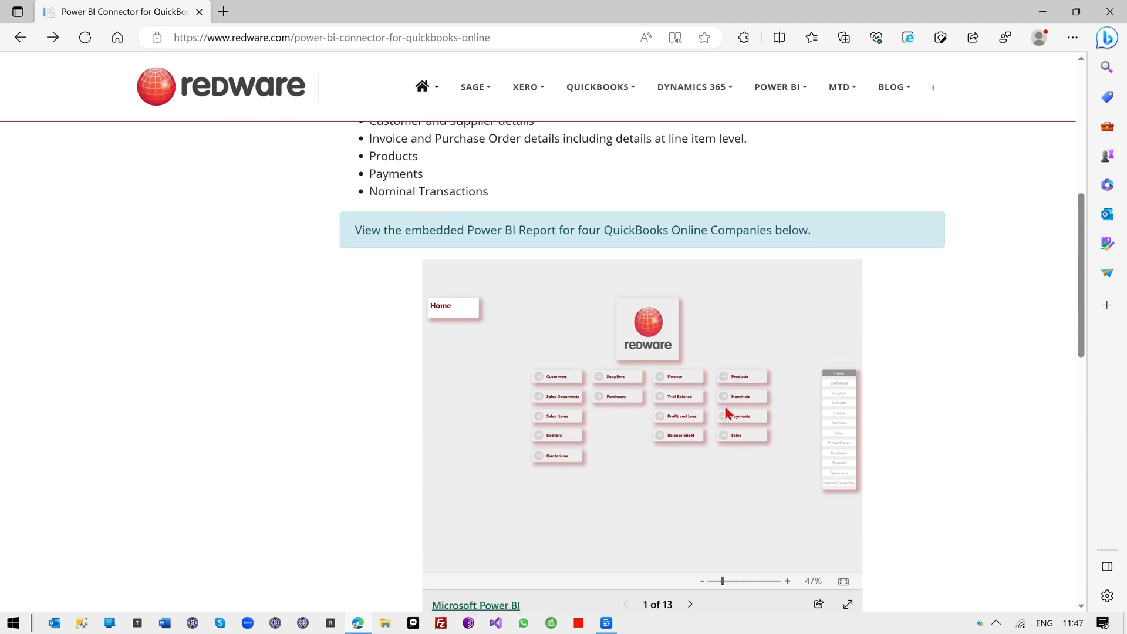
pyautogui.scroll(-3)
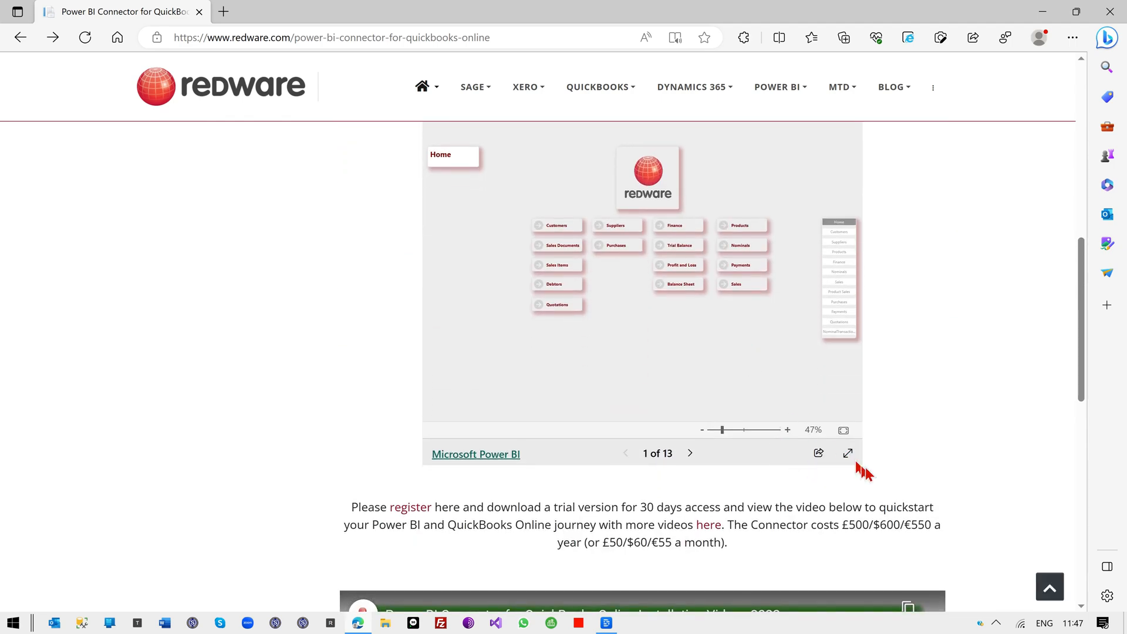
# Show the embedded QuickBooks report full screen on its Home page
pyautogui.click(847, 453)
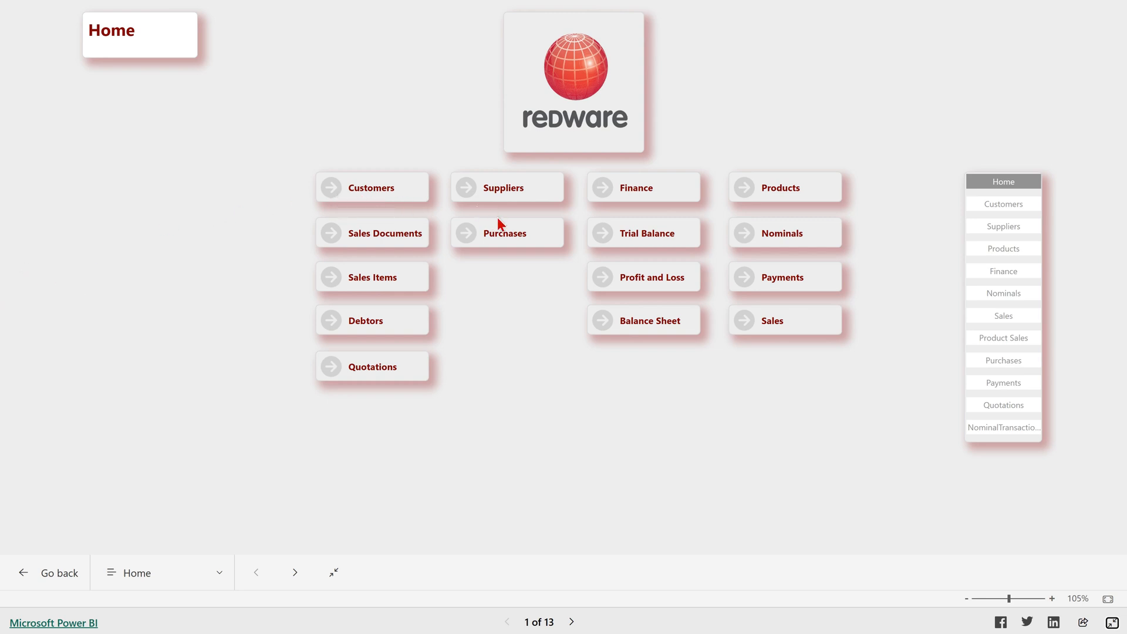
pyautogui.moveTo(510, 206)
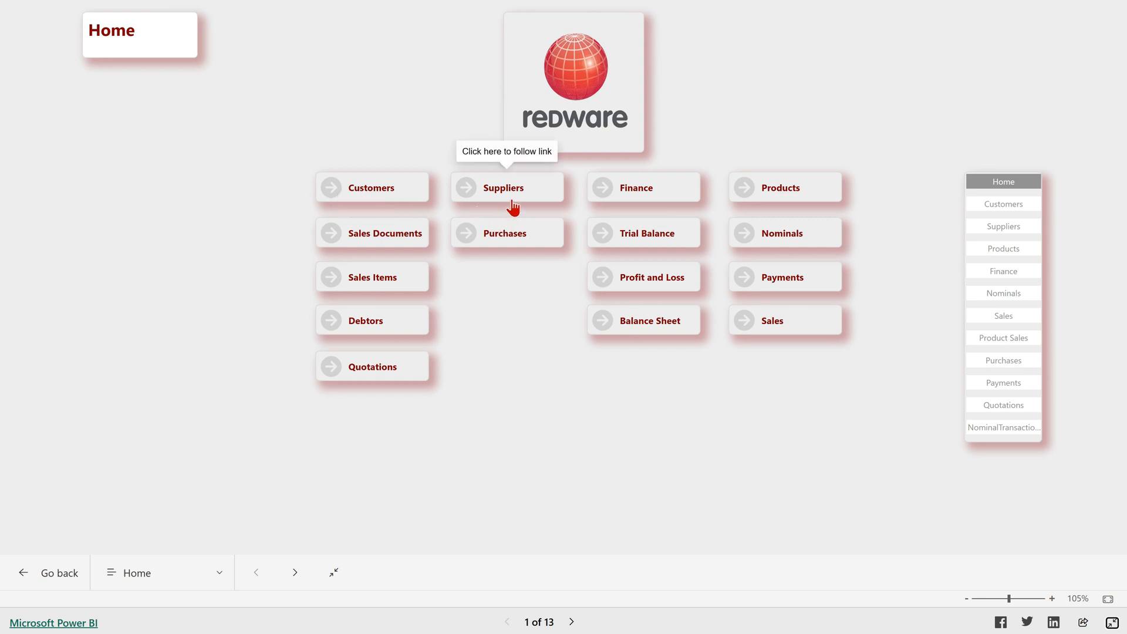
pyautogui.moveTo(449, 284)
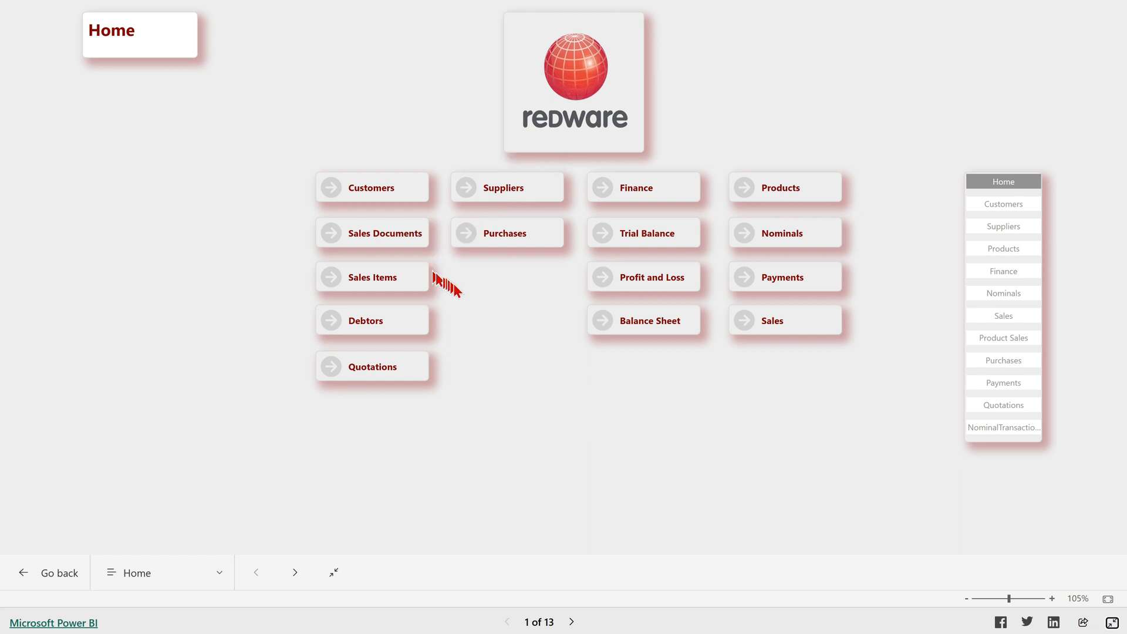
pyautogui.moveTo(510, 314)
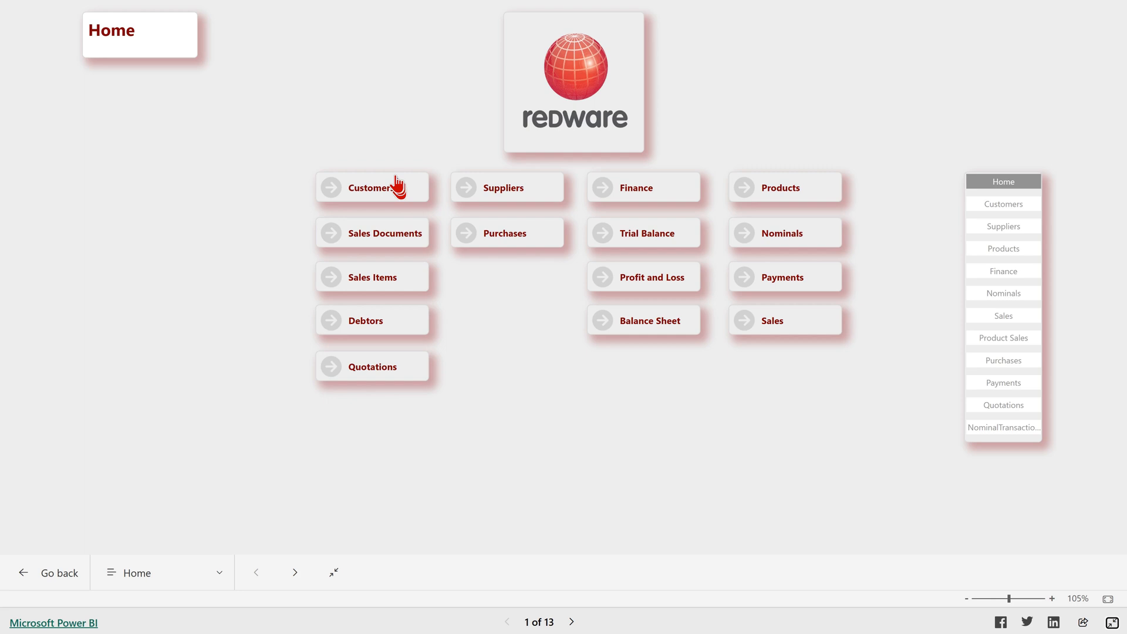
pyautogui.moveTo(642, 179)
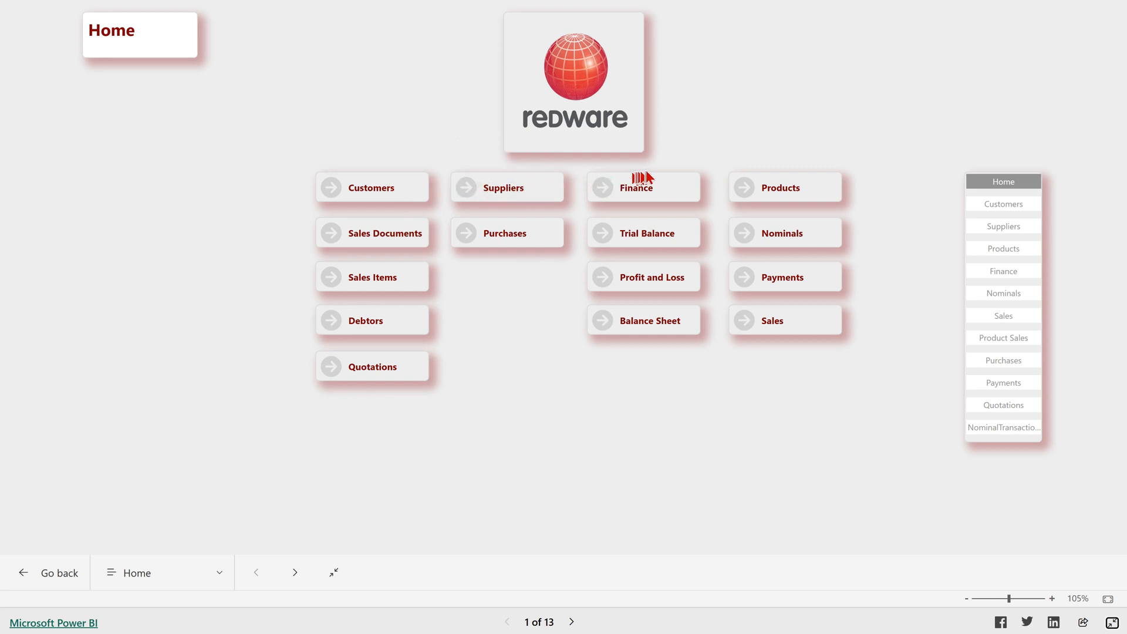
pyautogui.moveTo(785, 219)
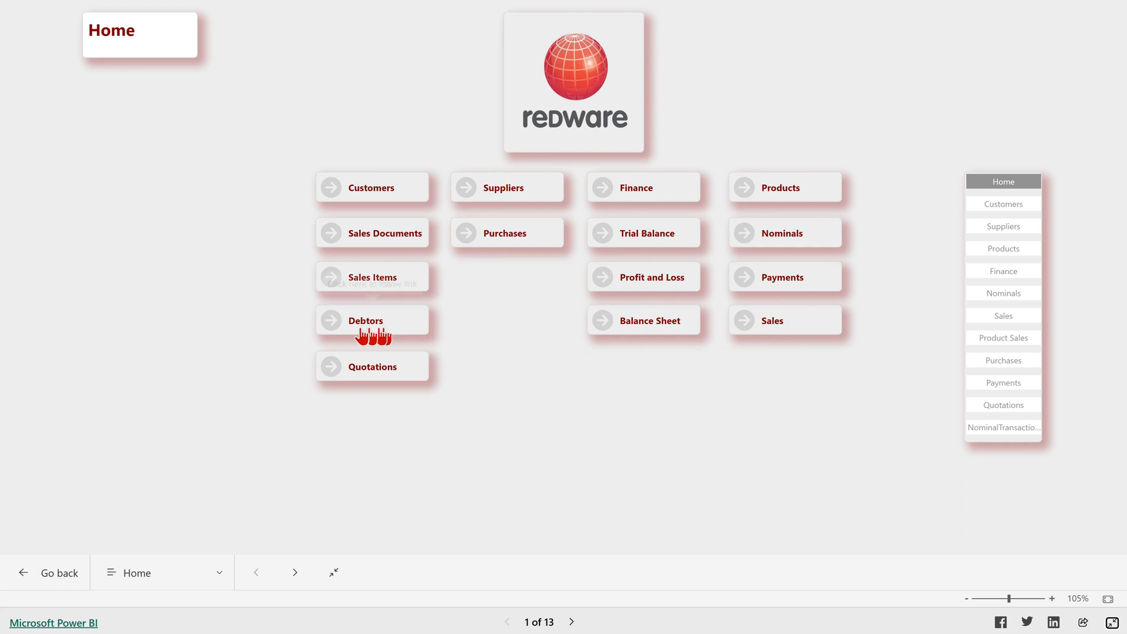
pyautogui.moveTo(397, 278)
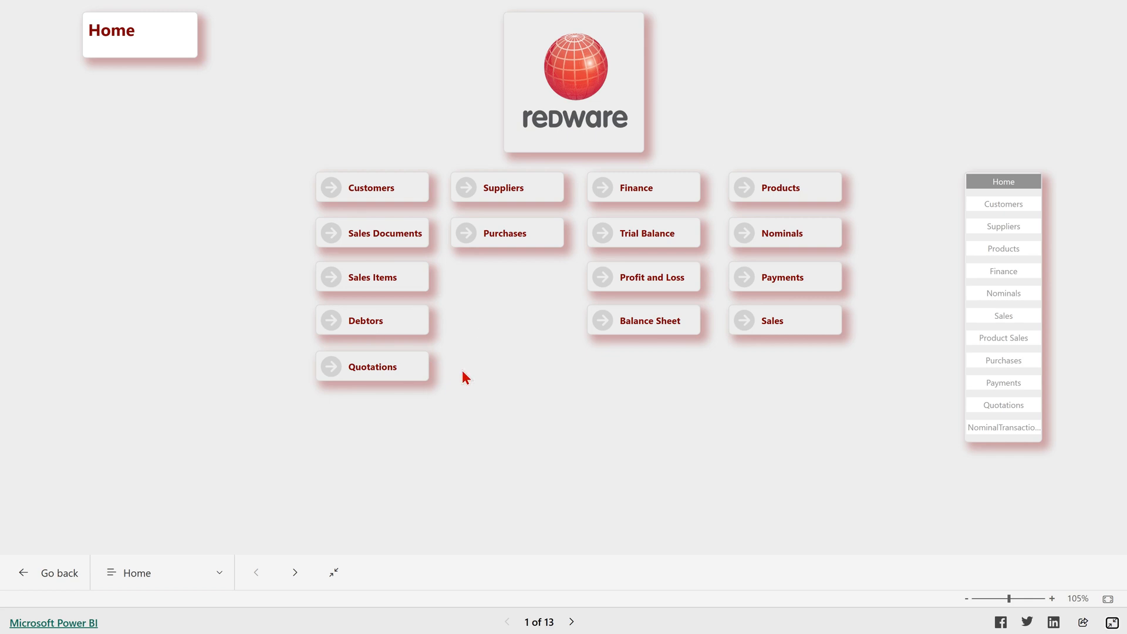
pyautogui.moveTo(474, 361)
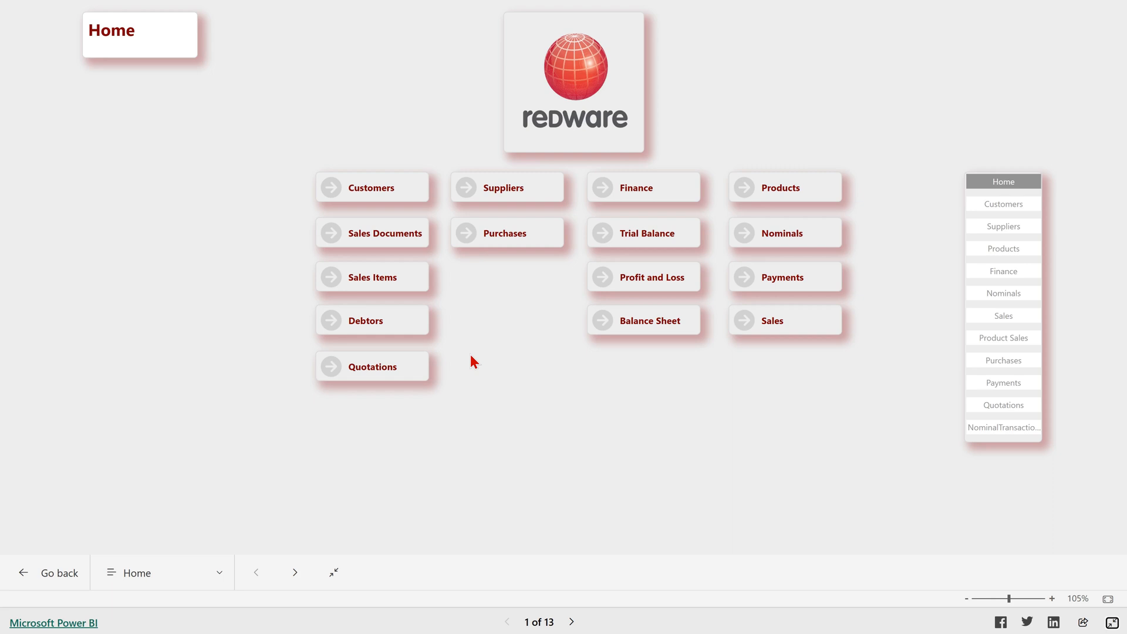
pyautogui.moveTo(434, 269)
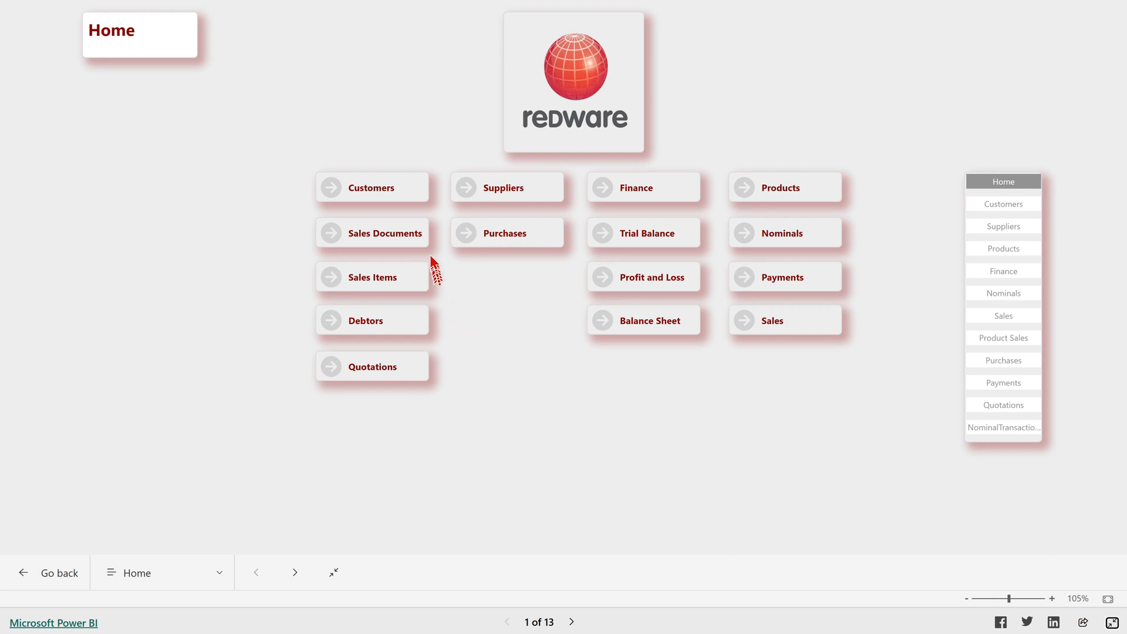
pyautogui.moveTo(372, 188)
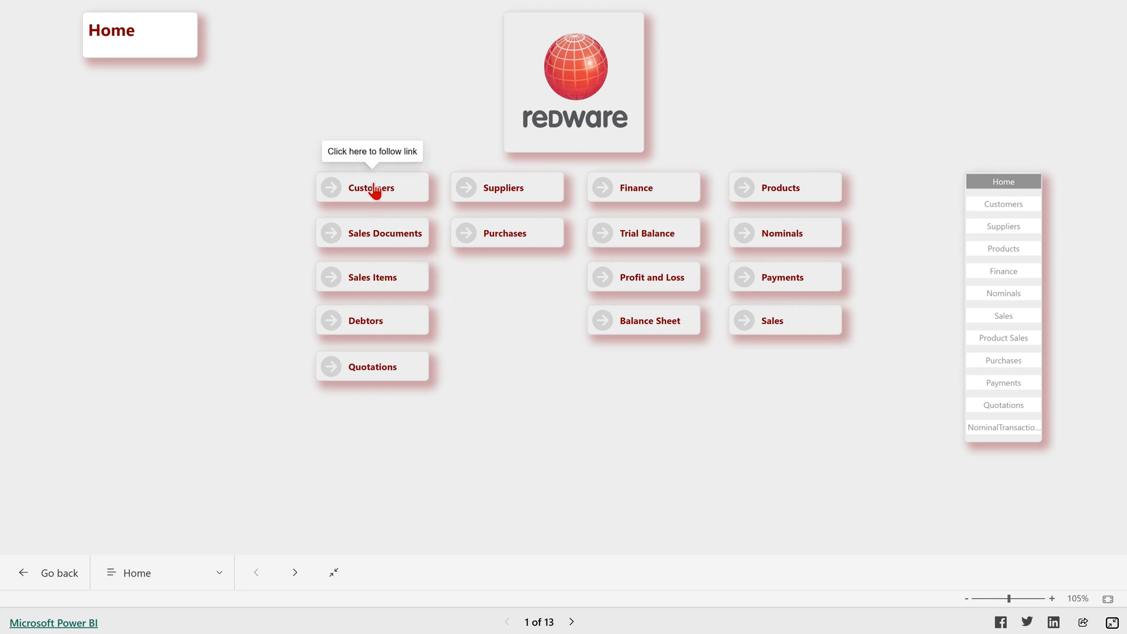
# Open the Customers page, filter Legal Entity to USDEMO, and select Bill's Windsurf Shop
pyautogui.click(372, 188)
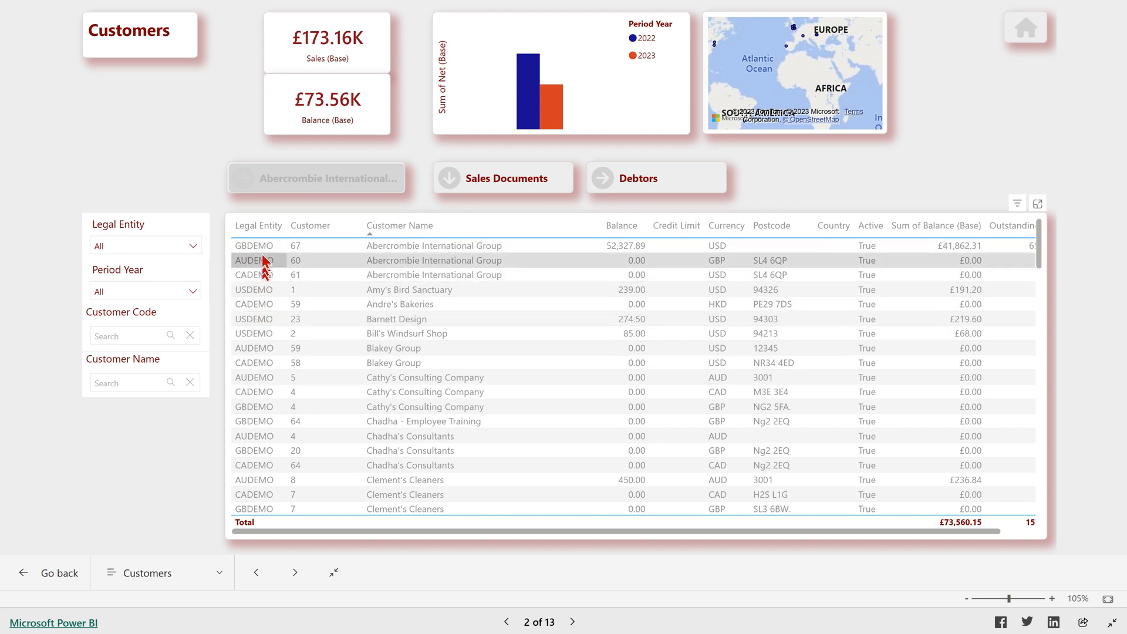
pyautogui.moveTo(253, 362)
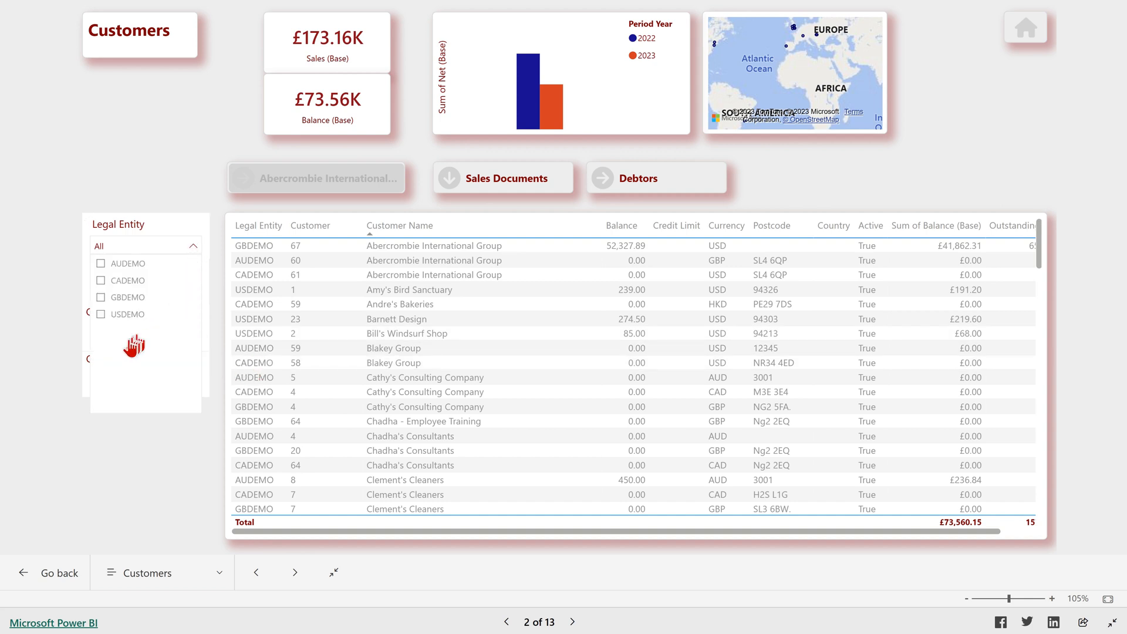
pyautogui.click(100, 314)
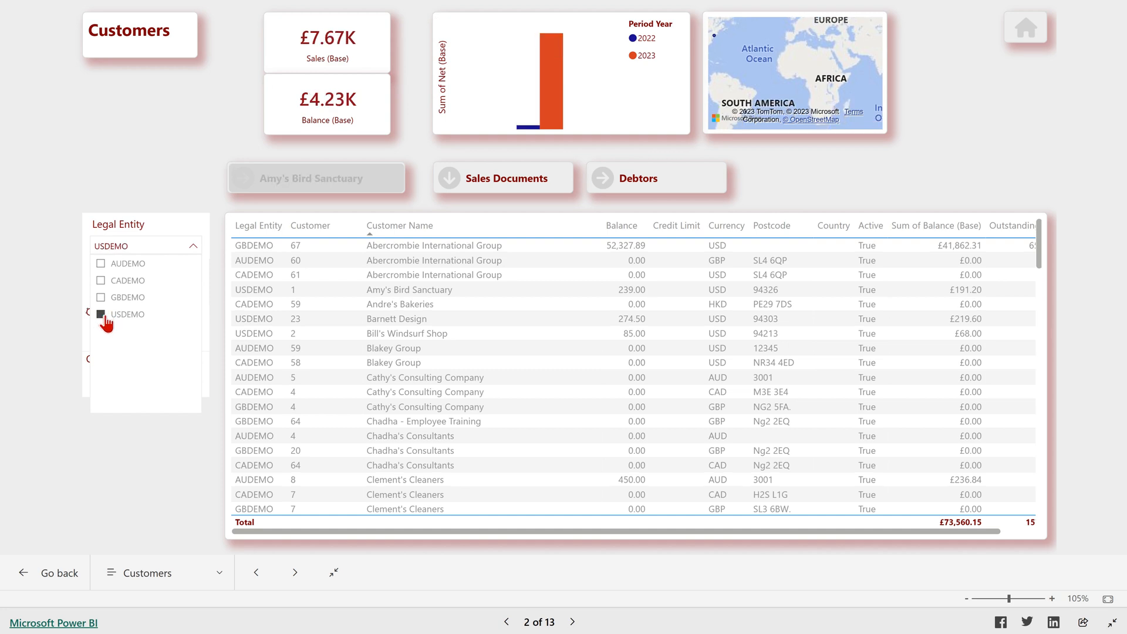
pyautogui.click(99, 314)
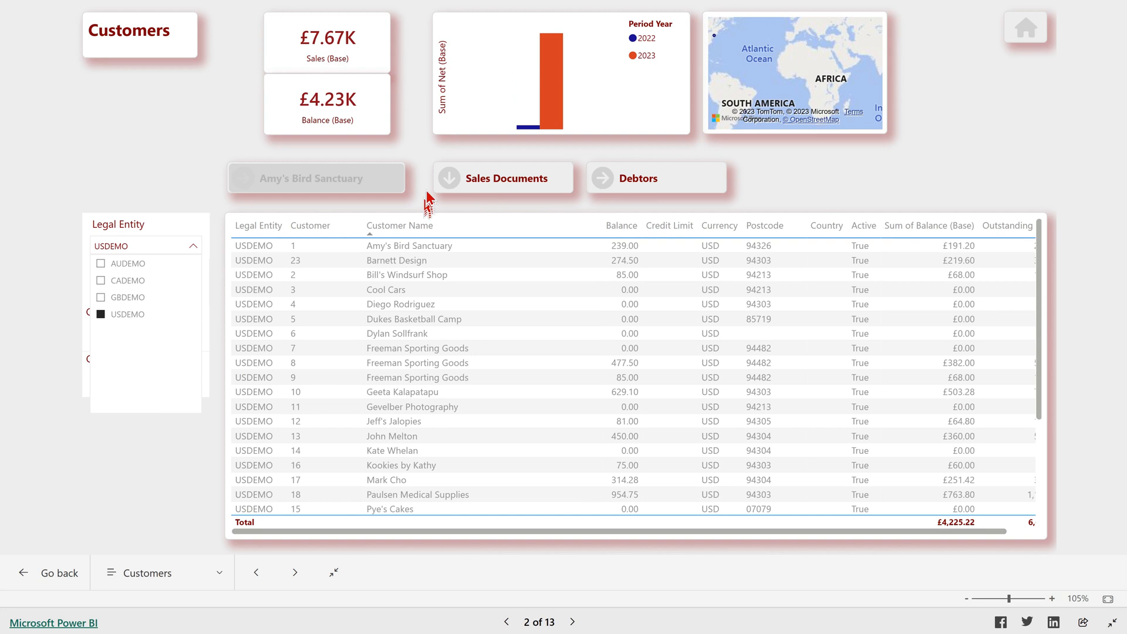
pyautogui.click(406, 274)
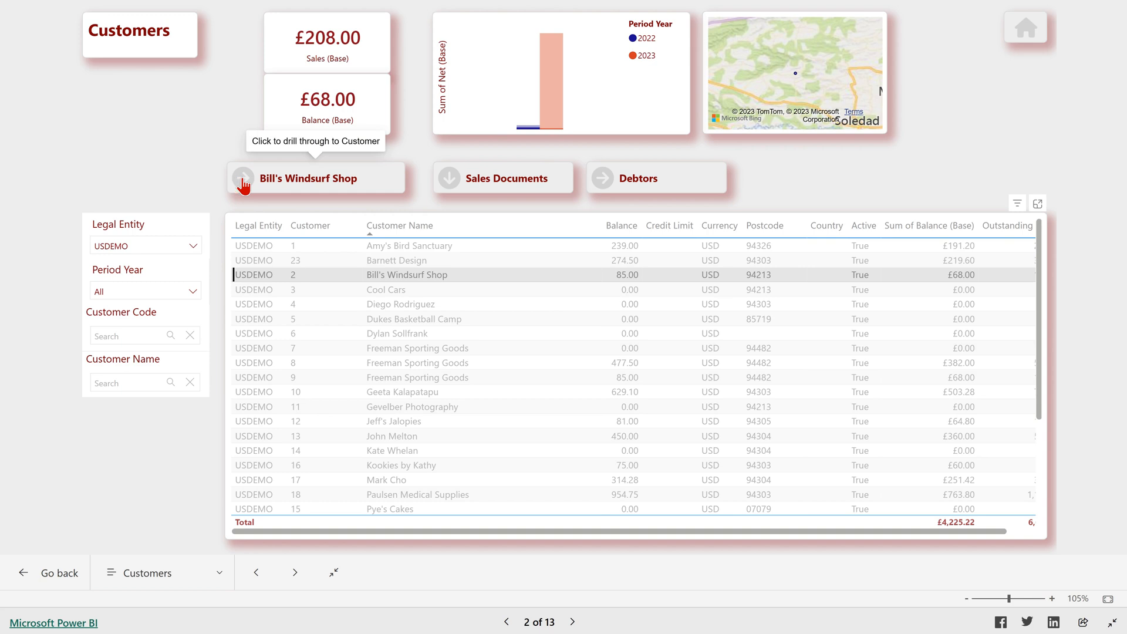
pyautogui.click(315, 177)
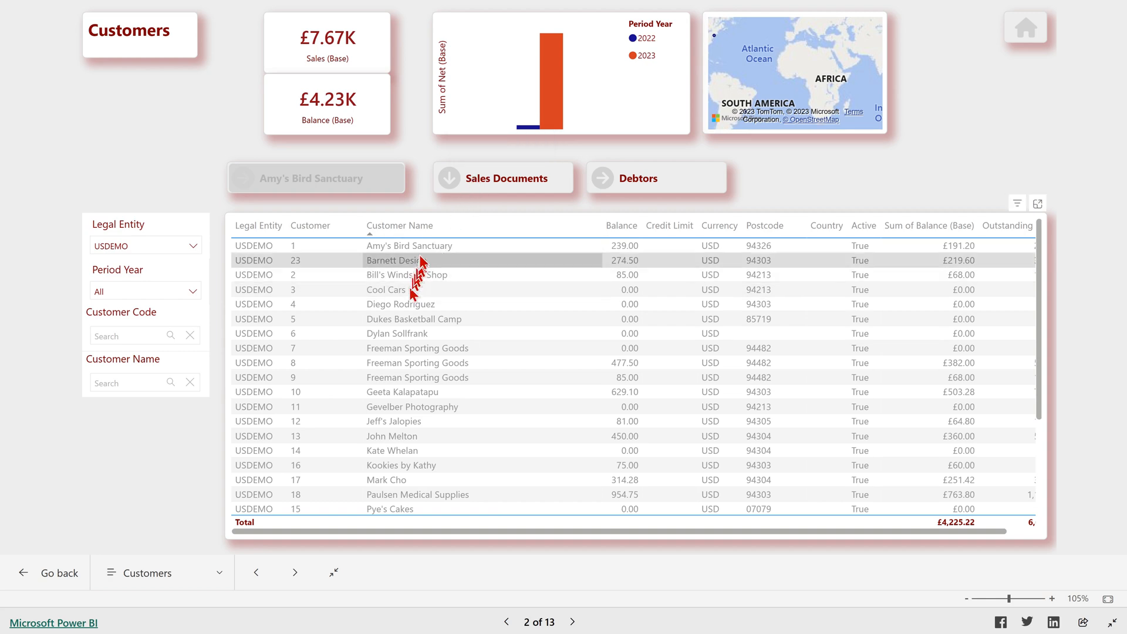
pyautogui.moveTo(480, 184)
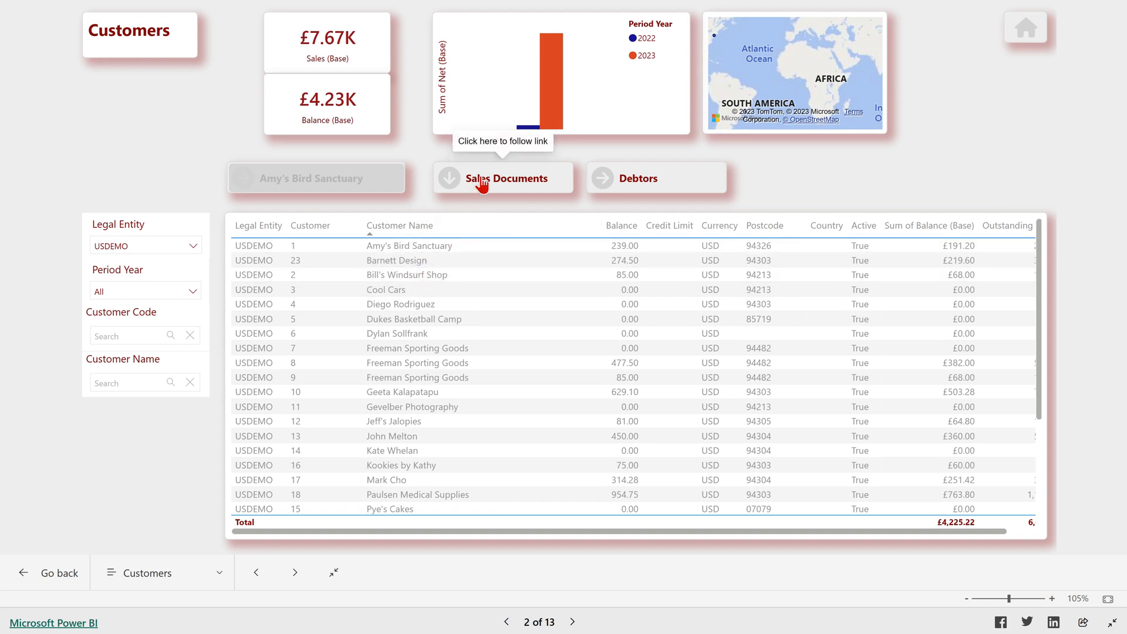
# Go to Sales Documents, then Sales Items, searching customer name 'bill'
pyautogui.click(503, 177)
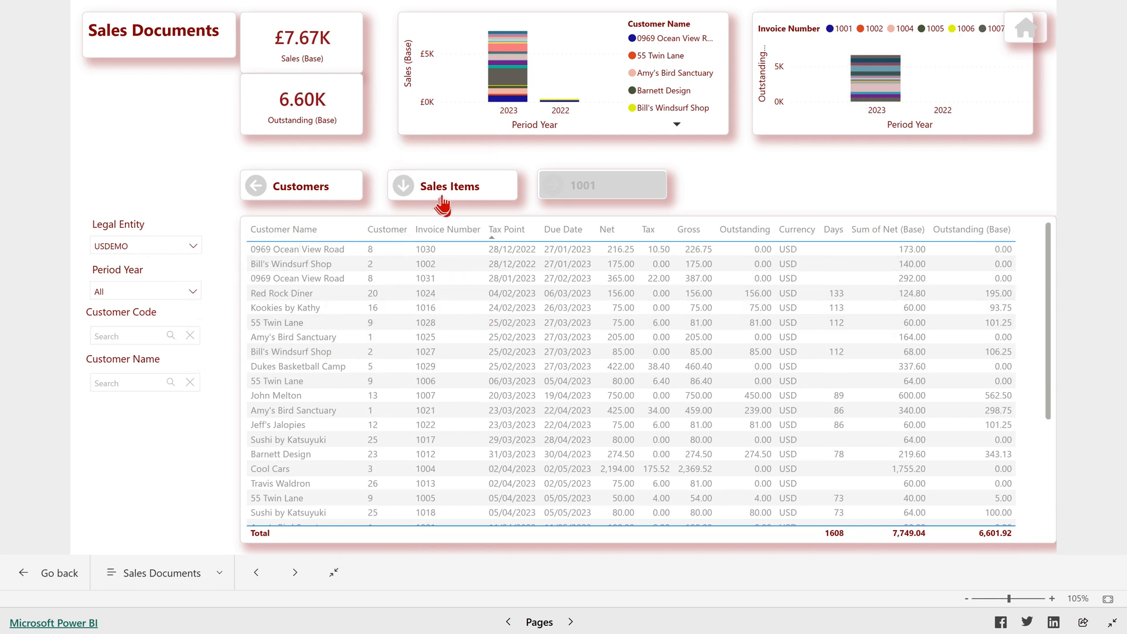
pyautogui.click(452, 186)
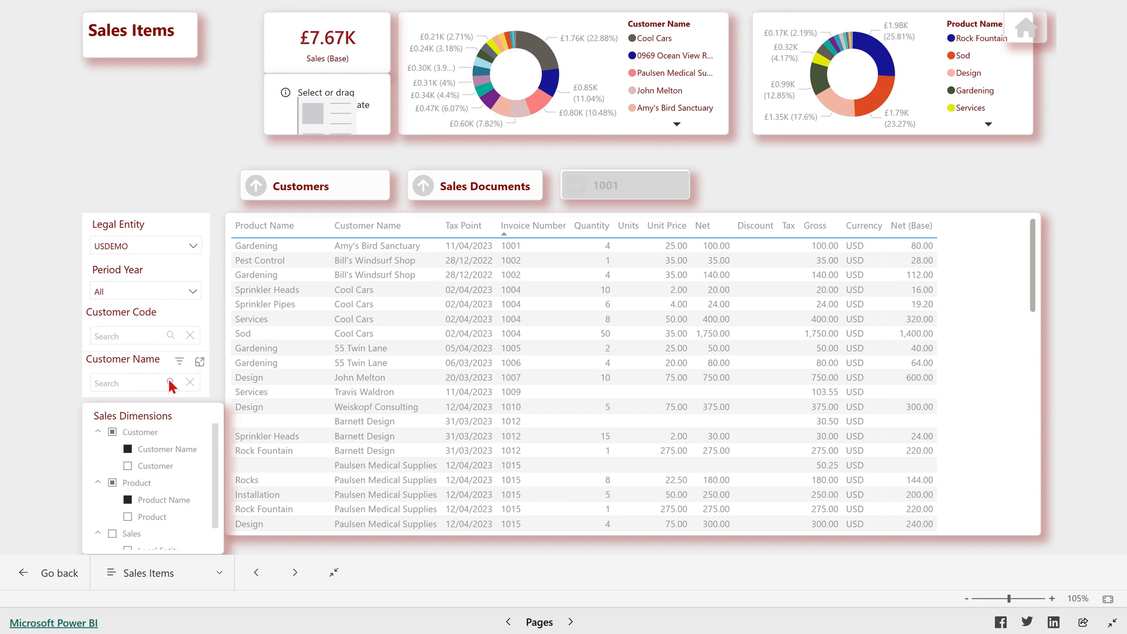
pyautogui.write('bill')
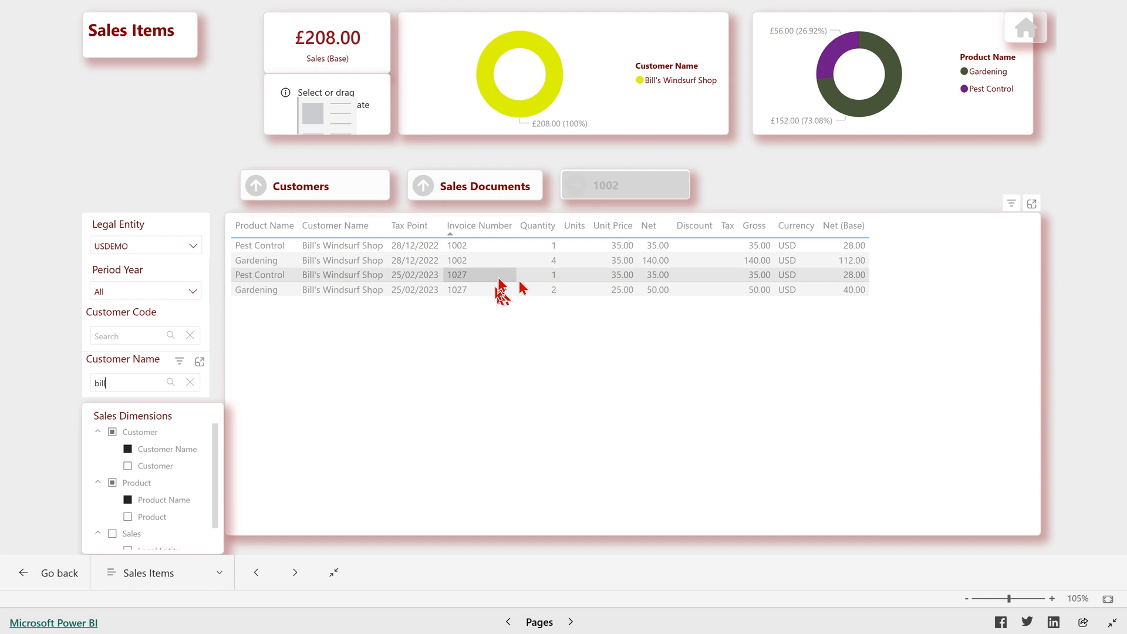
pyautogui.moveTo(472, 185)
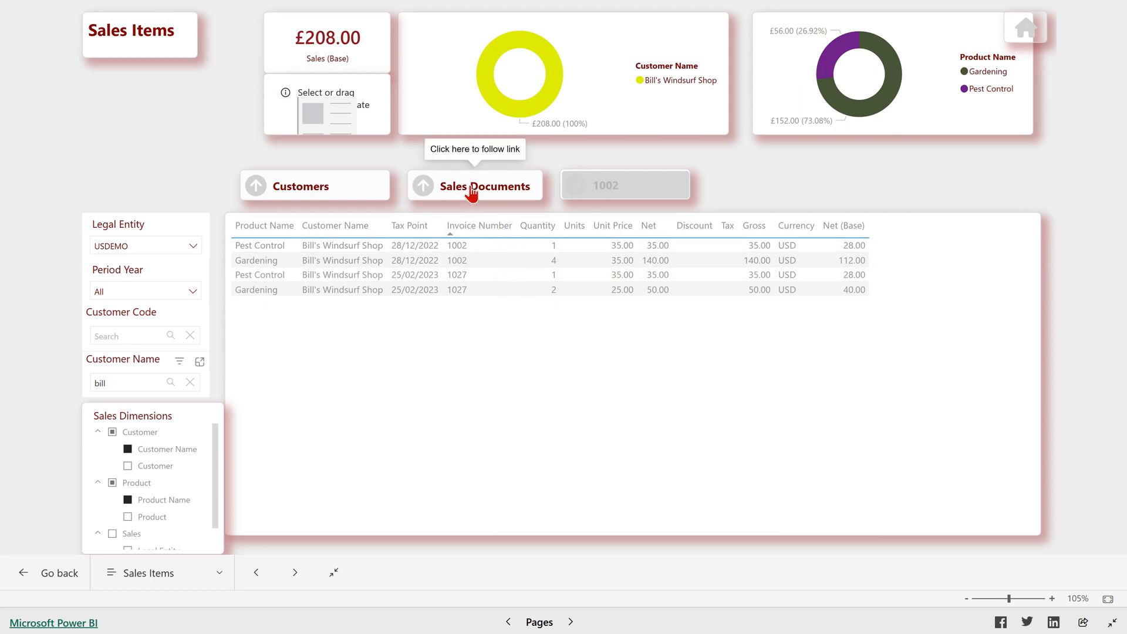
# Clear the 'bill' customer search and the legal entity selection, then return Home
pyautogui.click(474, 186)
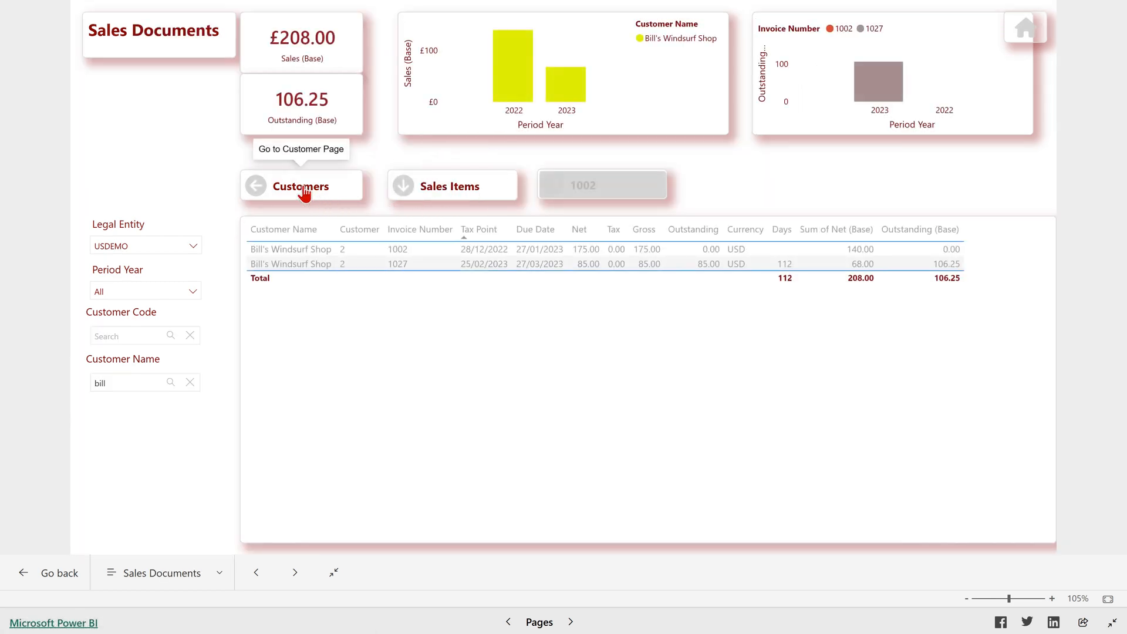
pyautogui.click(301, 186)
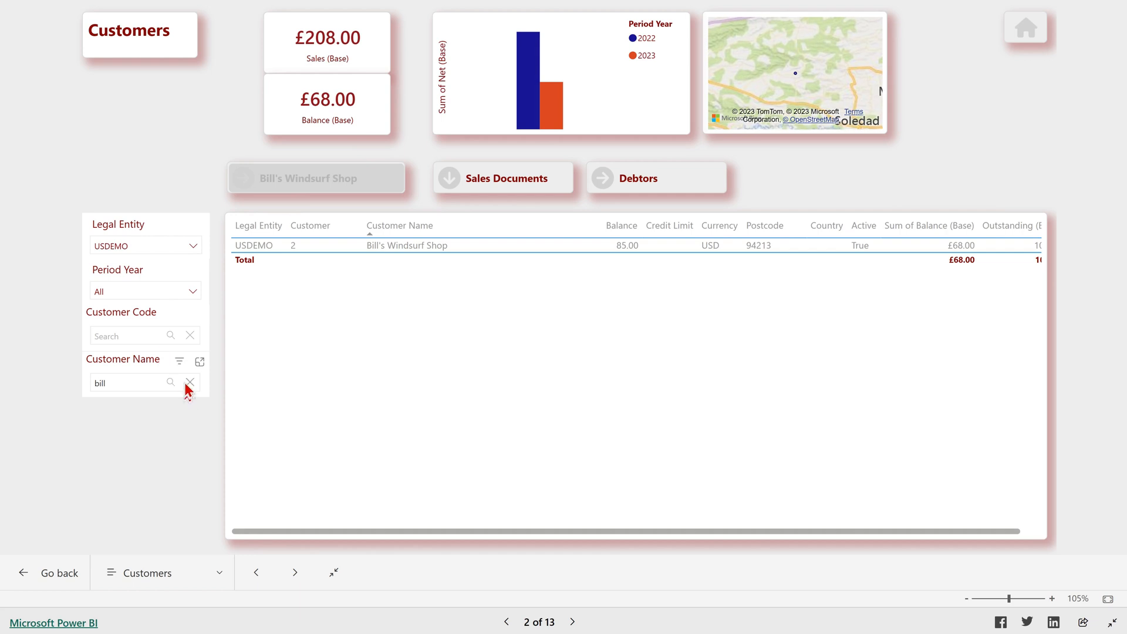
pyautogui.click(189, 381)
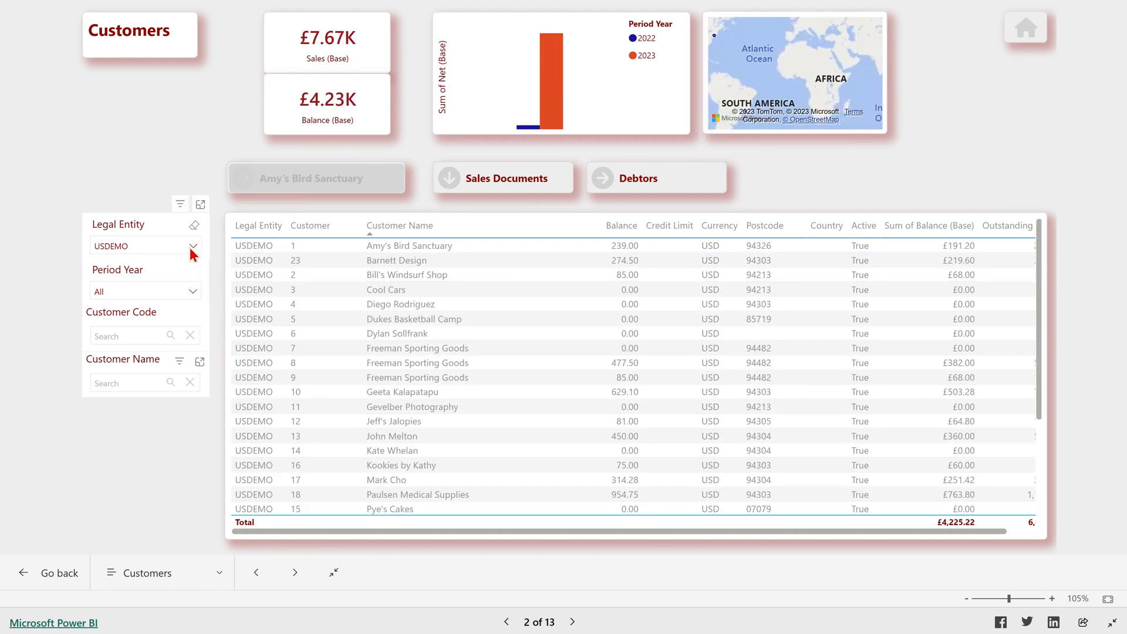
pyautogui.click(192, 224)
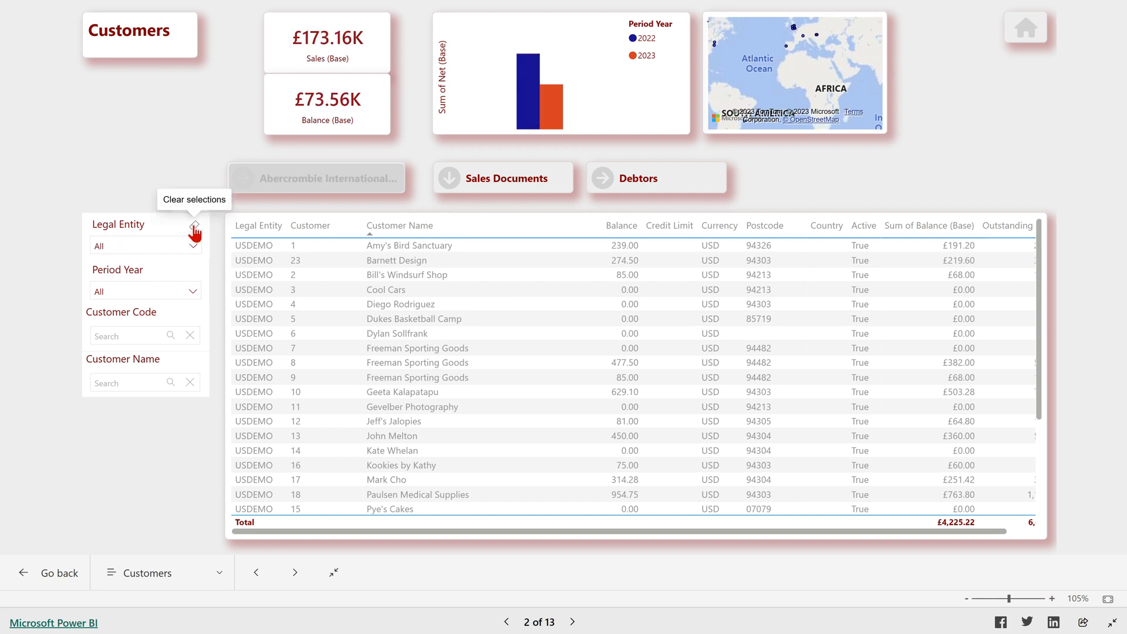
pyautogui.click(192, 231)
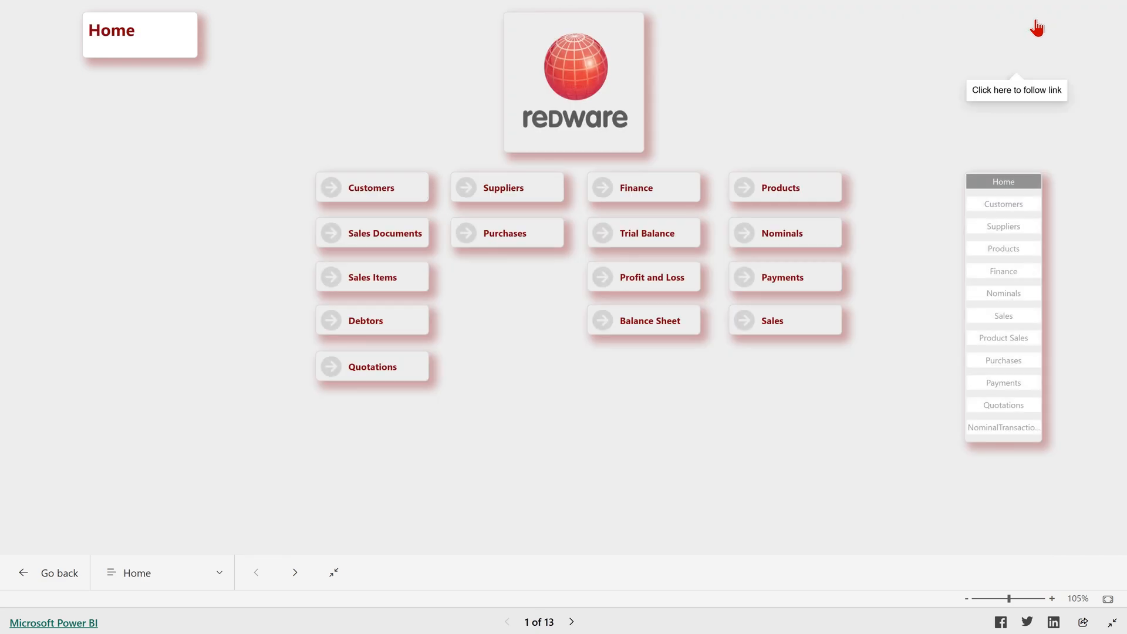
pyautogui.moveTo(634, 194)
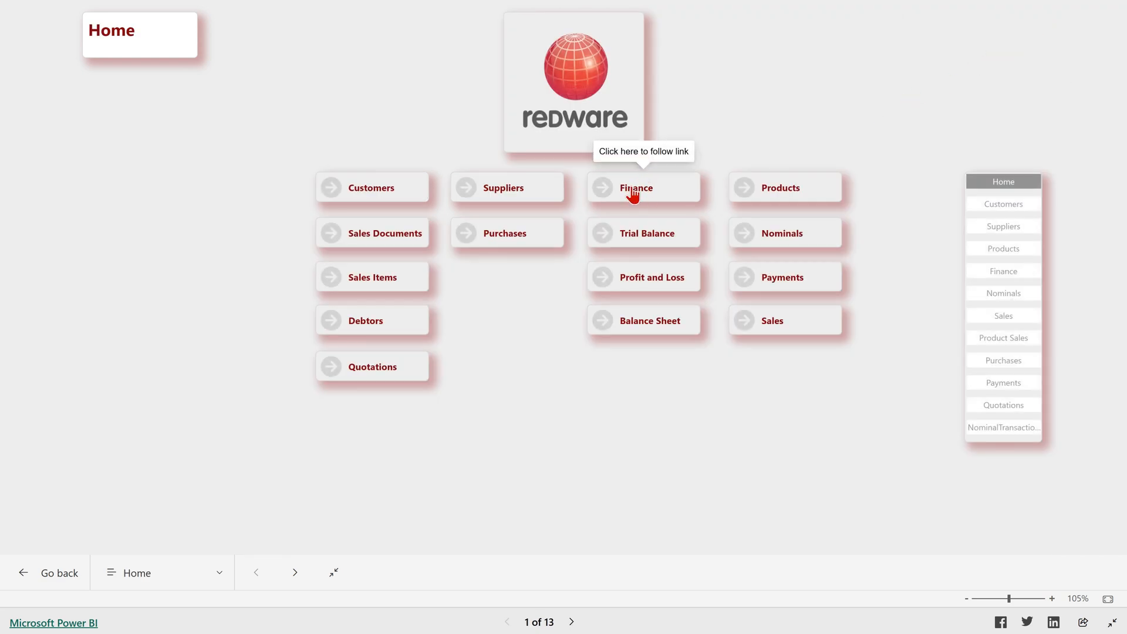
# Open Finance, scroll its matrix, and switch columns to Period Year and back to Legal Entity
pyautogui.click(635, 188)
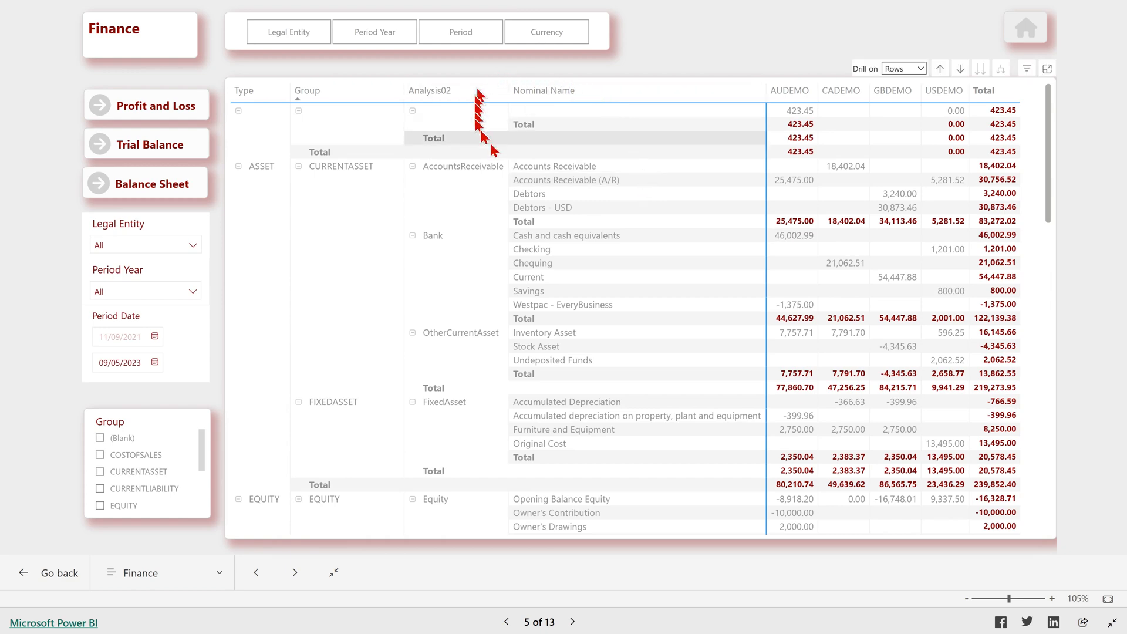
pyautogui.scroll(-3)
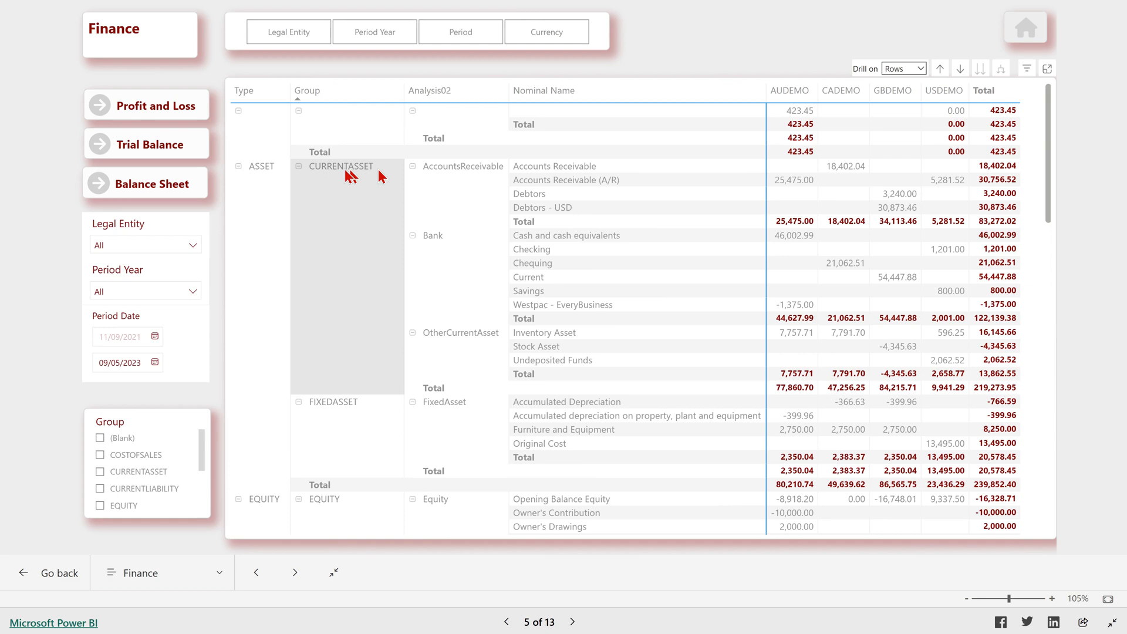
pyautogui.scroll(-3)
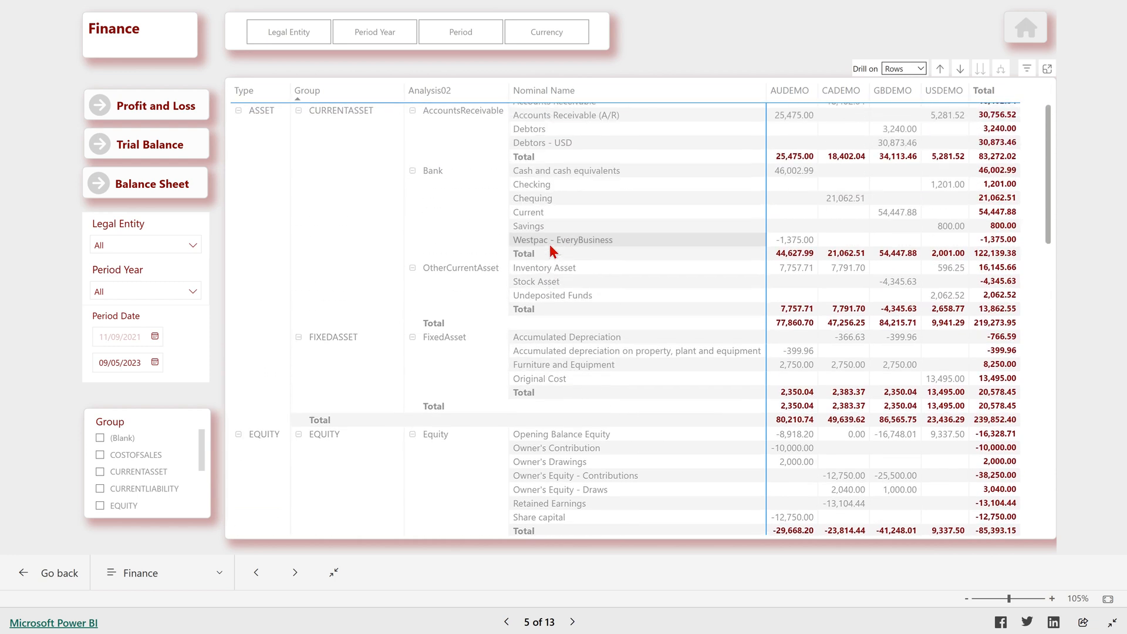
pyautogui.scroll(-3)
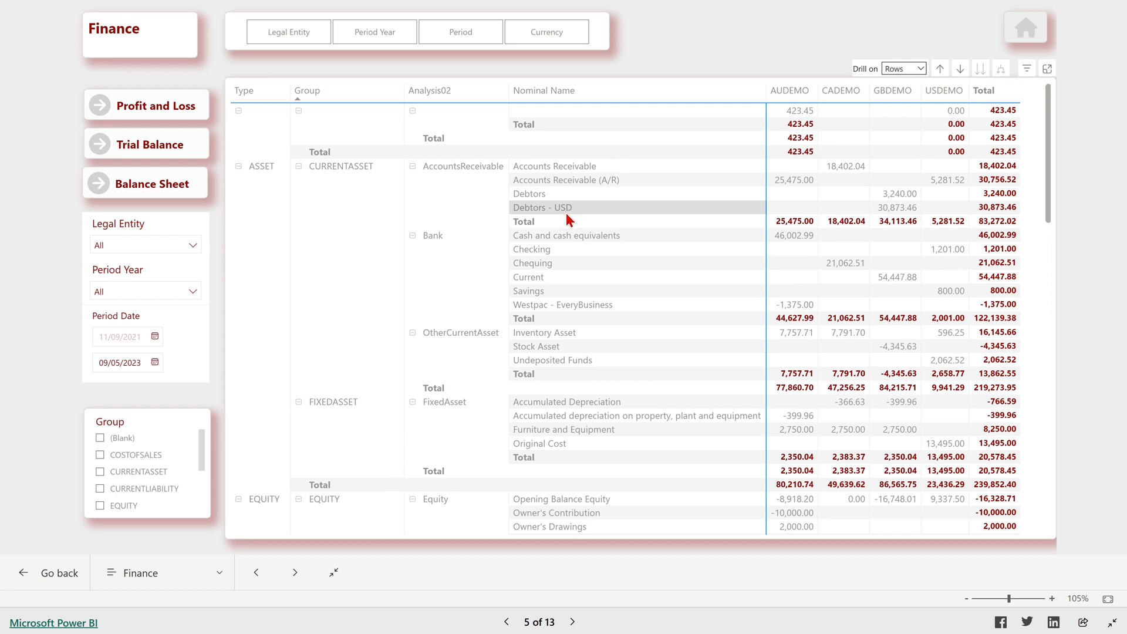
pyautogui.moveTo(536, 265)
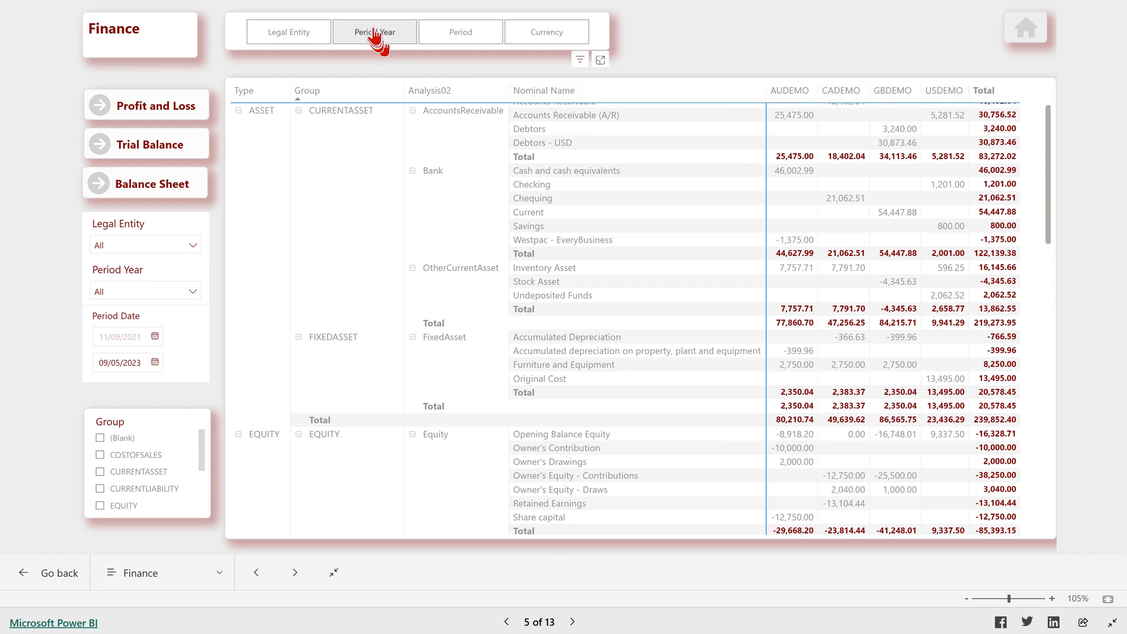
pyautogui.click(373, 31)
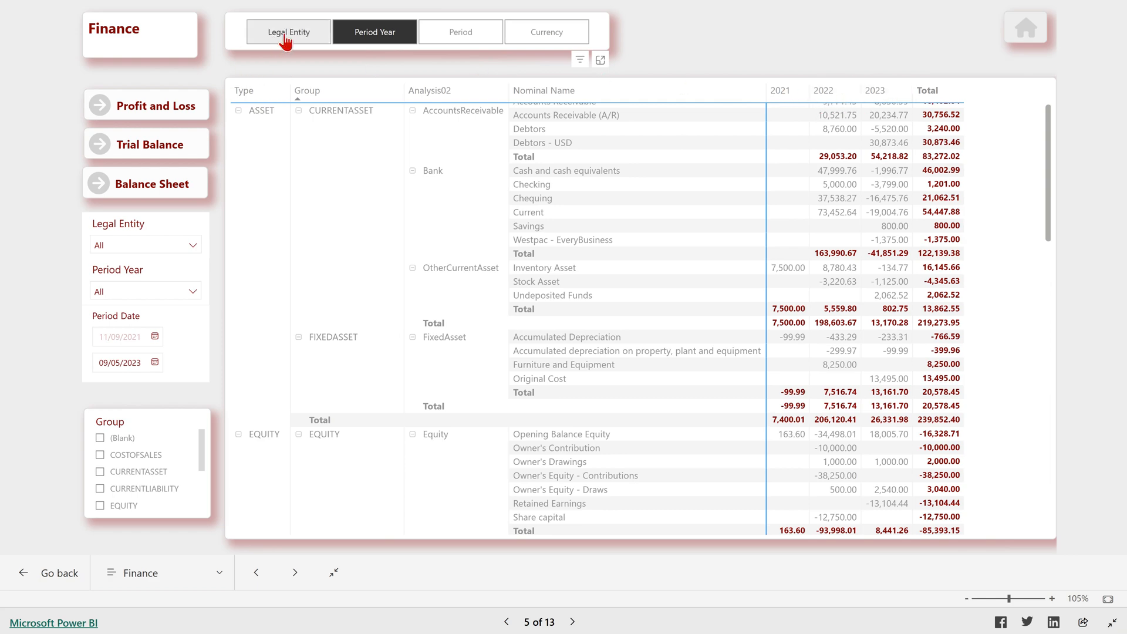
pyautogui.click(288, 32)
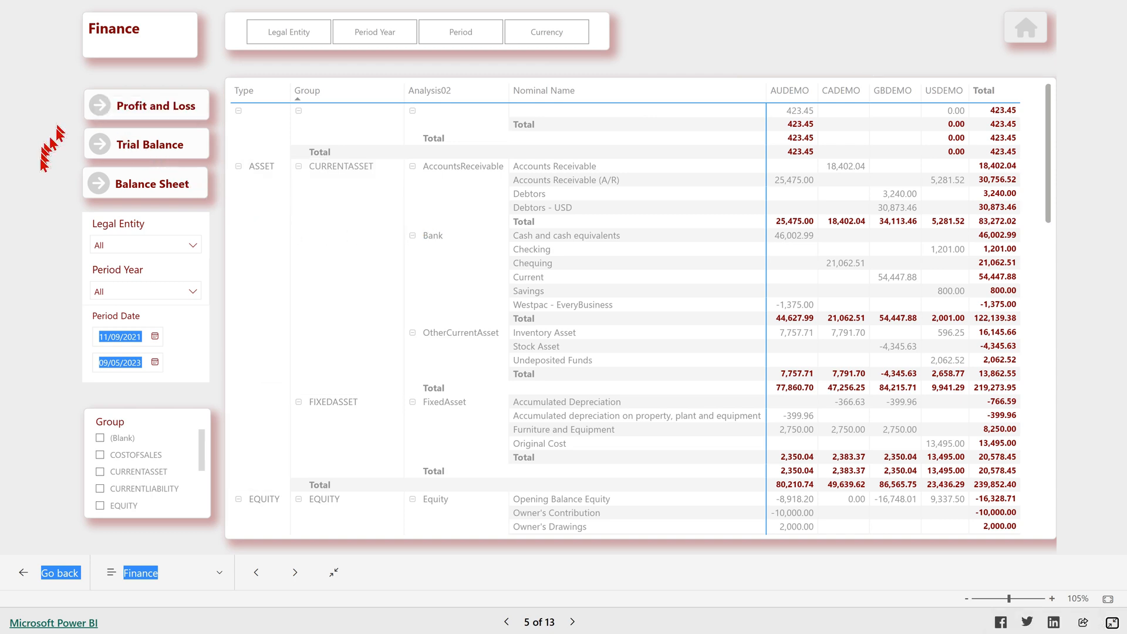
pyautogui.moveTo(133, 112)
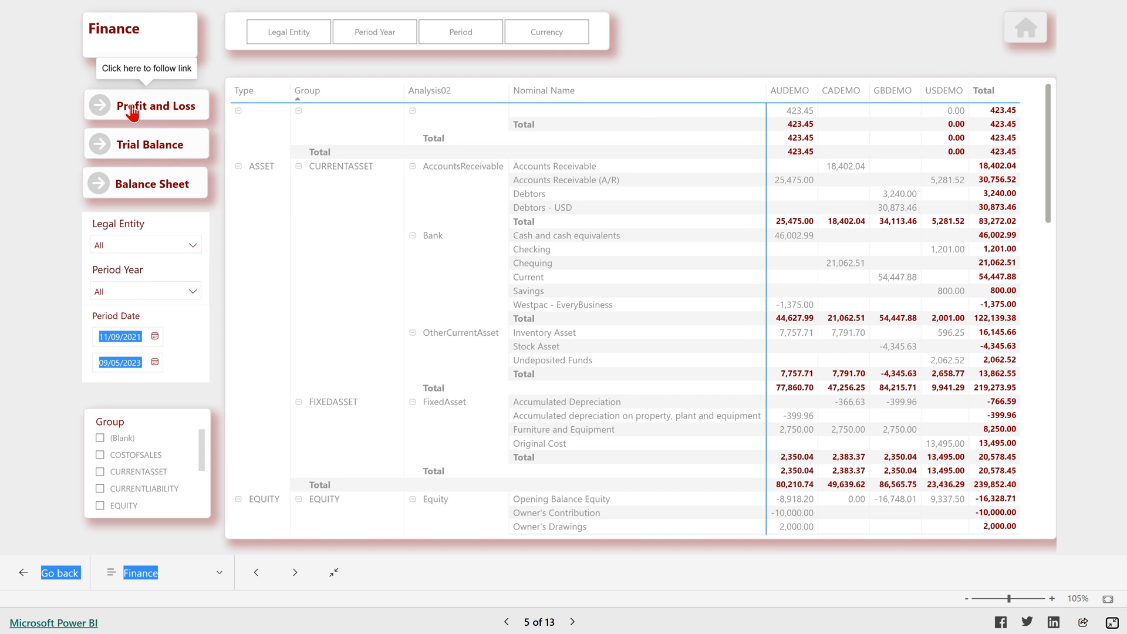
# Open Profit & Loss, drill columns down to years and months, then back to legal entities
pyautogui.click(154, 106)
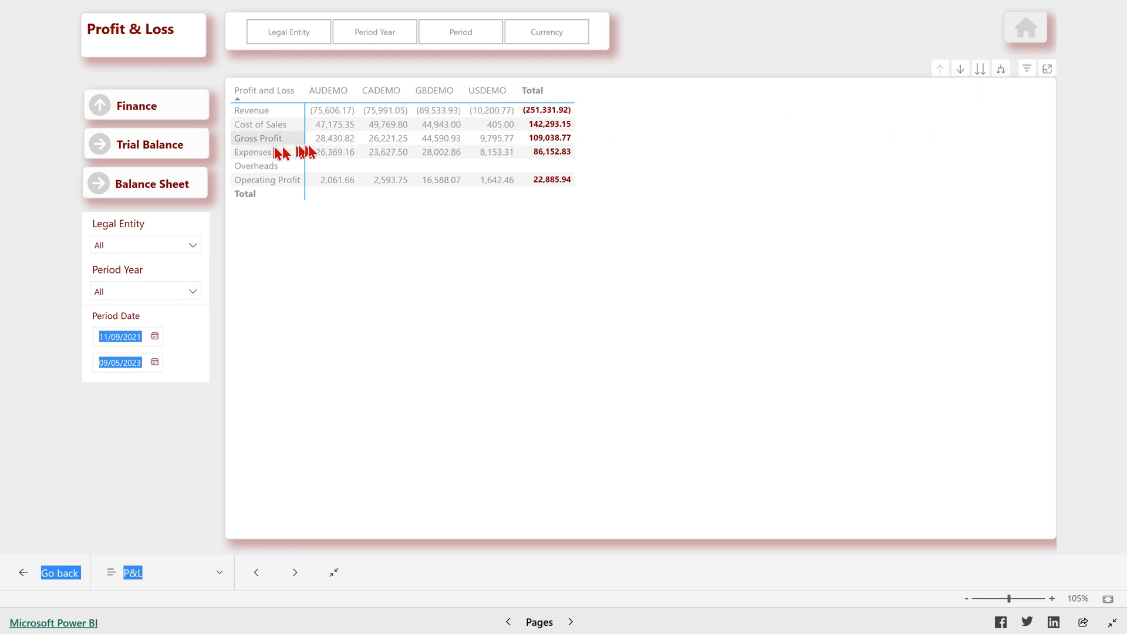
pyautogui.moveTo(966, 84)
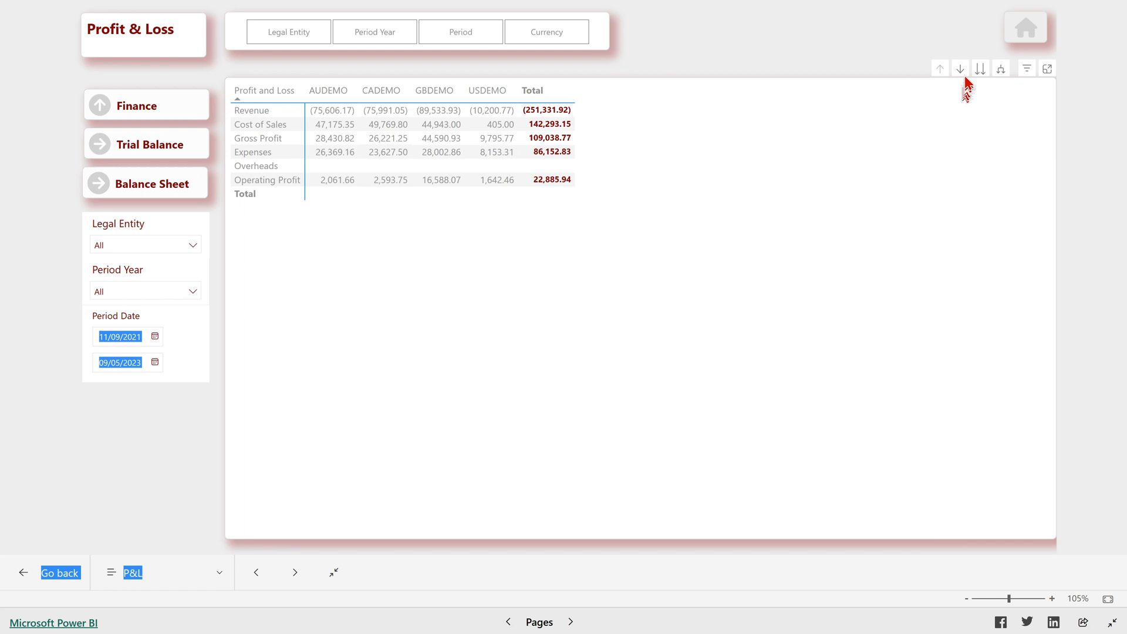
pyautogui.moveTo(961, 68)
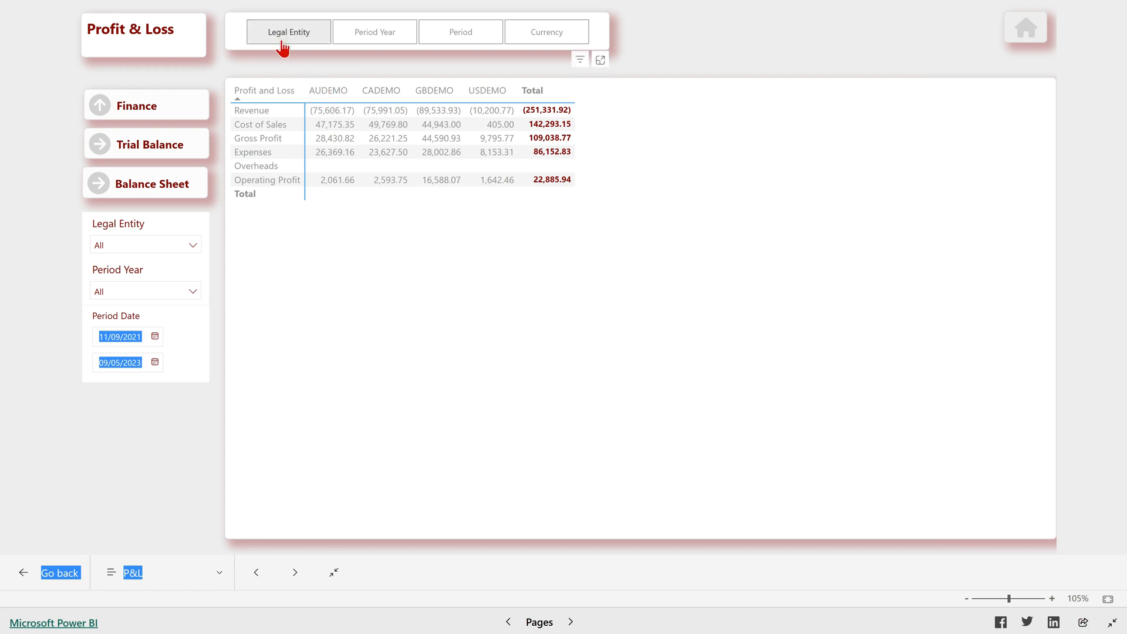
pyautogui.click(374, 32)
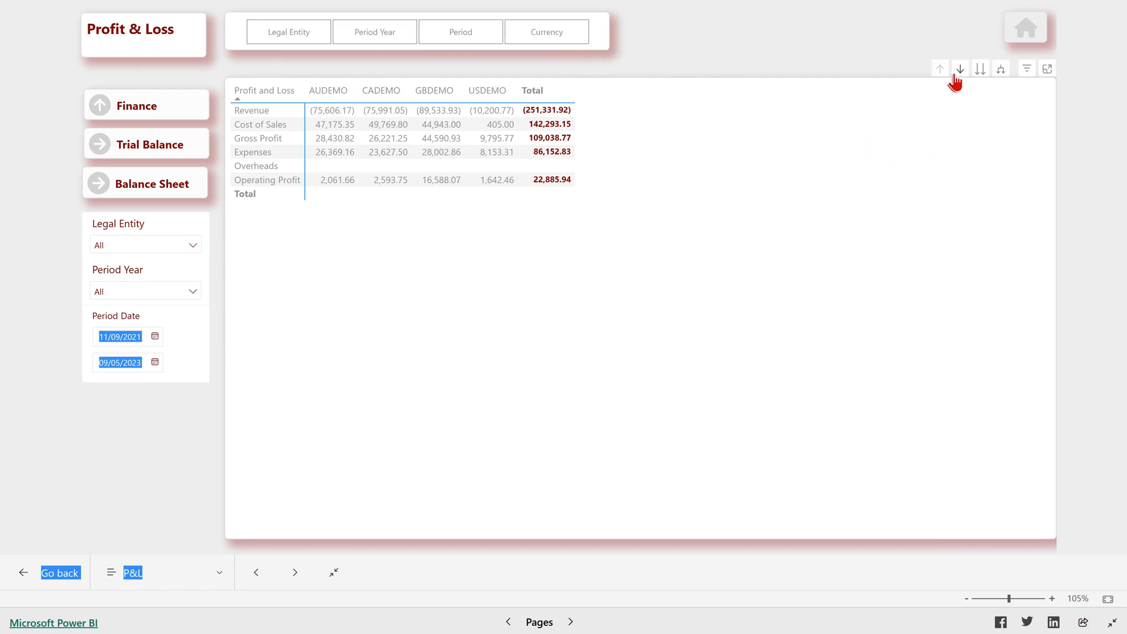
pyautogui.moveTo(434, 89)
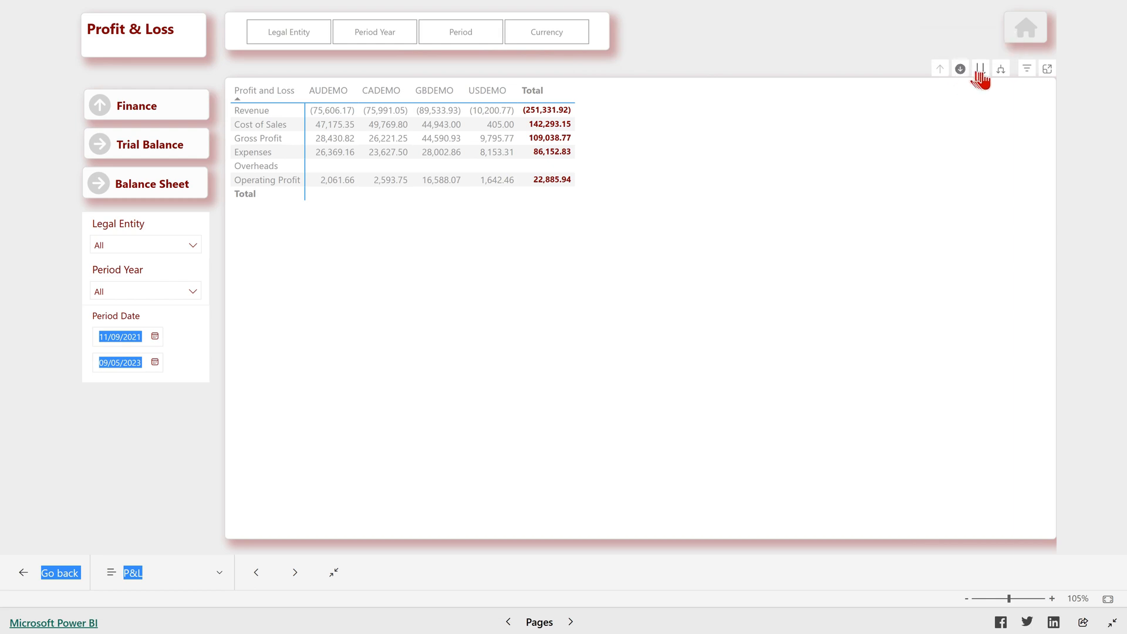
pyautogui.click(980, 68)
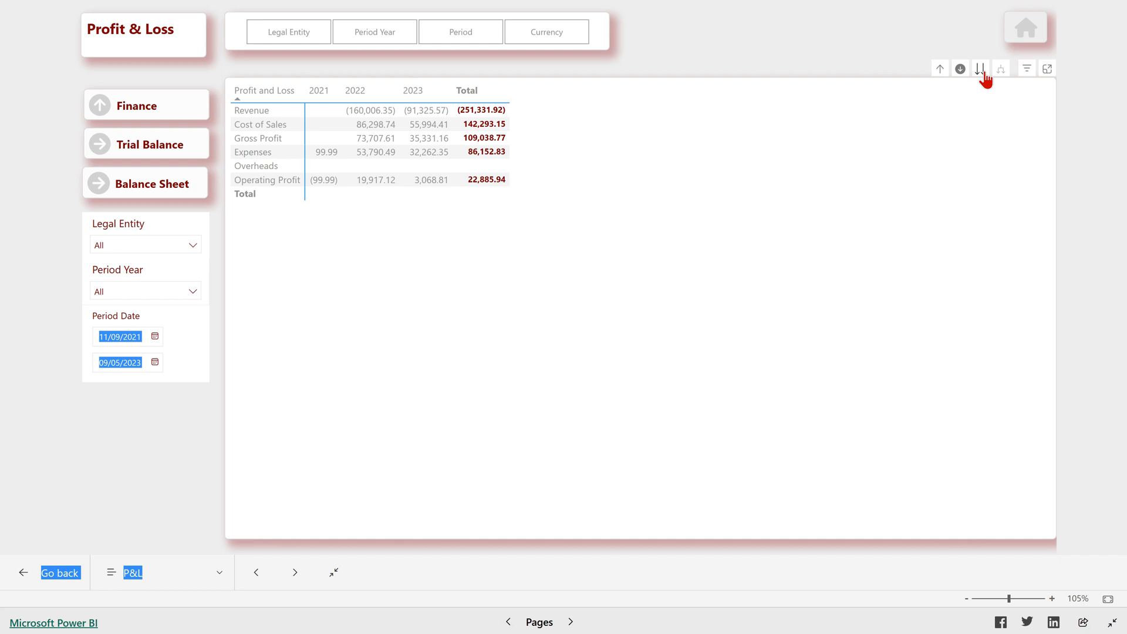
pyautogui.click(980, 67)
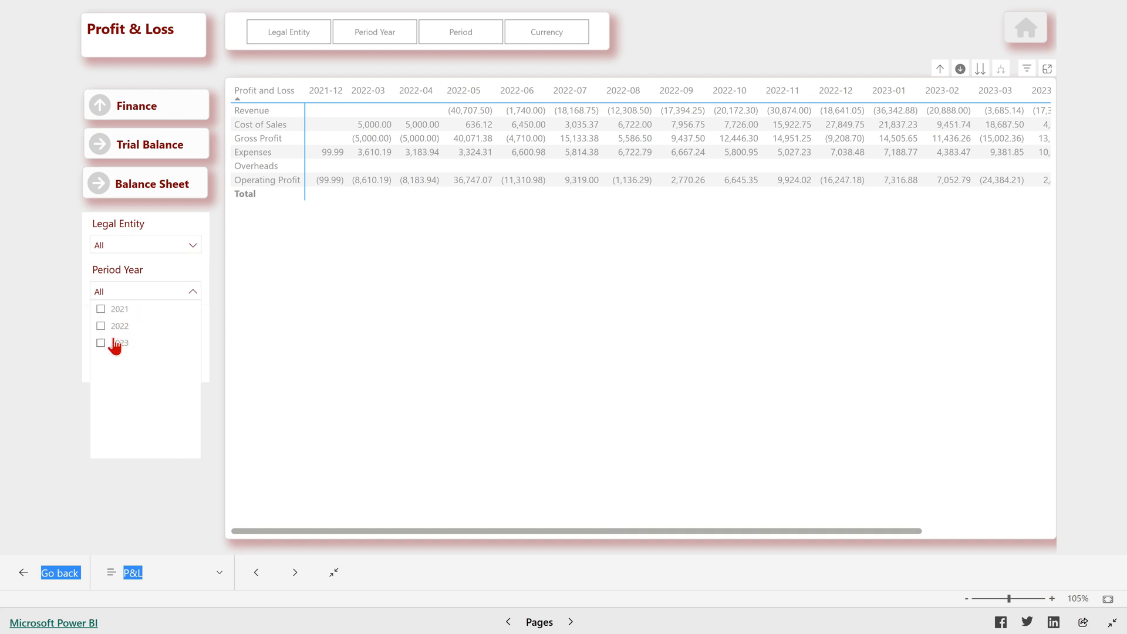
pyautogui.click(100, 343)
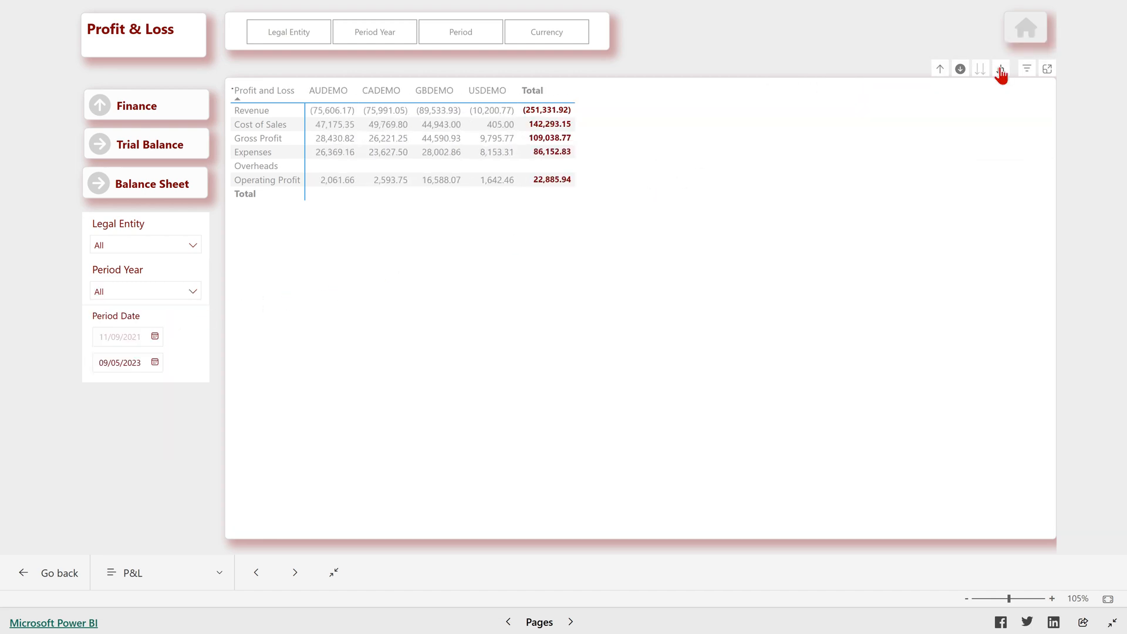
# Expand the matrix header one level to split legal entities into period years
pyautogui.click(1000, 68)
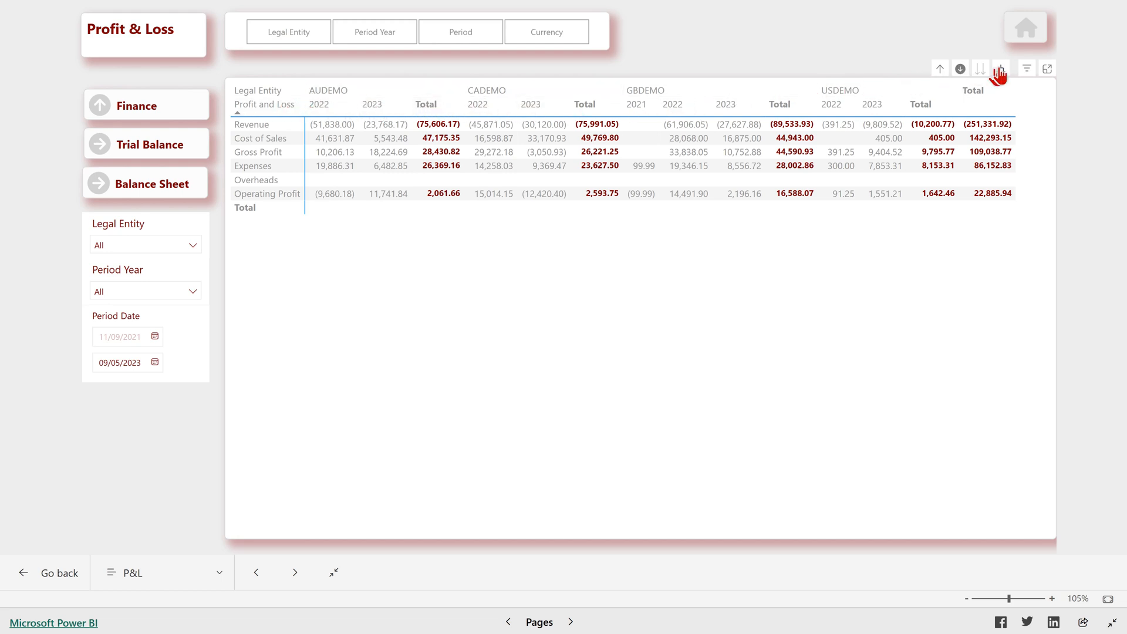
pyautogui.click(1001, 68)
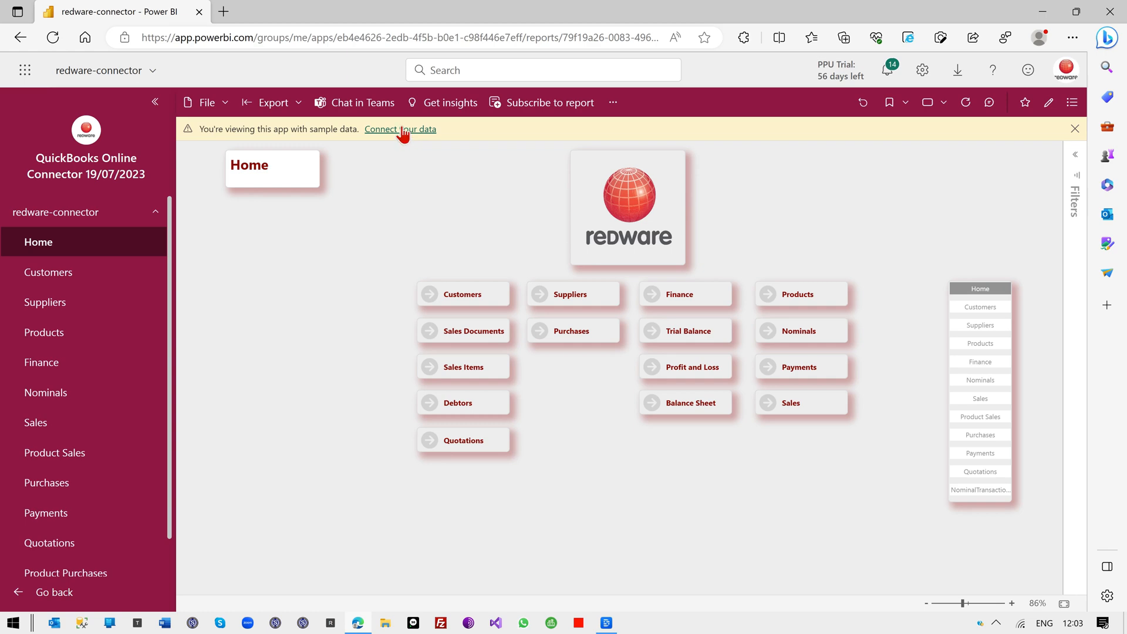
pyautogui.click(400, 129)
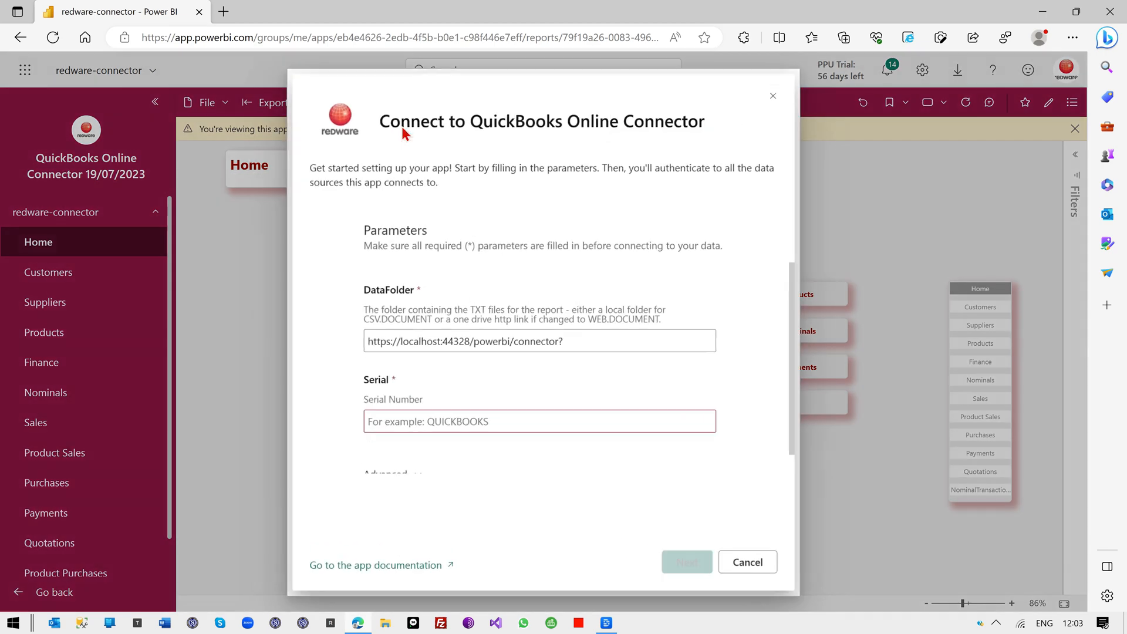
pyautogui.click(537, 423)
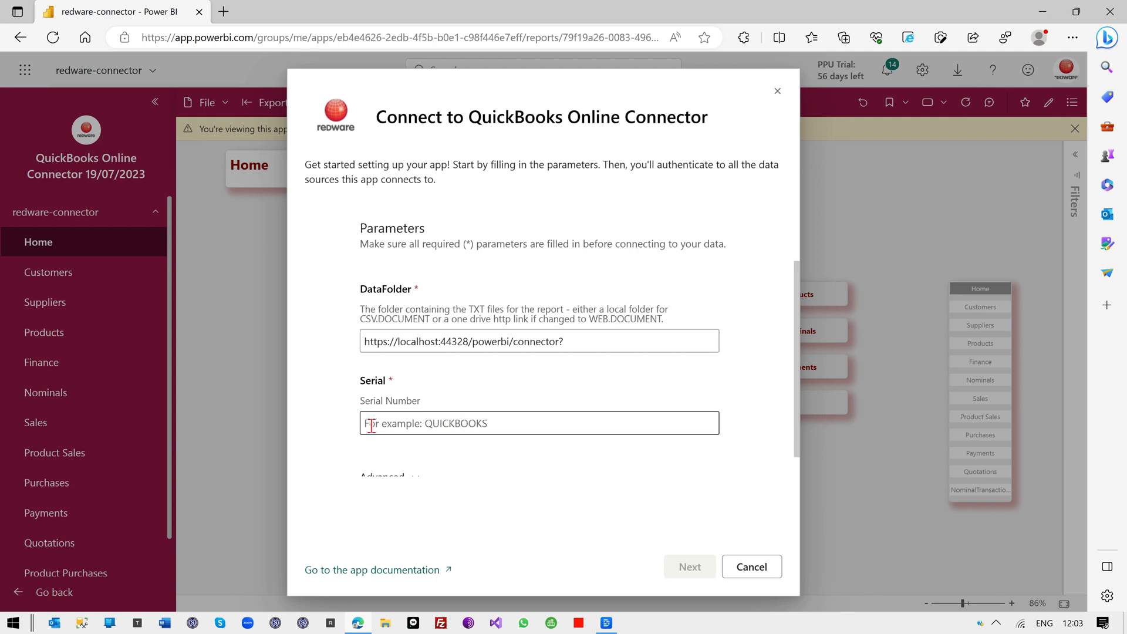
pyautogui.click(751, 567)
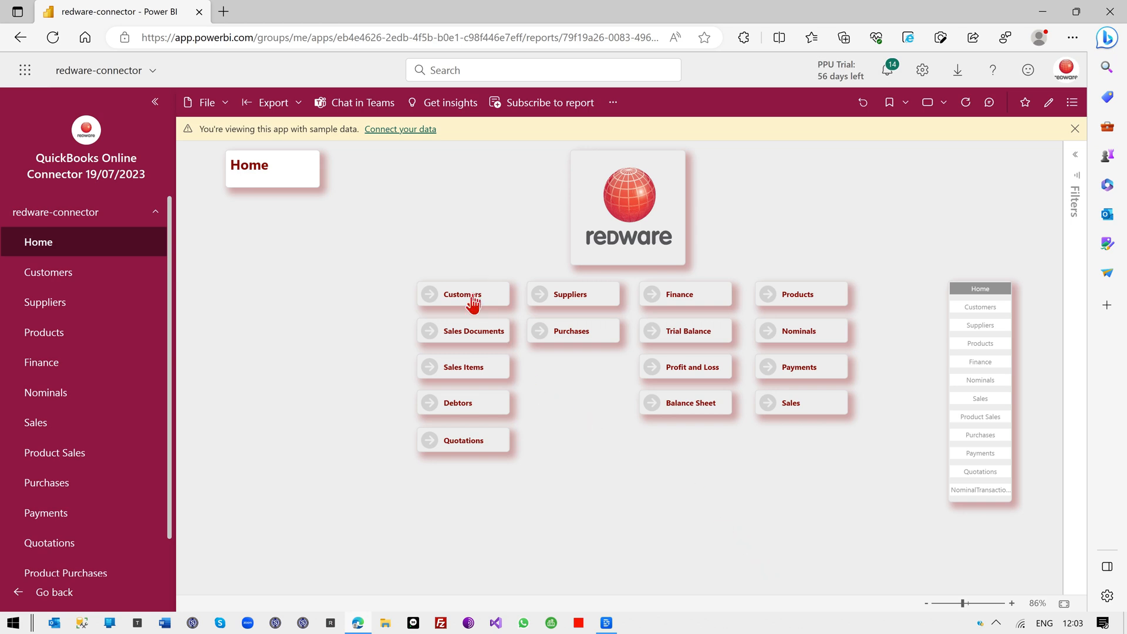
pyautogui.click(462, 294)
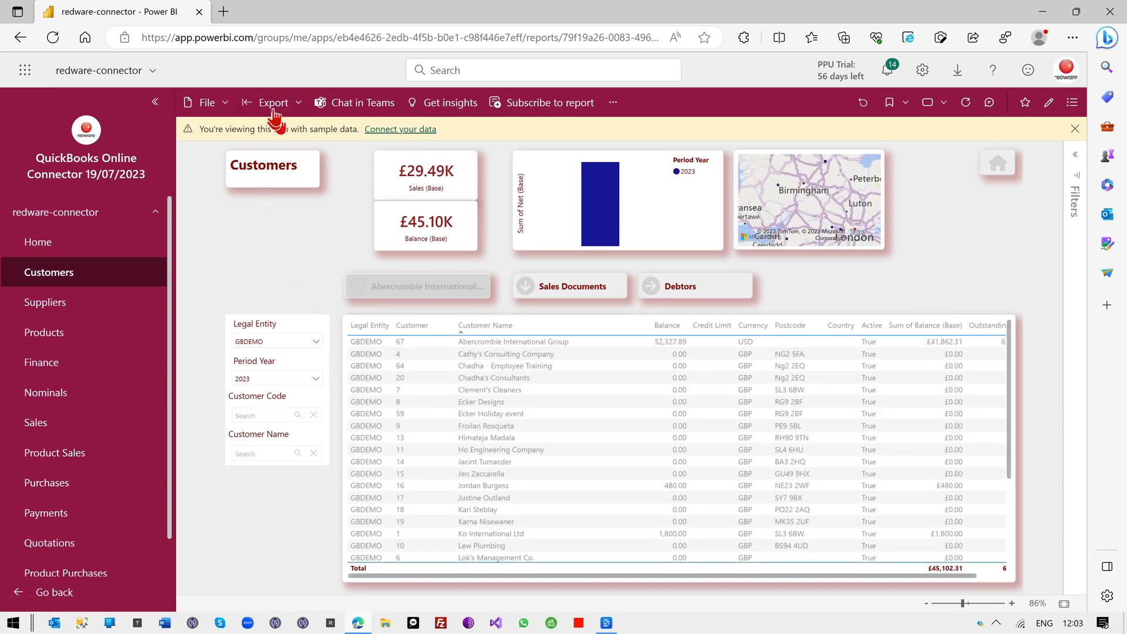
pyautogui.moveTo(273, 102)
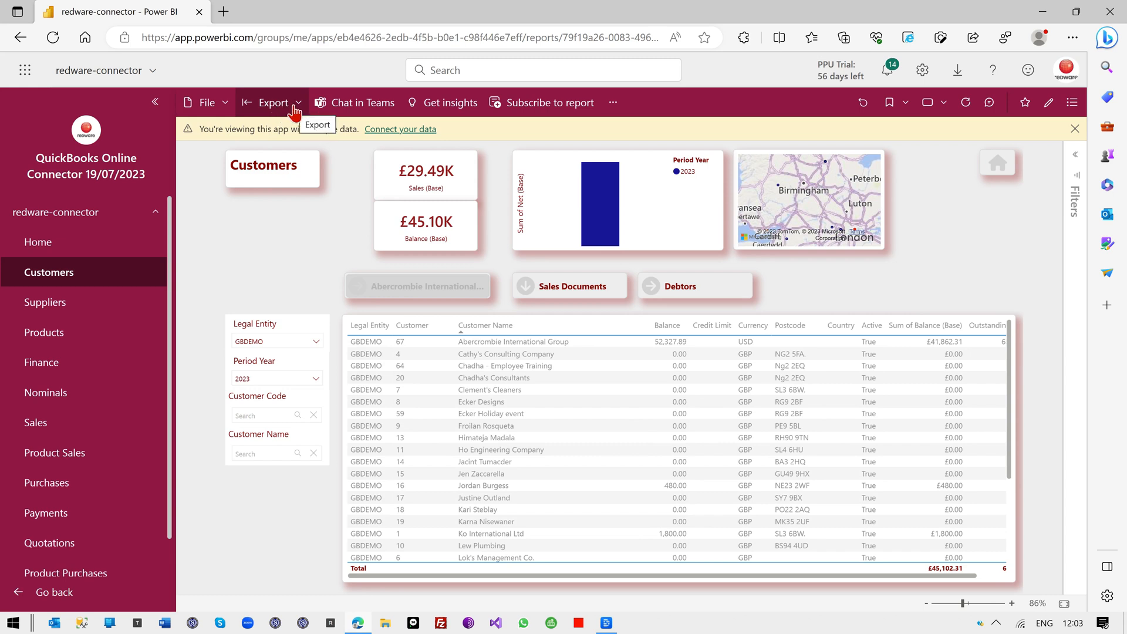
# Export the report with Analyze in Excel and open redware-connector (1).xlsx
pyautogui.click(273, 102)
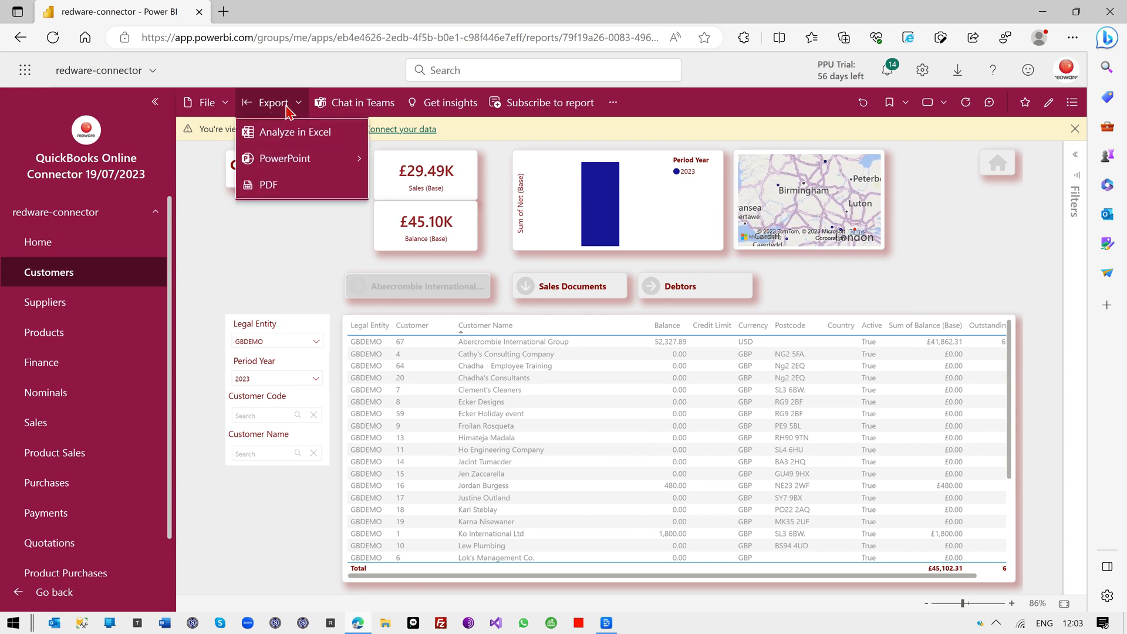
pyautogui.click(294, 133)
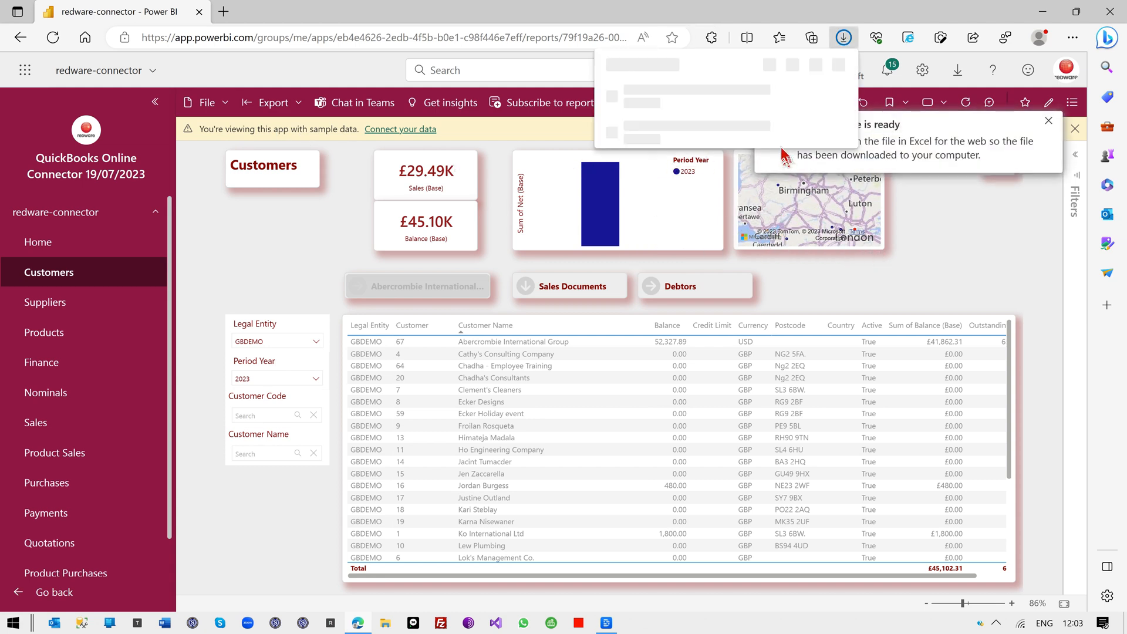
pyautogui.click(638, 103)
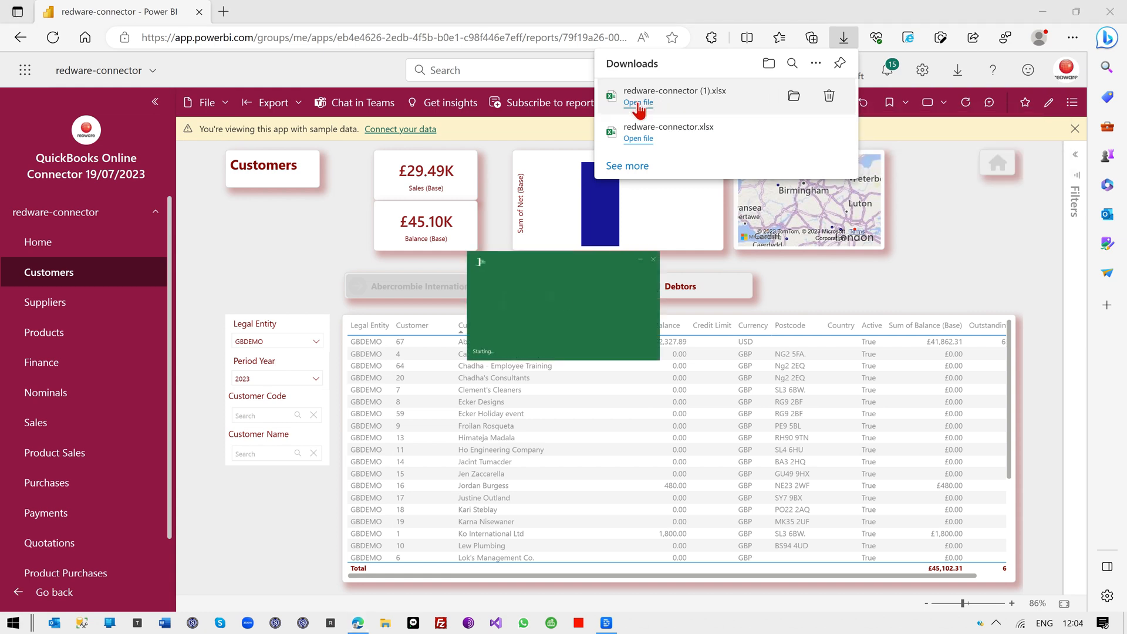
pyautogui.click(637, 103)
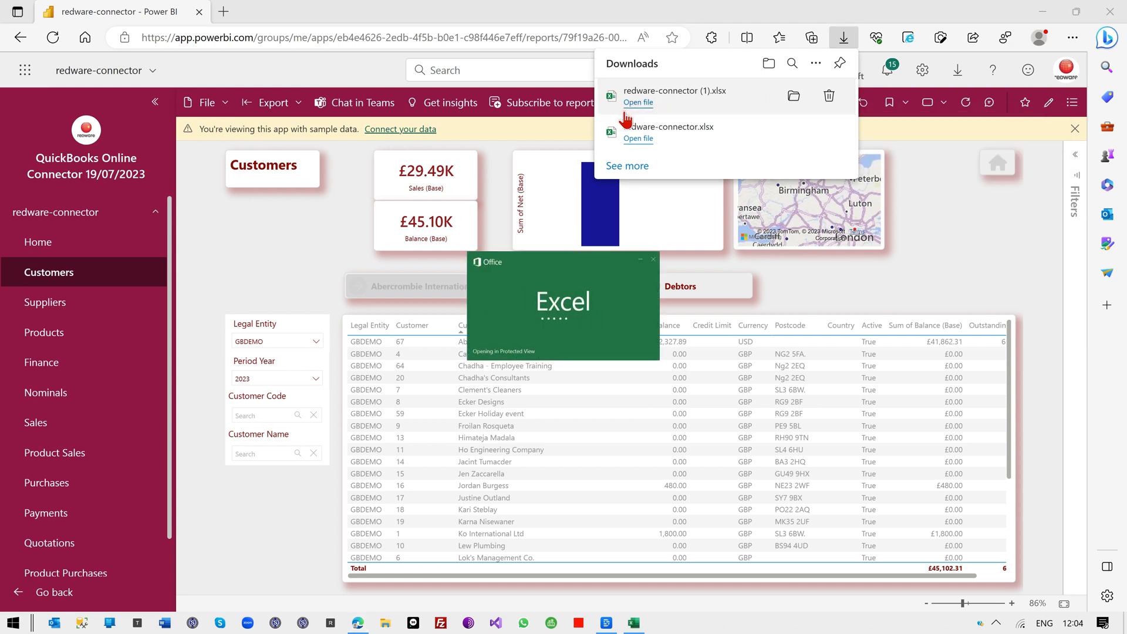
# Enable editing in the workbook and activate the PivotTable's field list
pyautogui.click(636, 102)
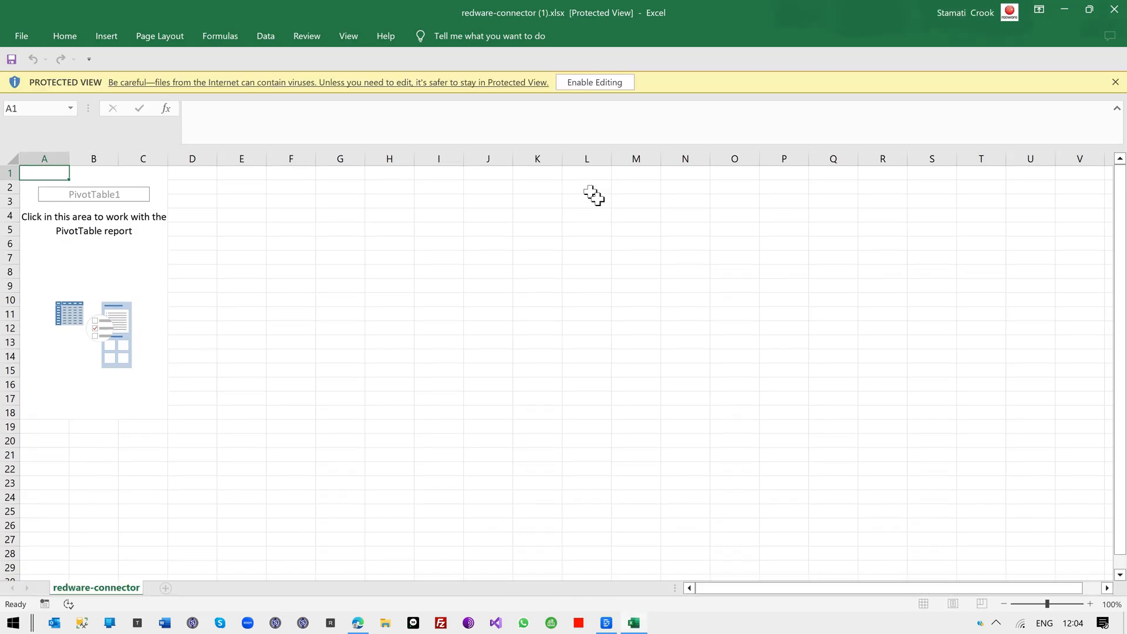
pyautogui.click(593, 82)
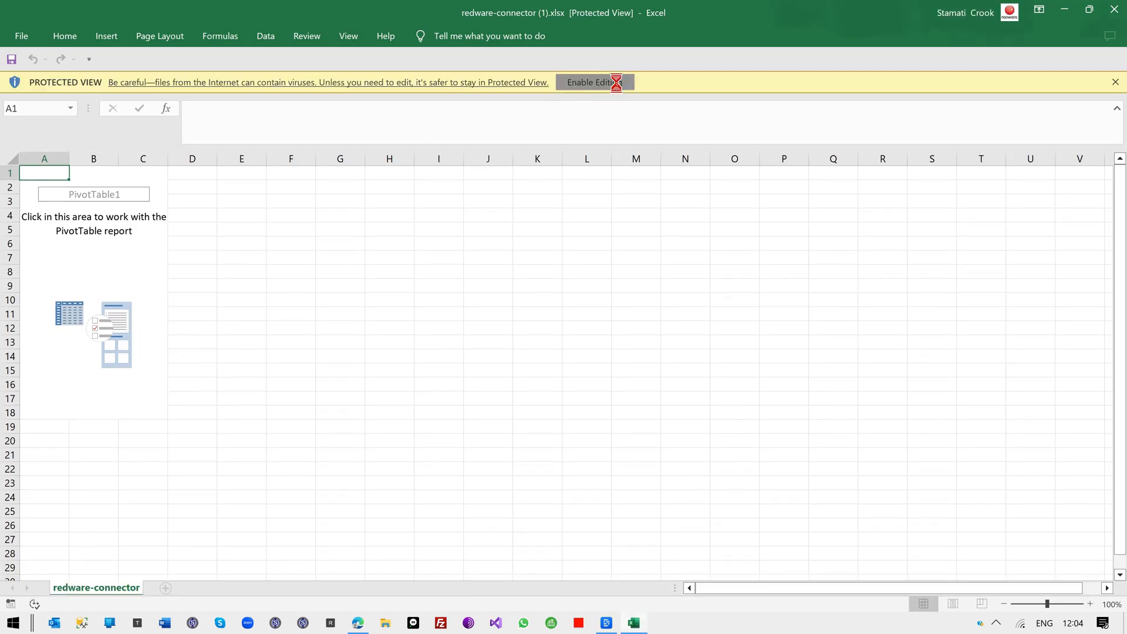
pyautogui.click(590, 82)
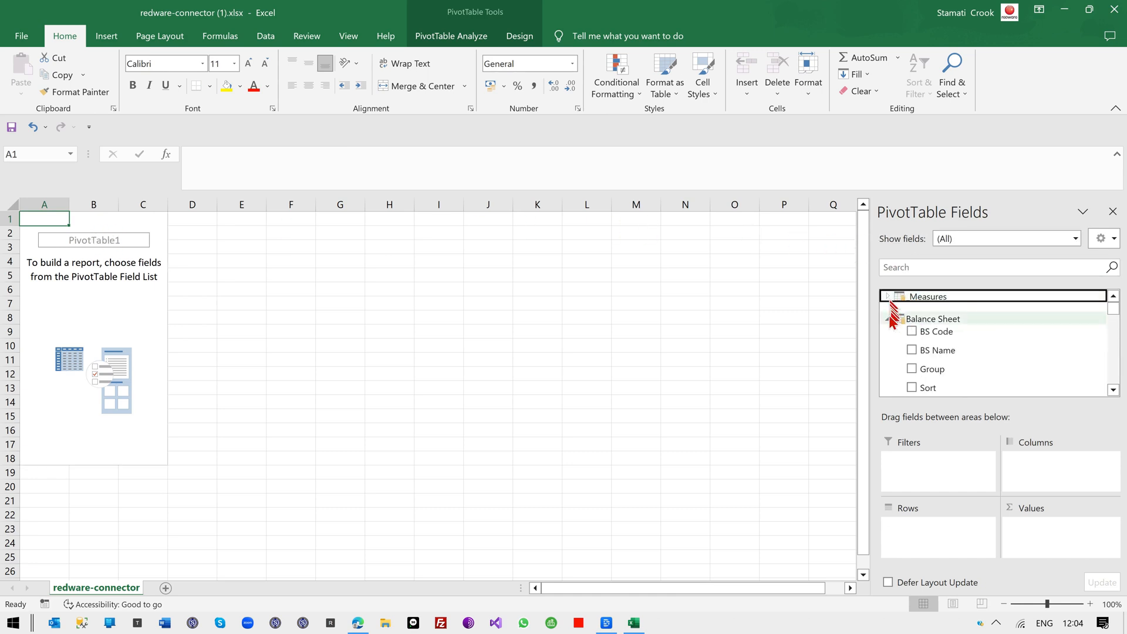
pyautogui.click(890, 318)
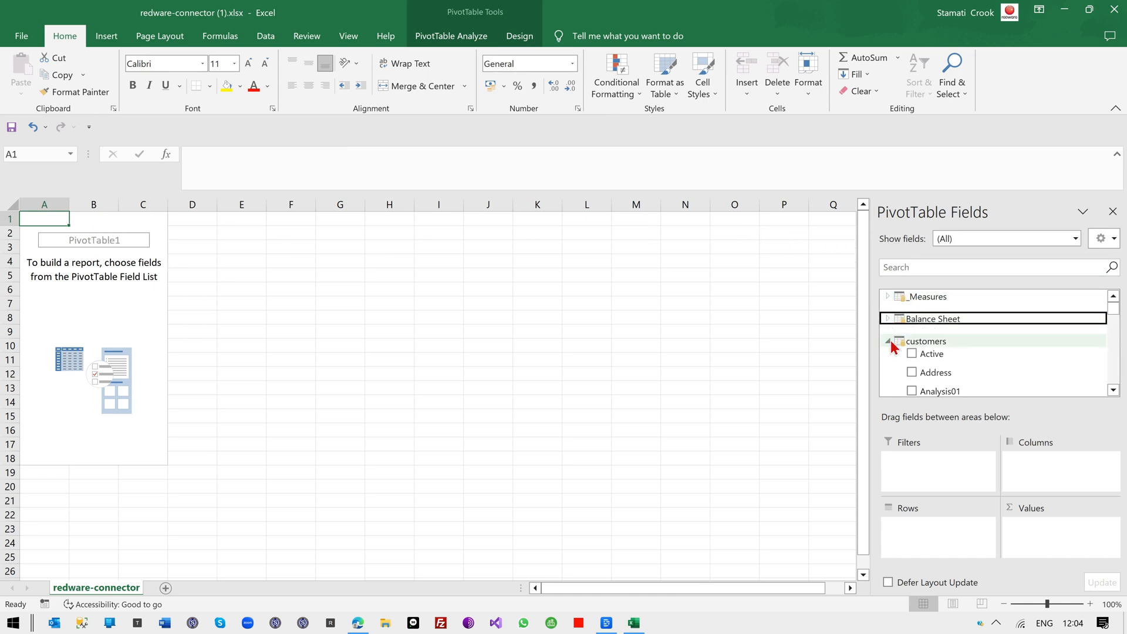
pyautogui.click(887, 341)
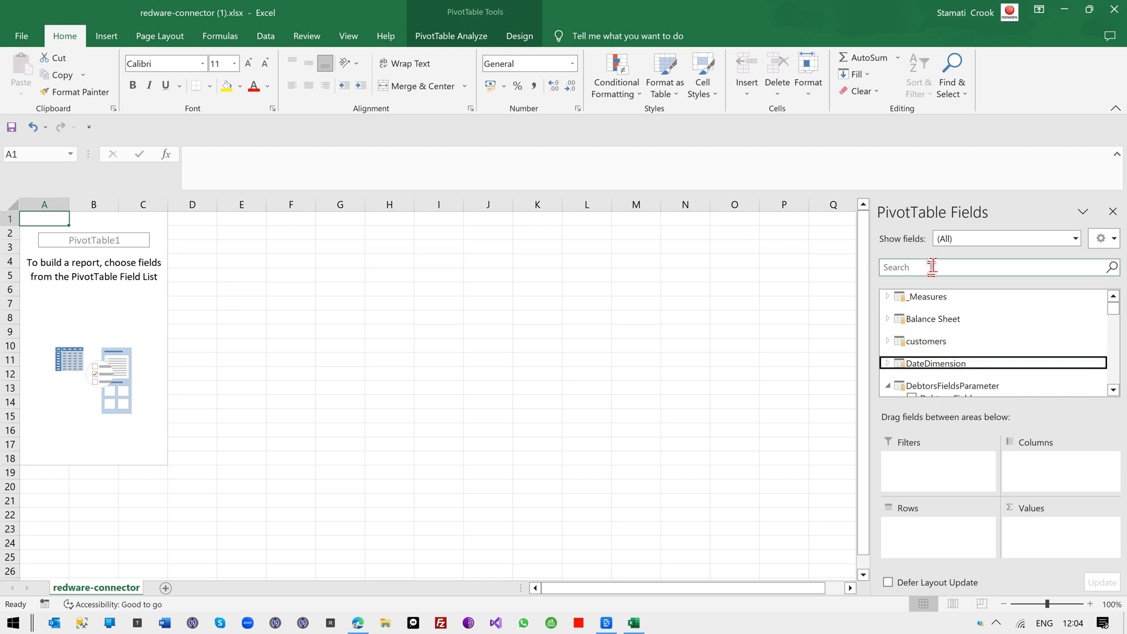
# Add customers Customer Name to rows and sum salesdocuments Net (Base) in Values
pyautogui.write('customer nam')
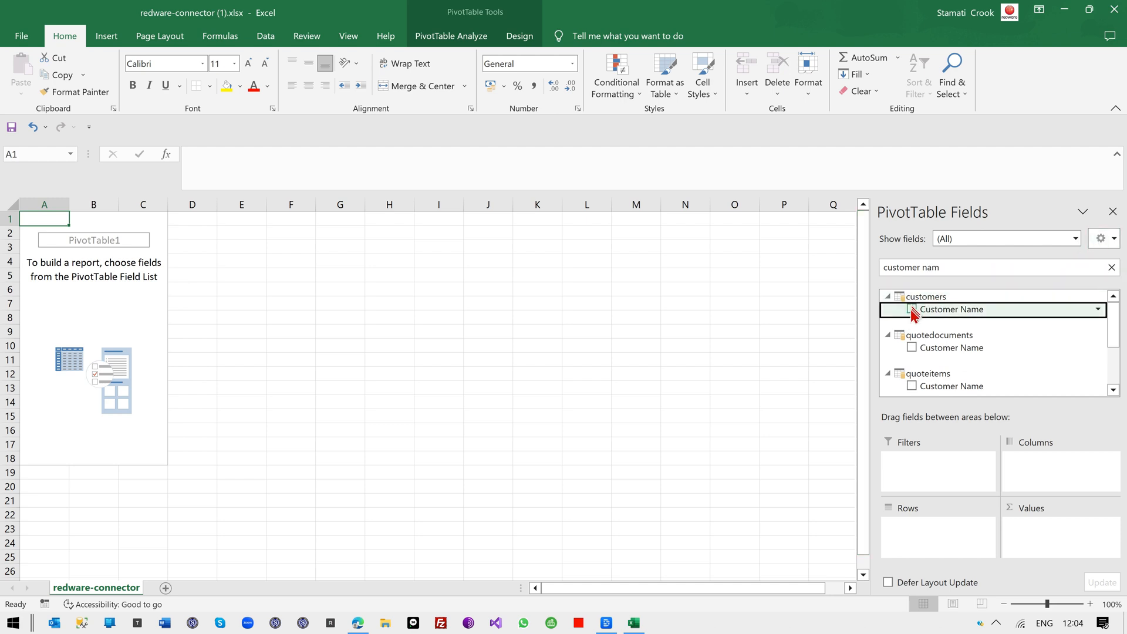
pyautogui.click(912, 310)
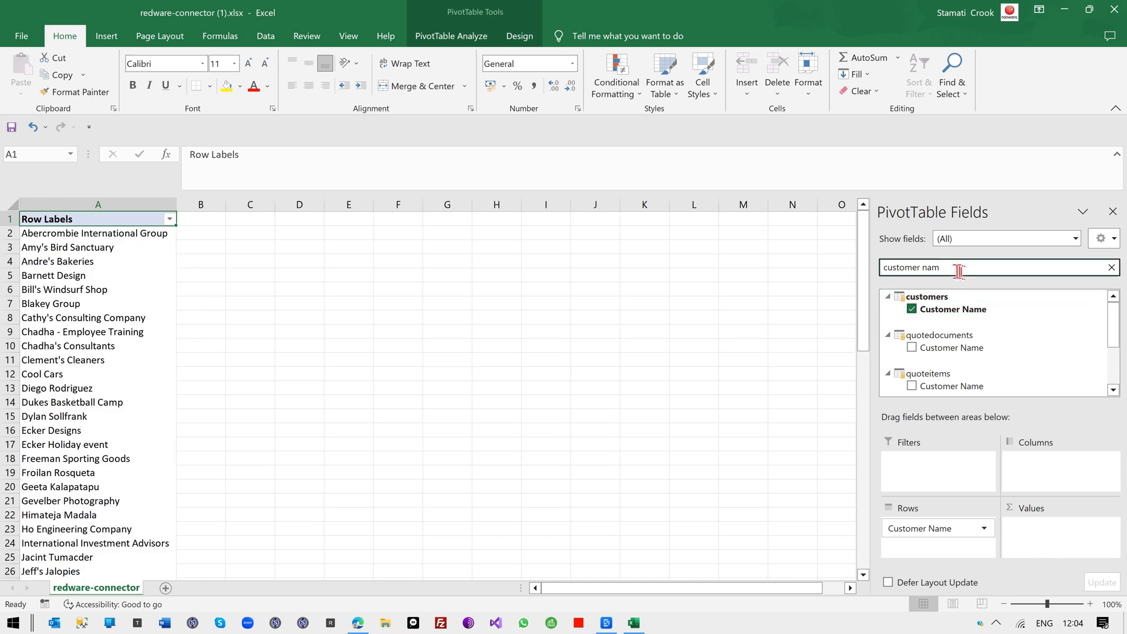
pyautogui.write('net')
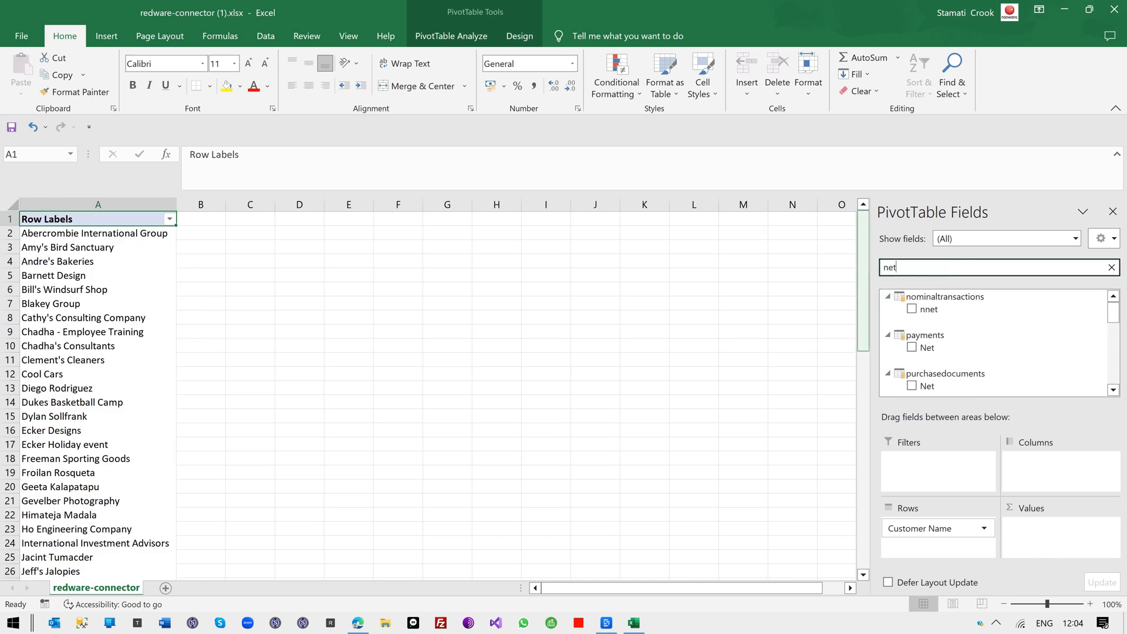
pyautogui.moveTo(930, 346)
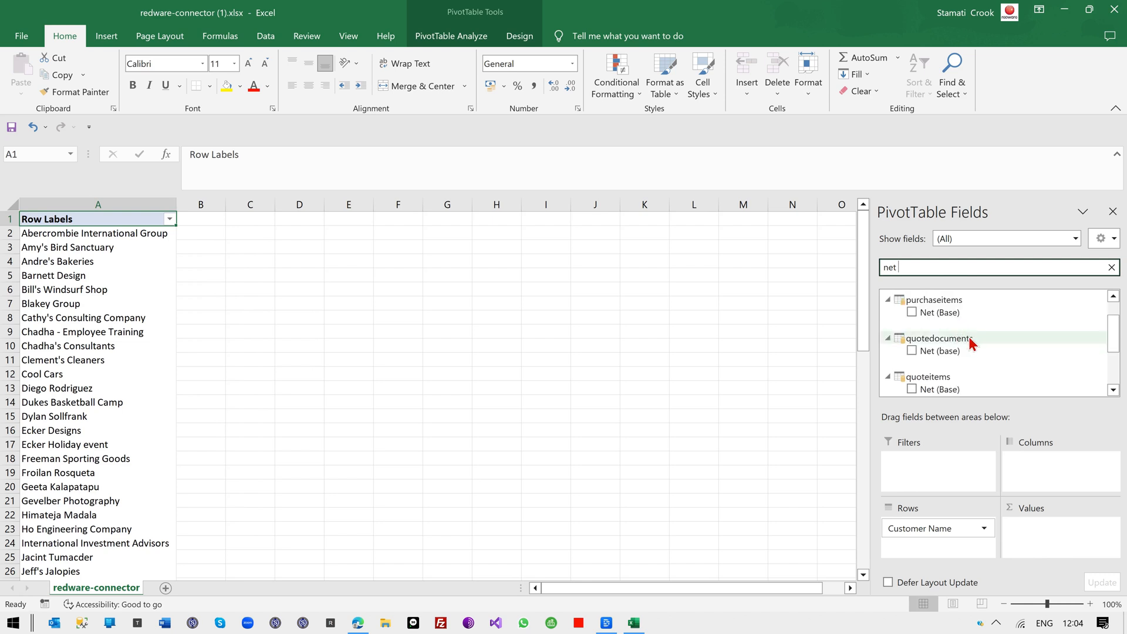
pyautogui.scroll(-3)
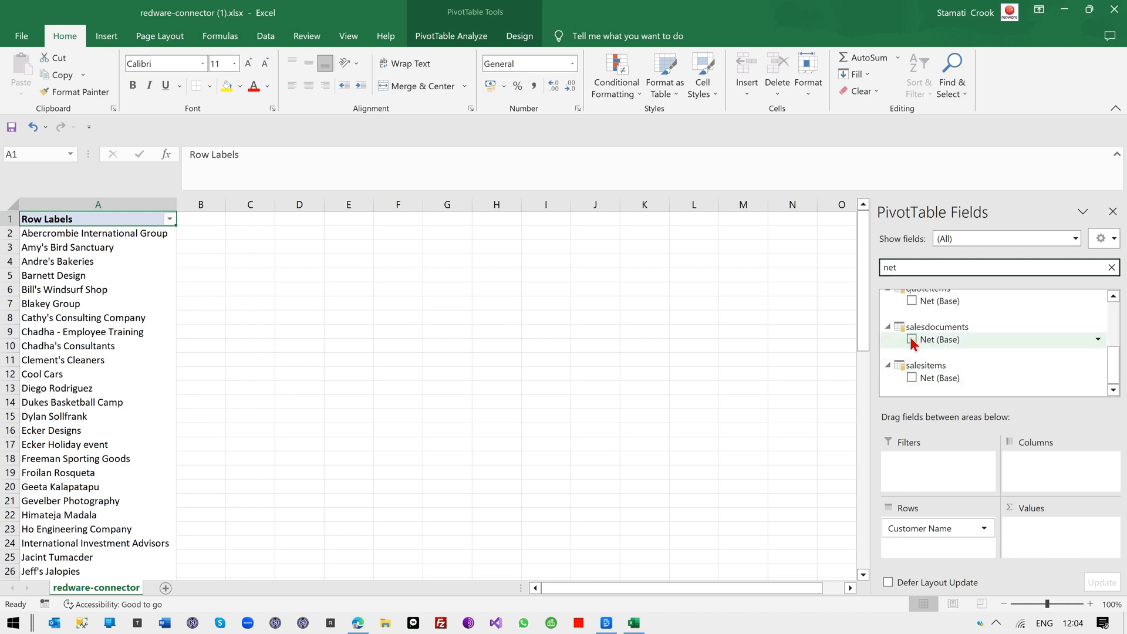
pyautogui.click(897, 339)
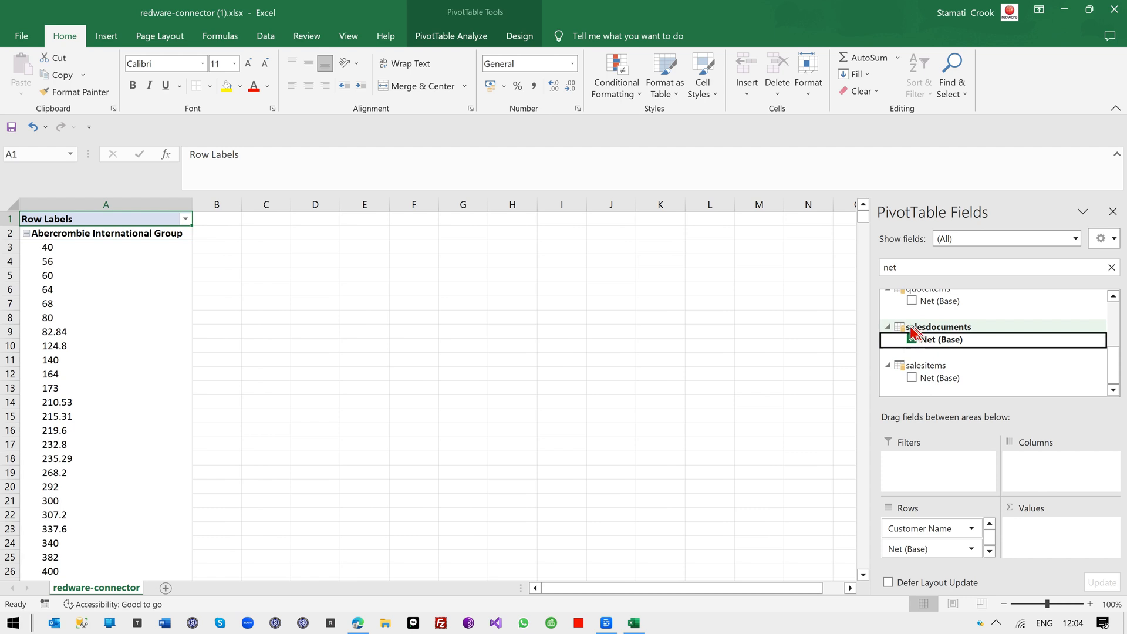
pyautogui.click(928, 339)
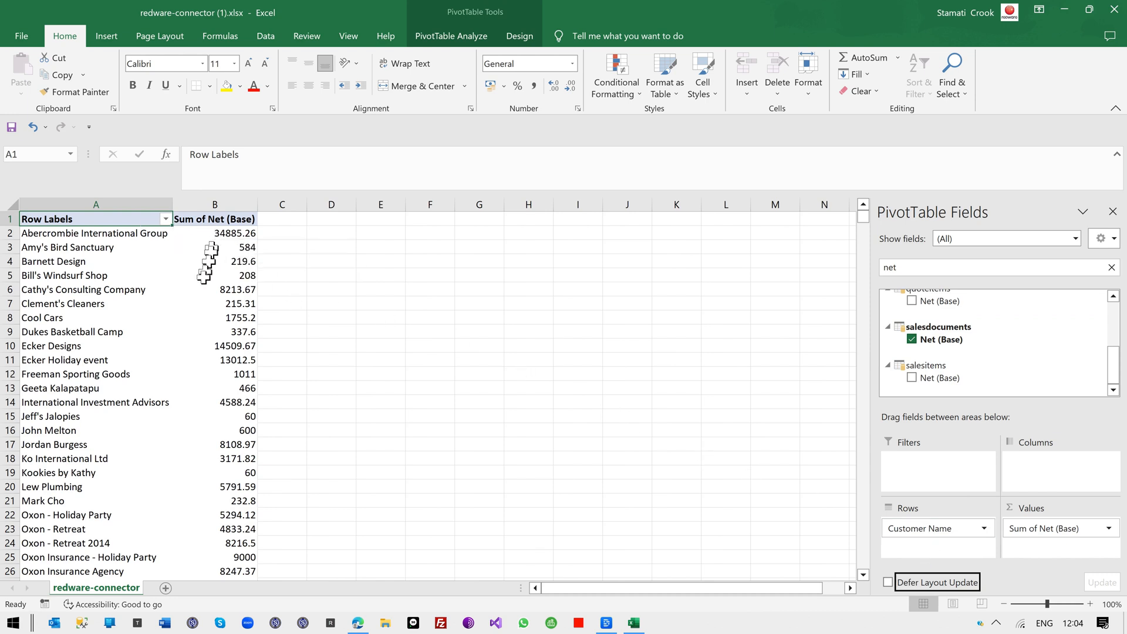
pyautogui.moveTo(122, 247)
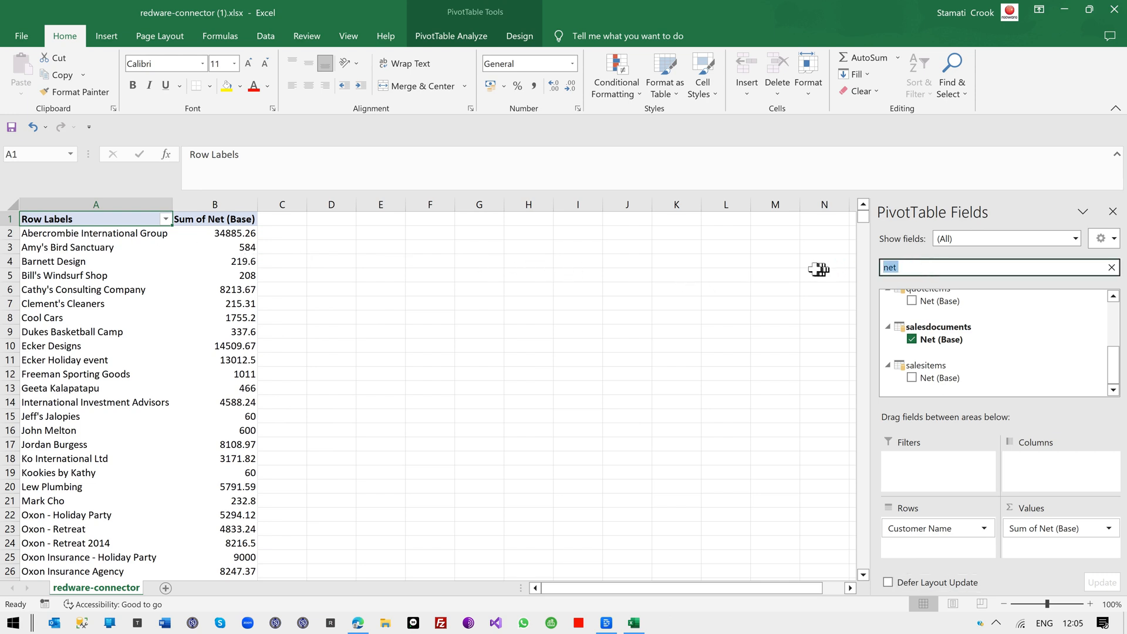
# Add customers Legal Entity above Customer Name in the pivot rows, subtotalling AUDEMO, CADEMO, GBDEMO, USDEMO
pyautogui.write('legal')
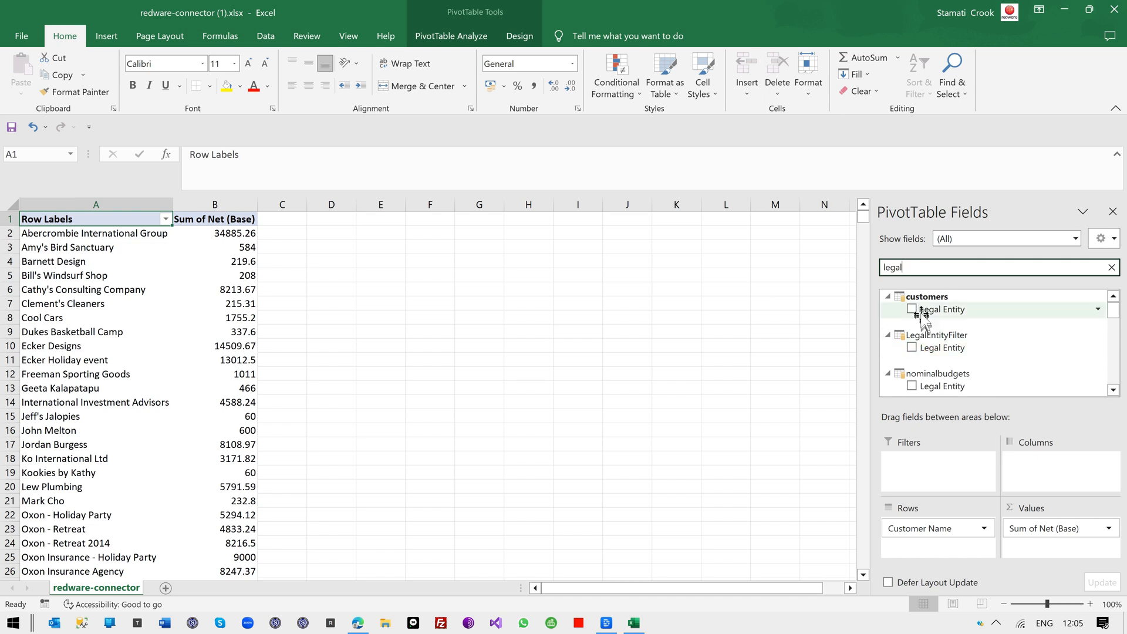
pyautogui.click(912, 309)
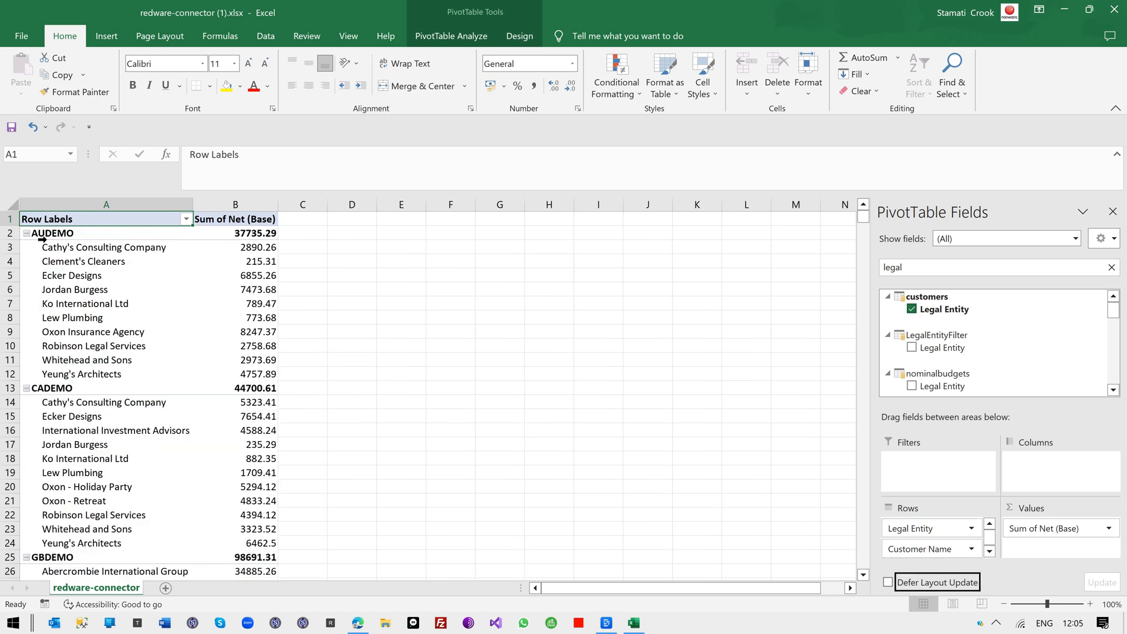
pyautogui.moveTo(49, 294)
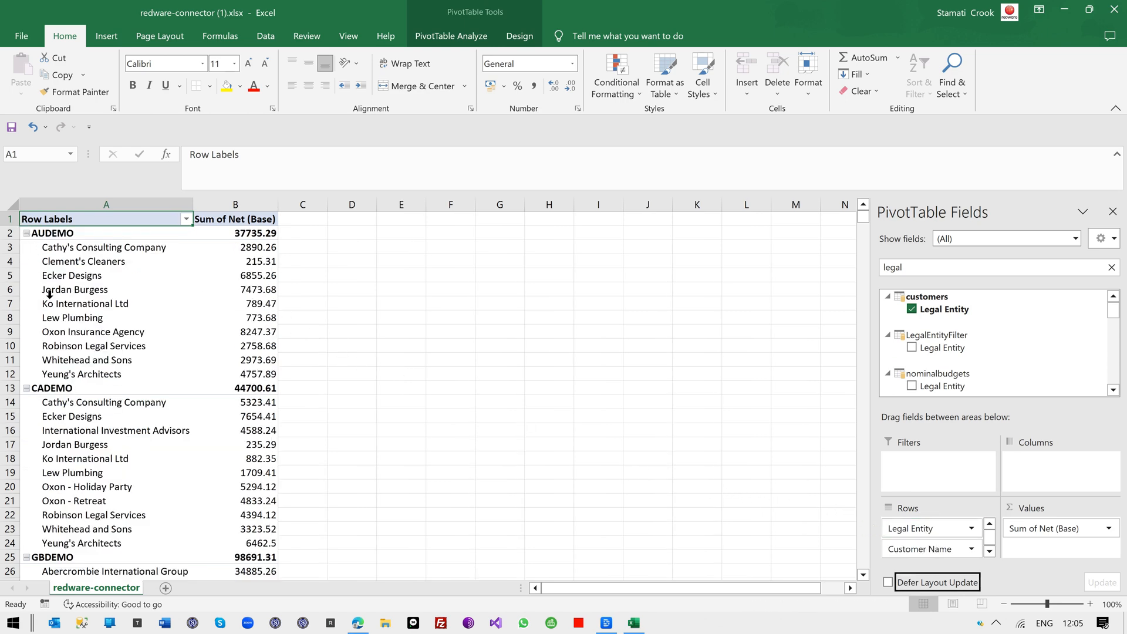
pyautogui.scroll(-3)
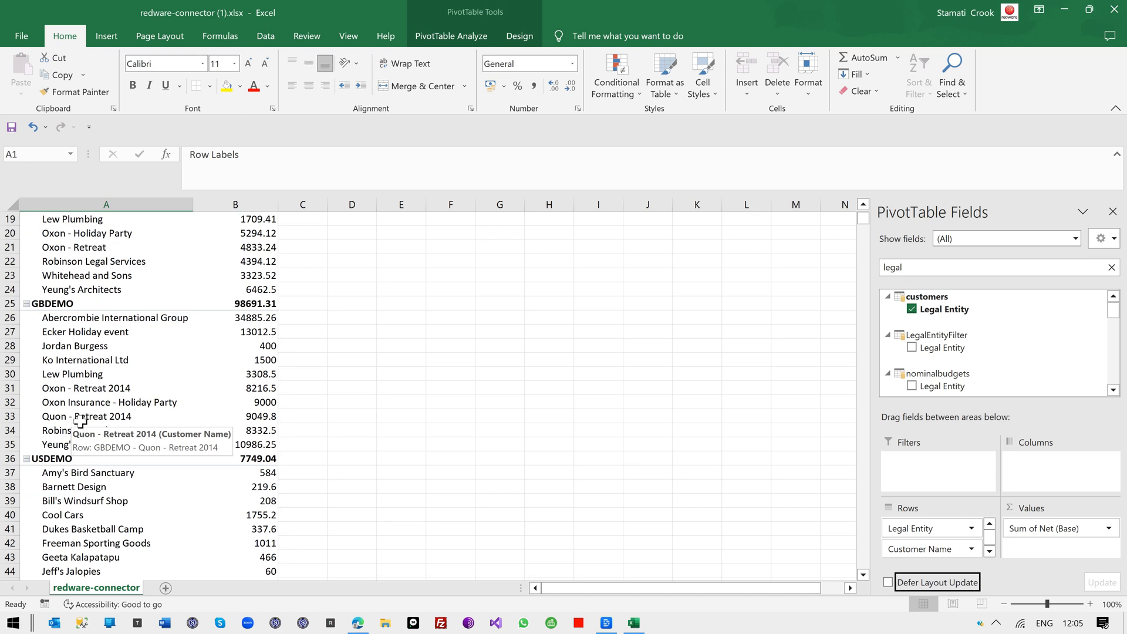
pyautogui.moveTo(568, 334)
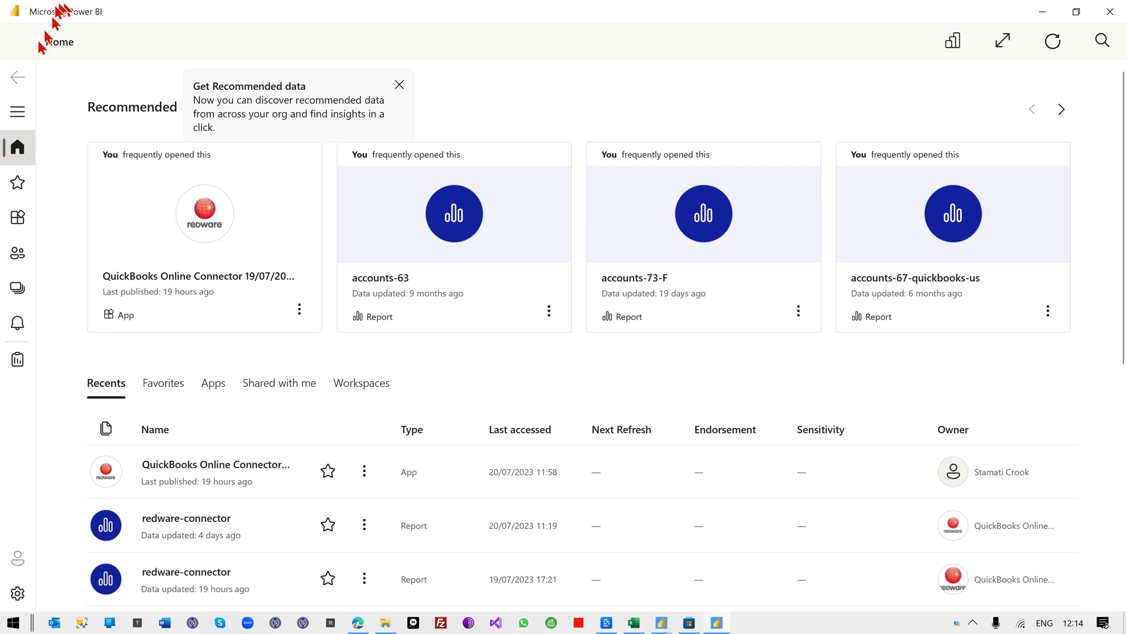
pyautogui.moveTo(215, 471)
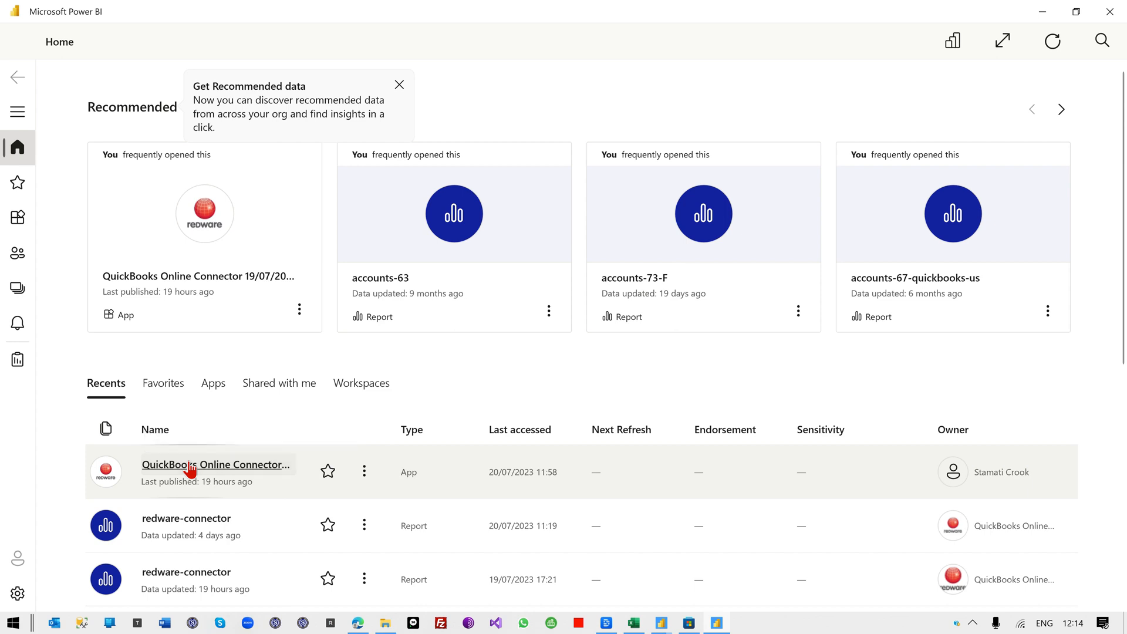
# Launch the QuickBooks connector app and open the redware-connector report on its Home page
pyautogui.click(215, 464)
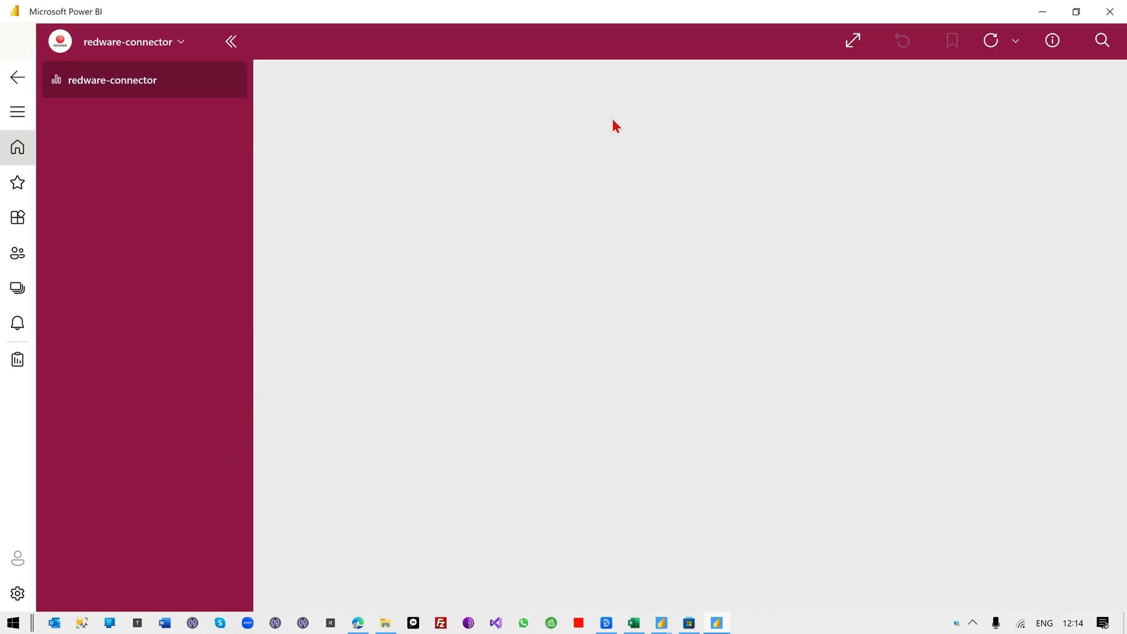
pyautogui.moveTo(331, 211)
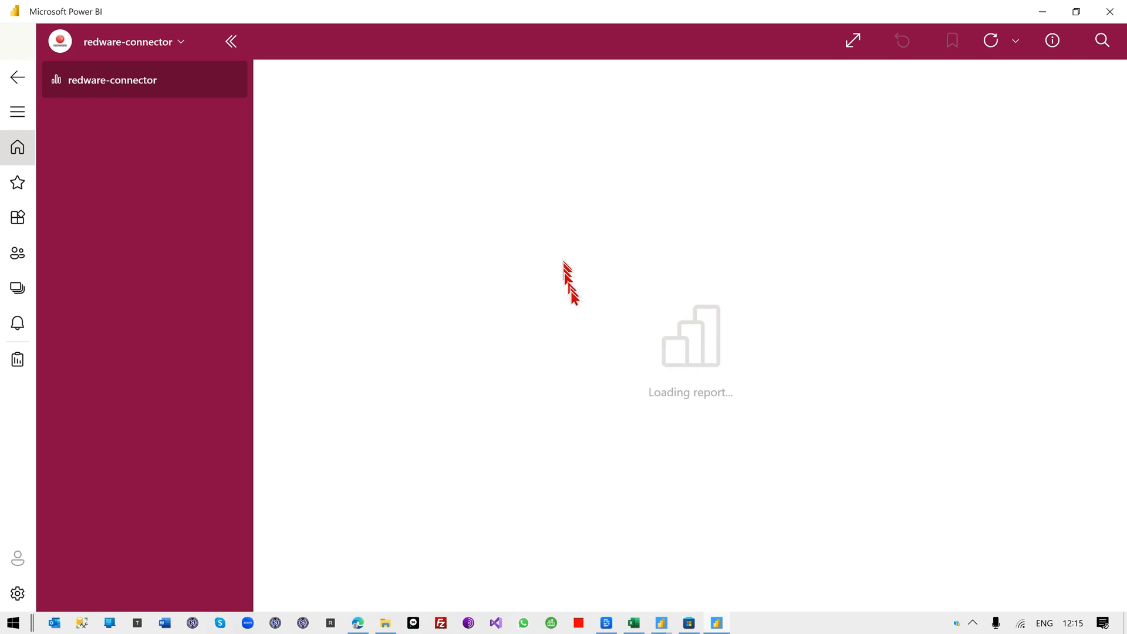
pyautogui.moveTo(784, 172)
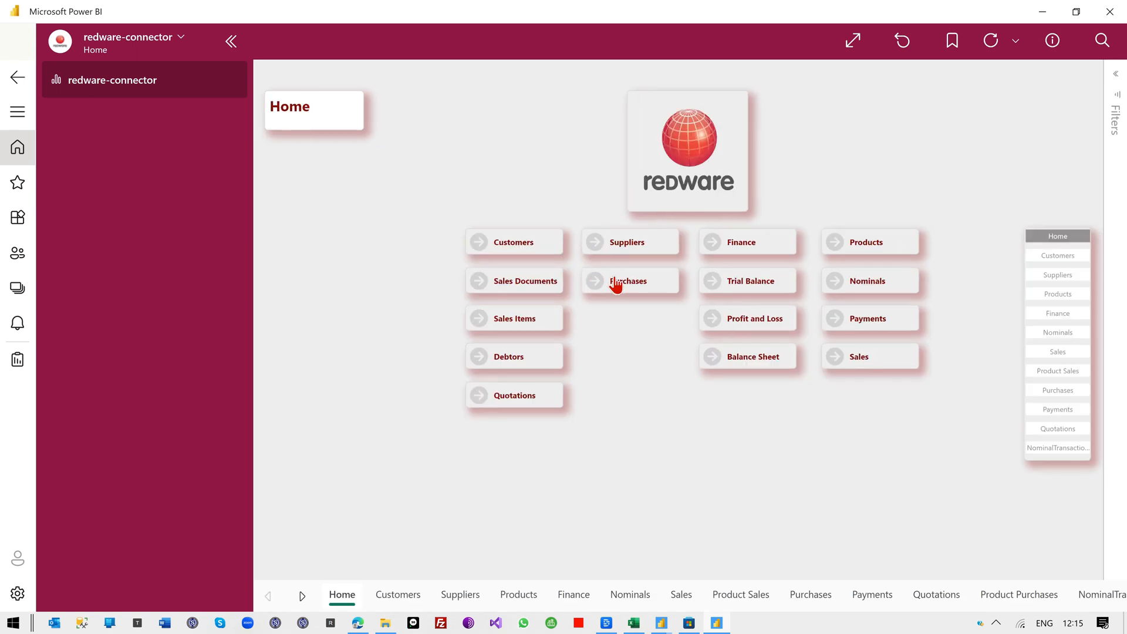
pyautogui.click(627, 281)
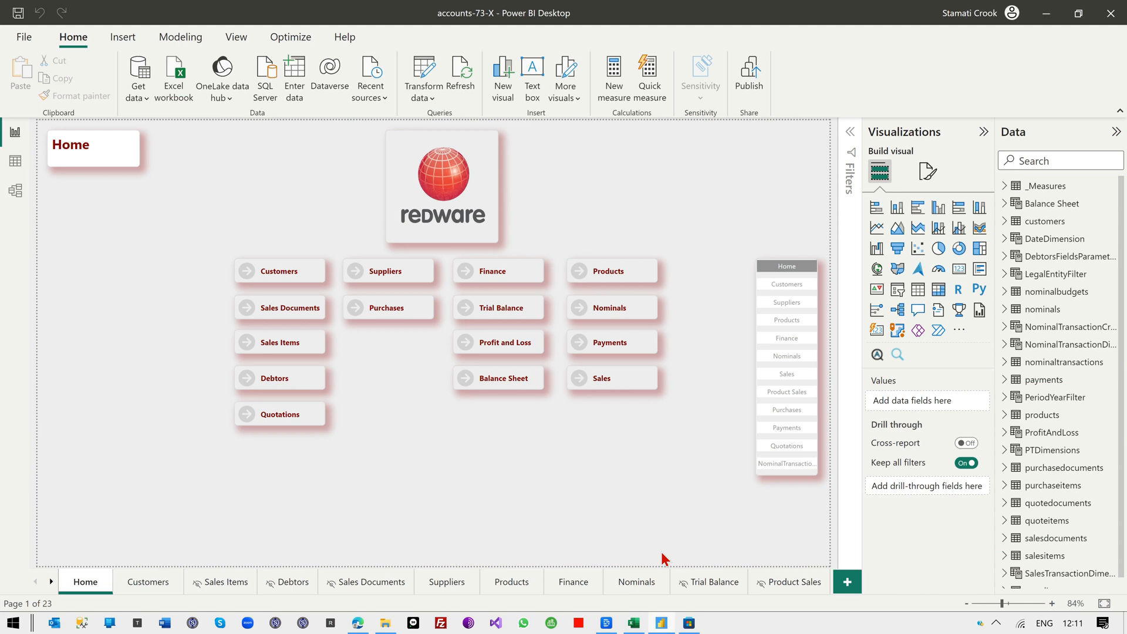
pyautogui.moveTo(664, 560)
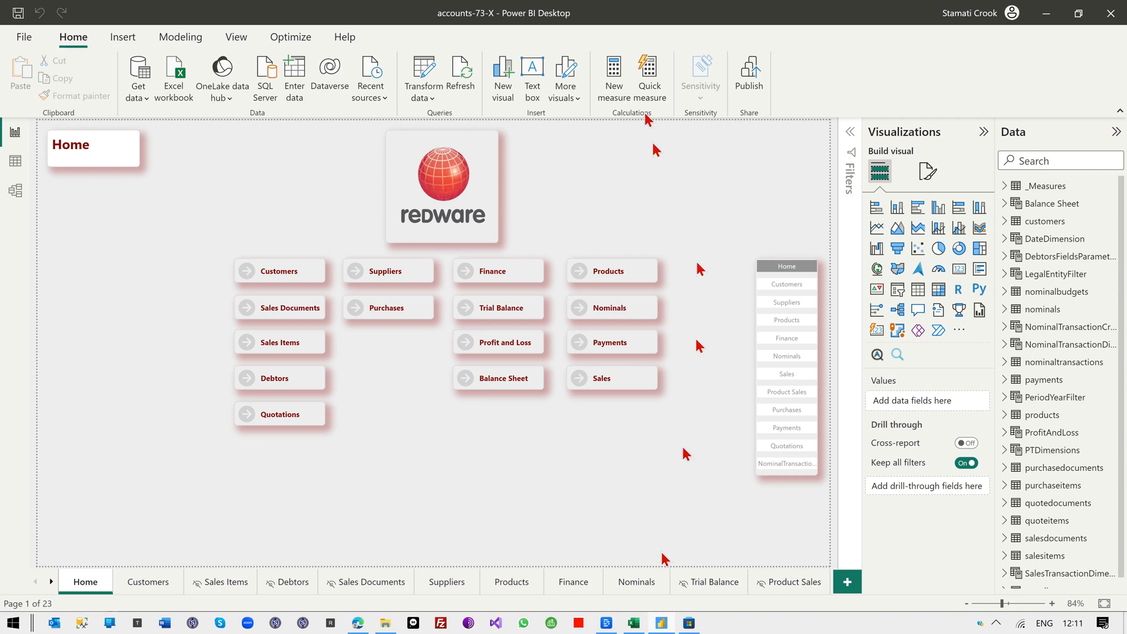
pyautogui.moveTo(557, 317)
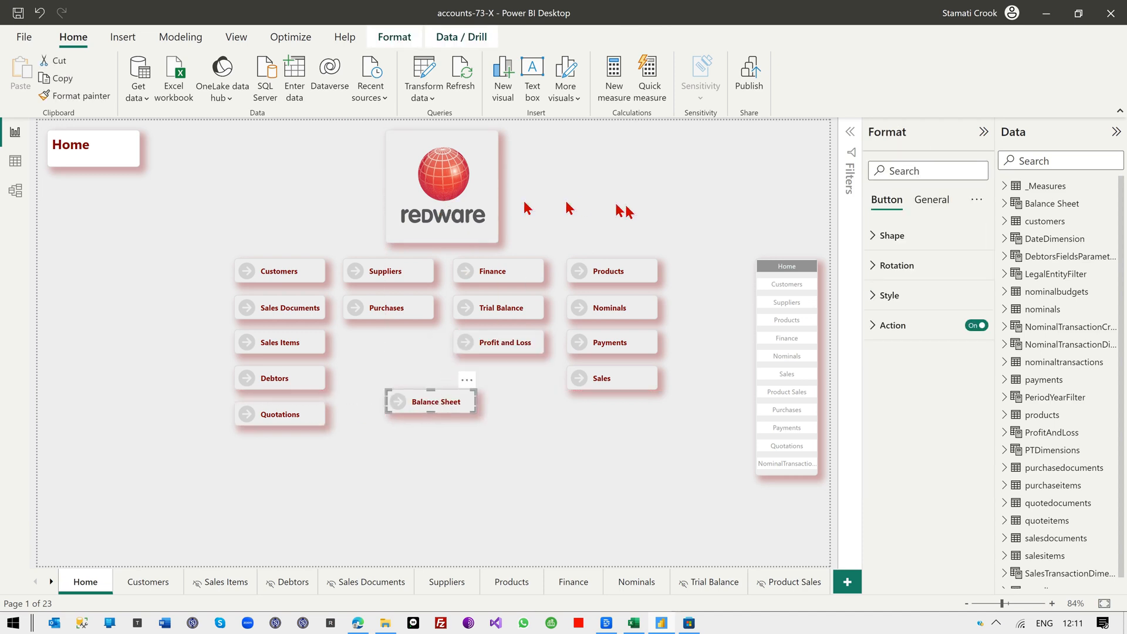
pyautogui.moveTo(529, 437)
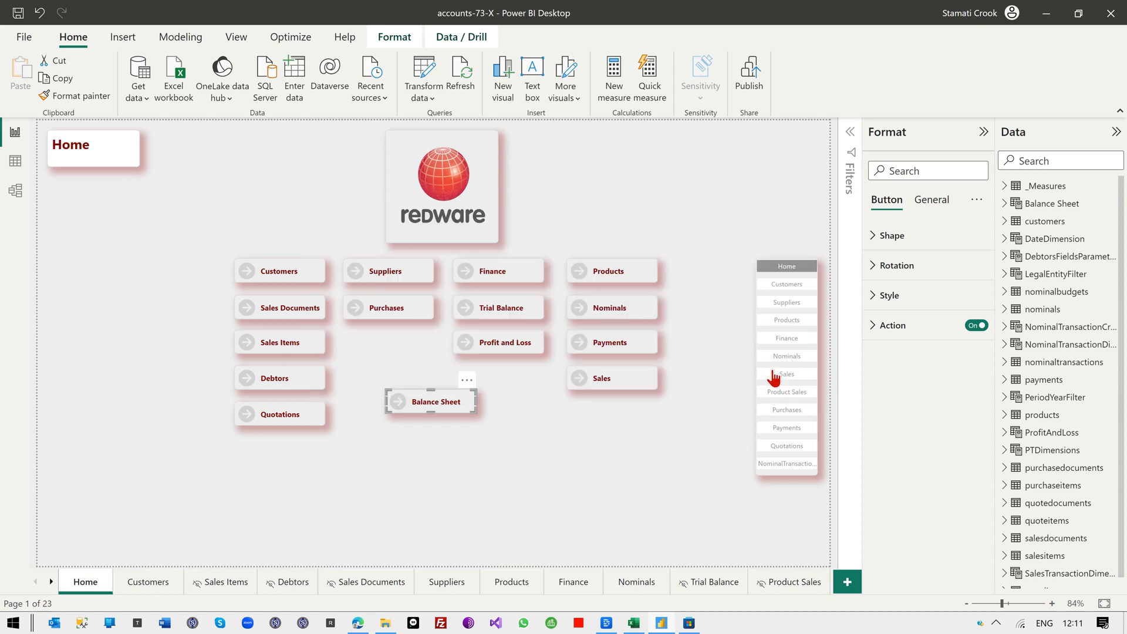
# Open the Power Query Editor from the Transform data dropdown on the Home ribbon
pyautogui.click(423, 93)
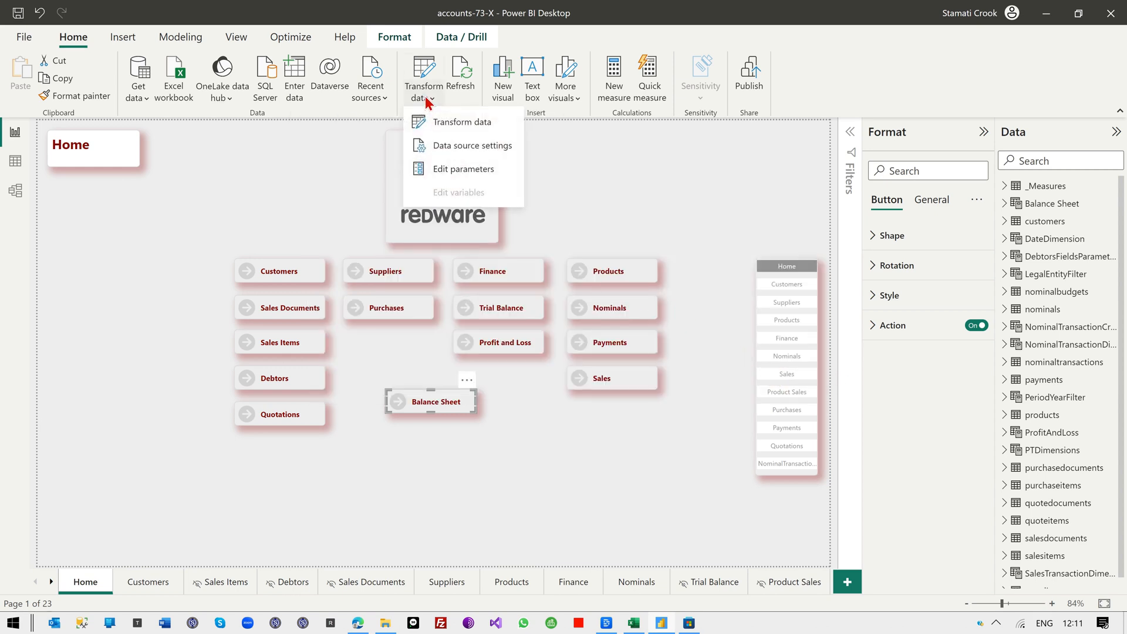
pyautogui.moveTo(444, 125)
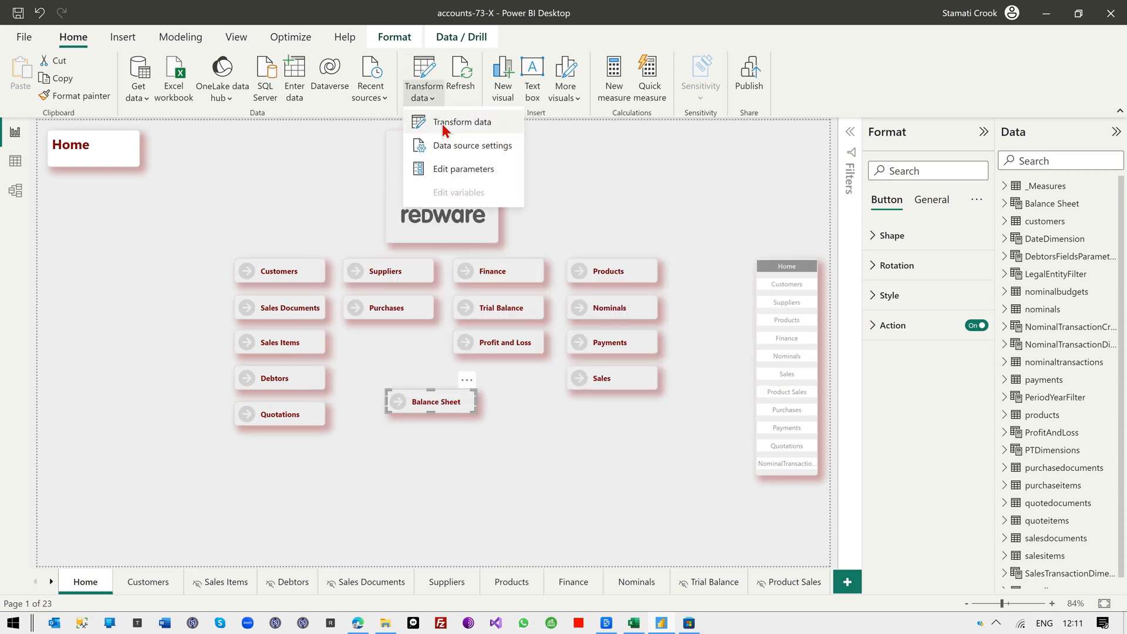
pyautogui.click(463, 121)
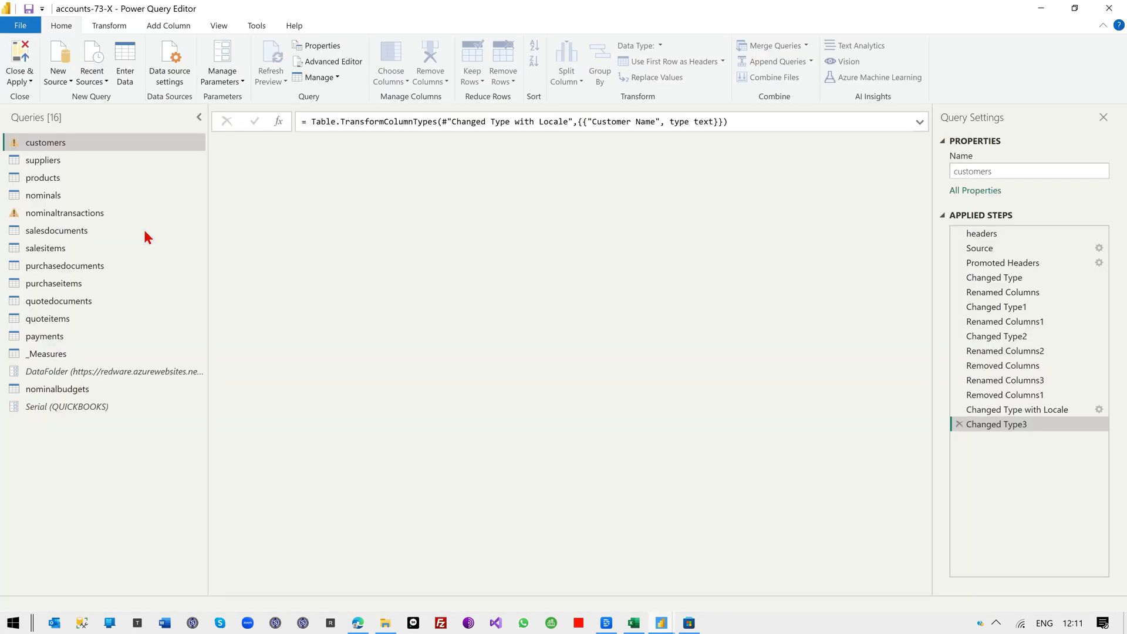
# Inspect the nominaltransactions query's columns, then exit Power Query Editor back to the Home page
pyautogui.click(64, 212)
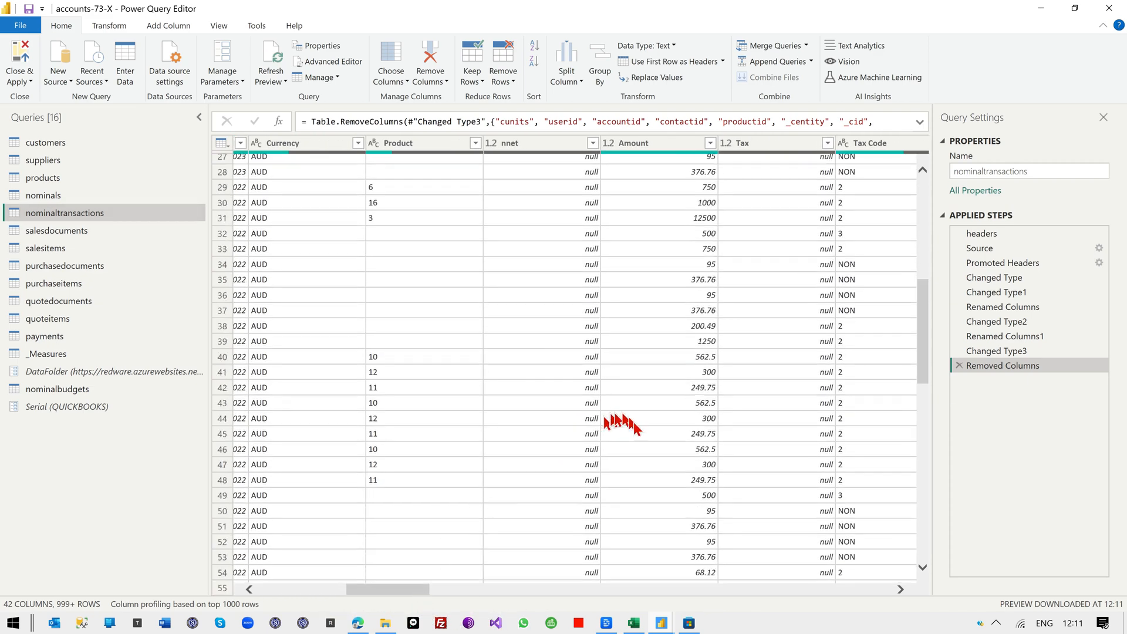
pyautogui.scroll(-3)
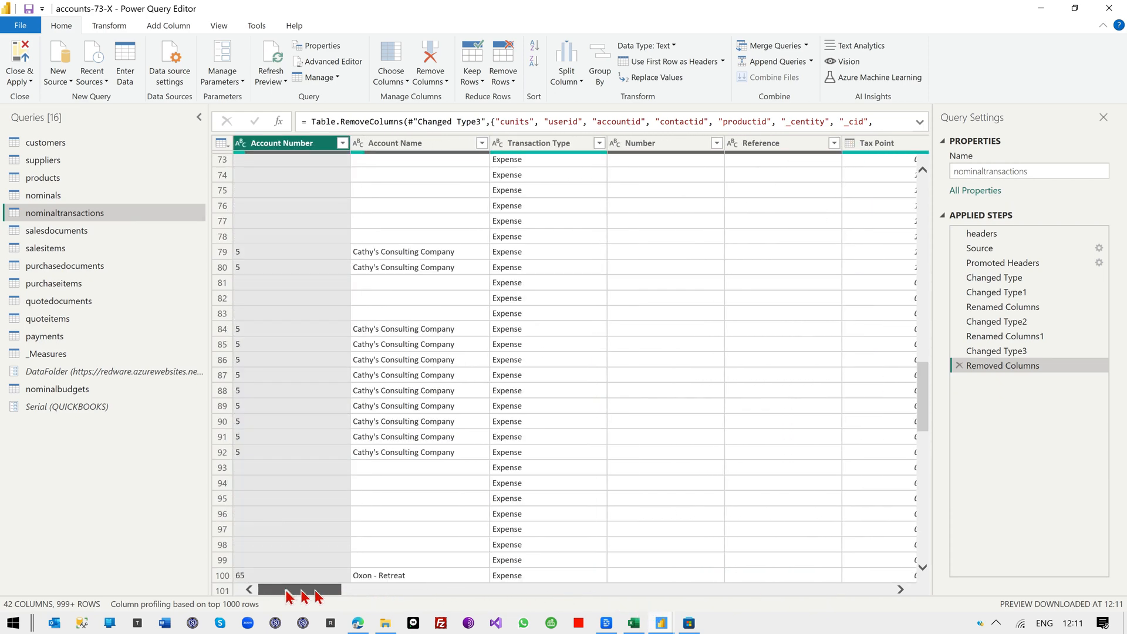
pyautogui.moveTo(295, 604)
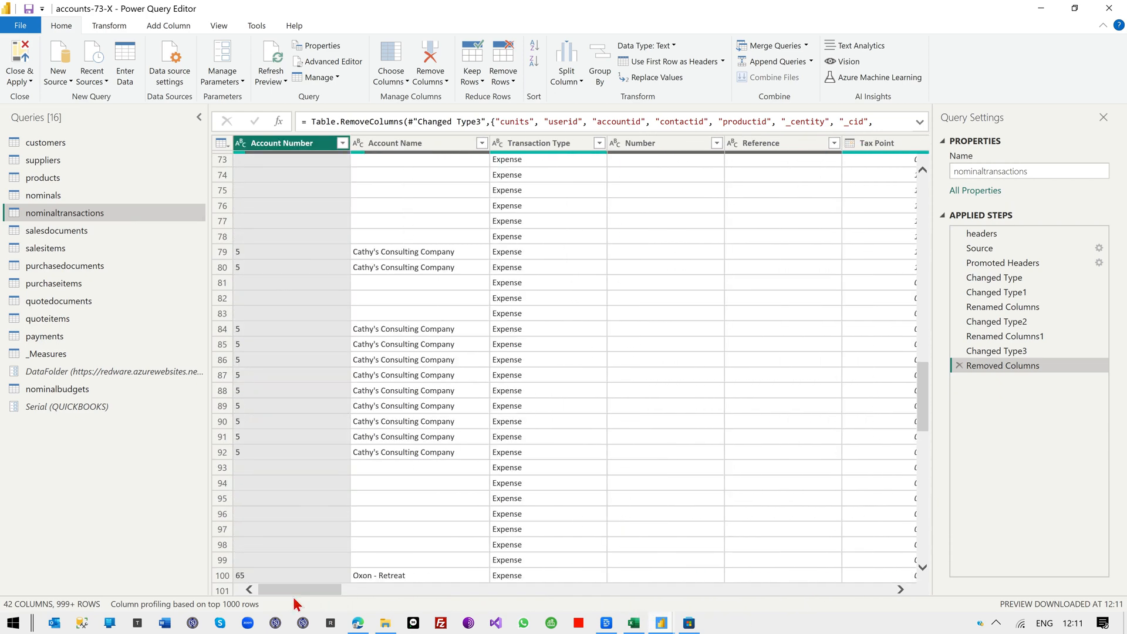
pyautogui.click(43, 195)
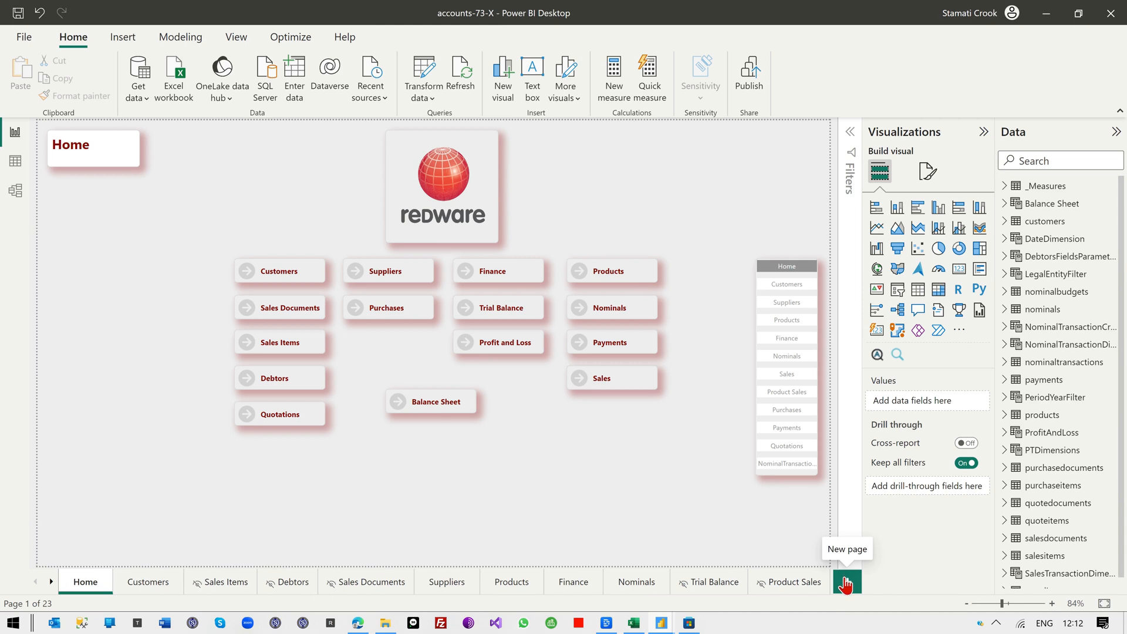
# Add a new blank page and build a visual of Nominal Name with Amount (Base)
pyautogui.click(846, 581)
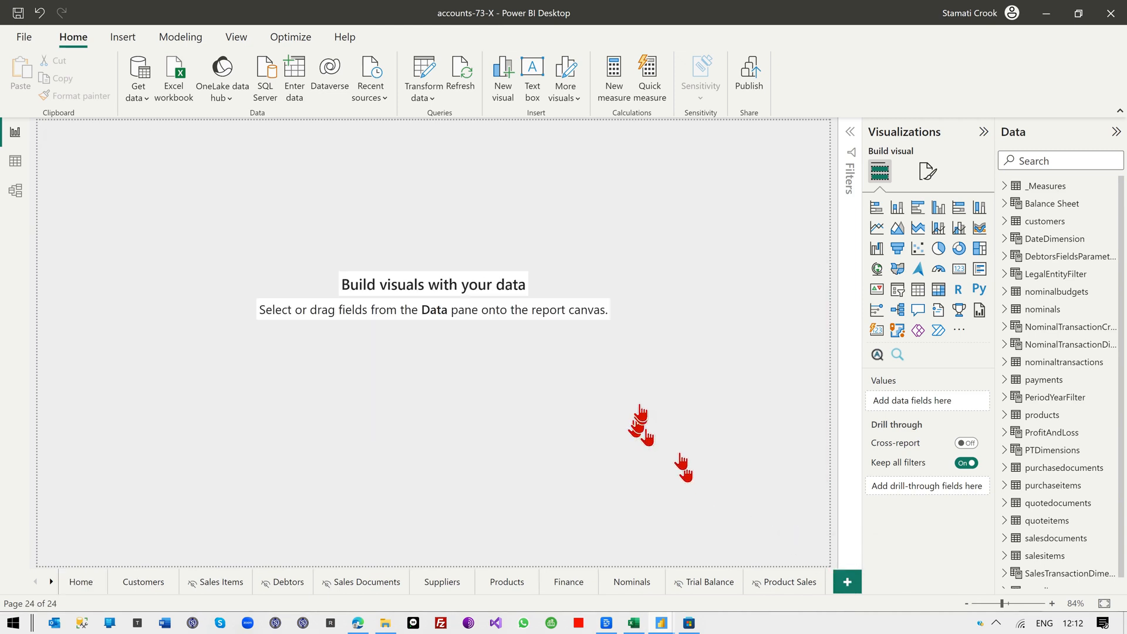
pyautogui.click(847, 582)
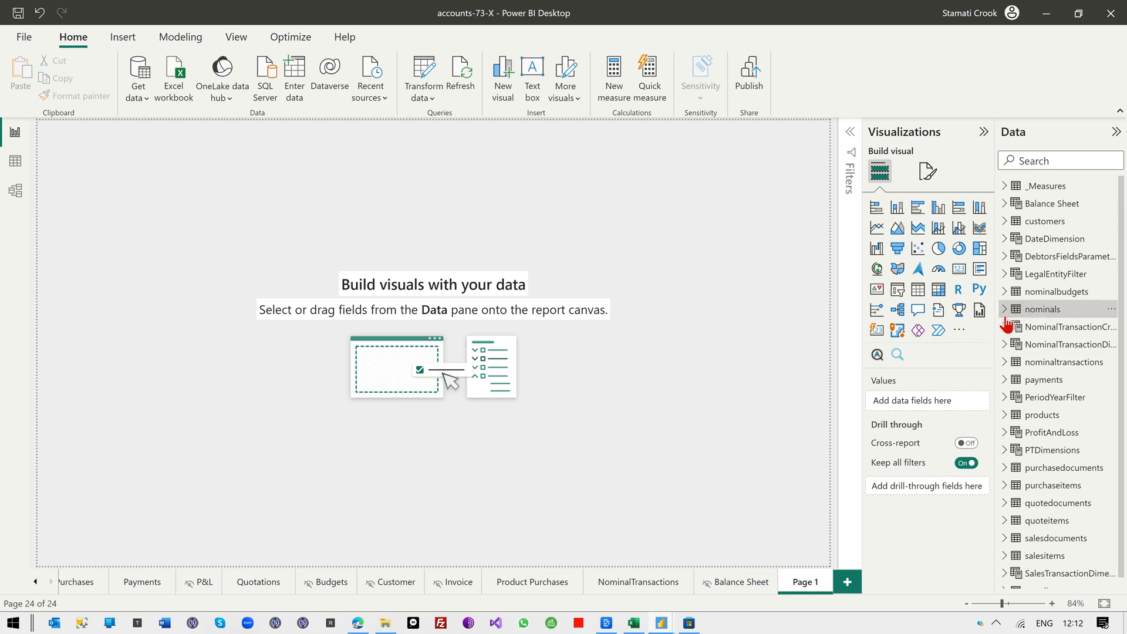
pyautogui.click(1005, 309)
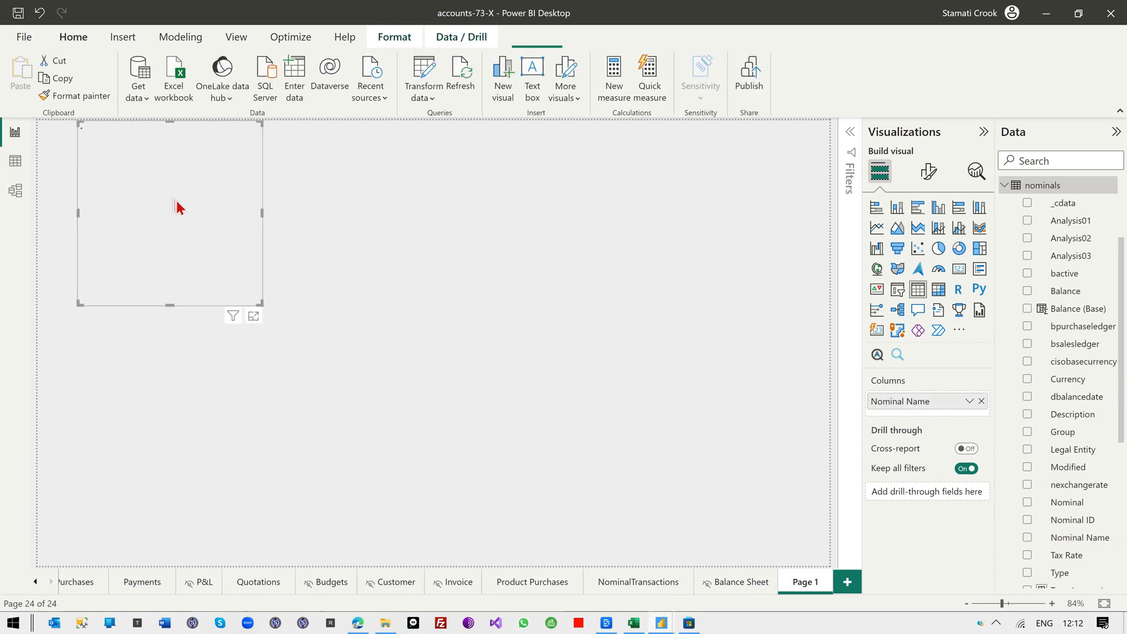
pyautogui.click(1027, 537)
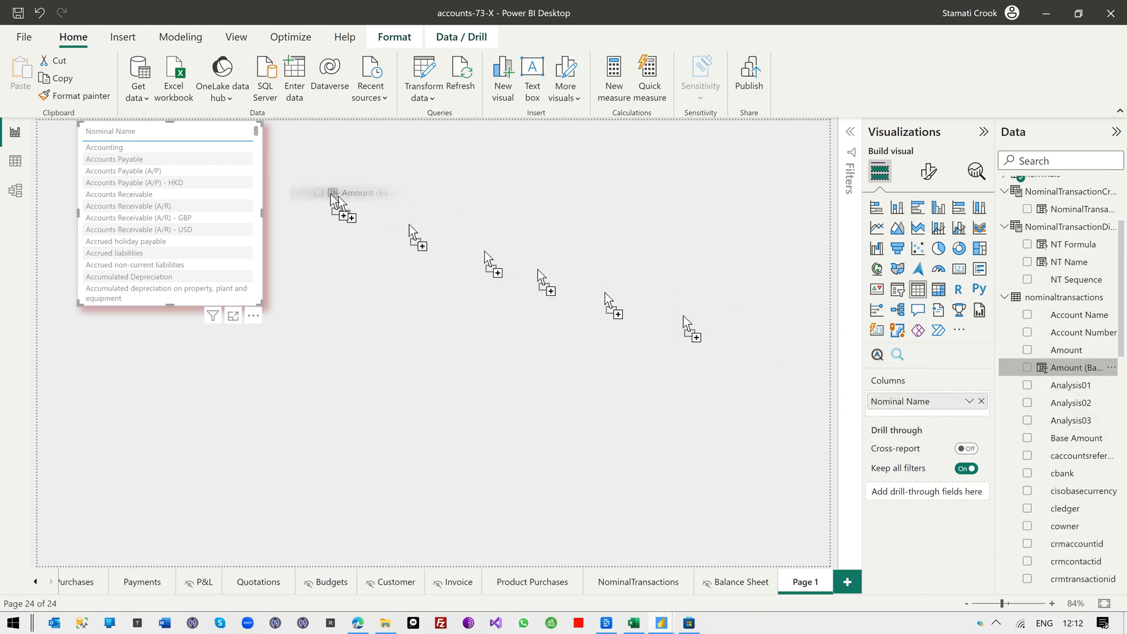
pyautogui.click(1028, 368)
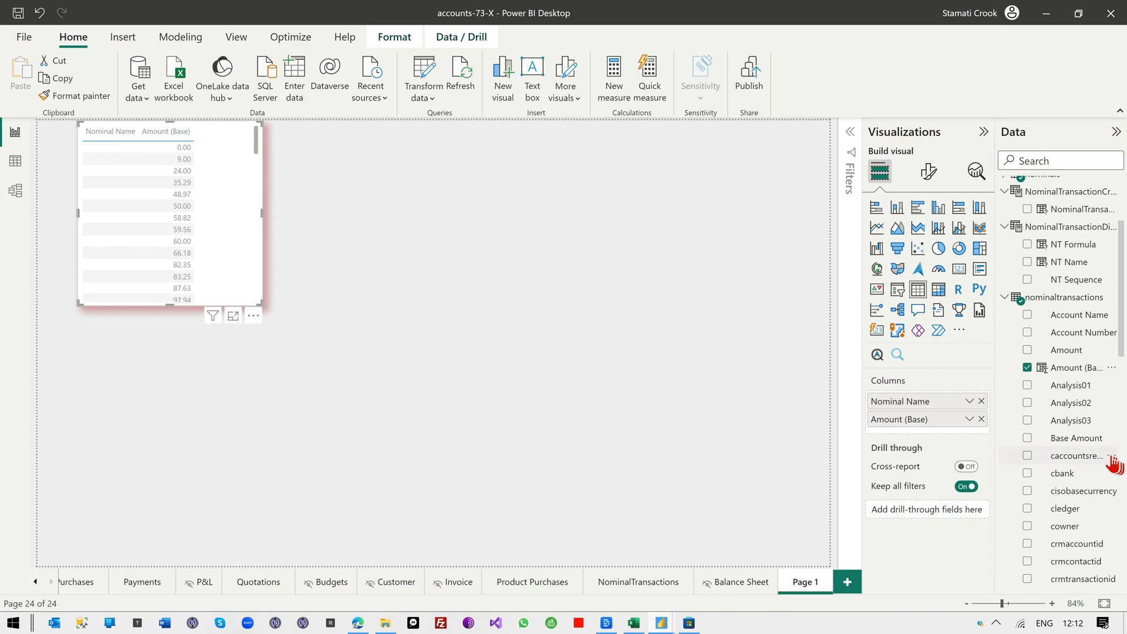
# Add Legal Entity, enlarge the visual across the page, and convert it to a matrix
pyautogui.scroll(-3)
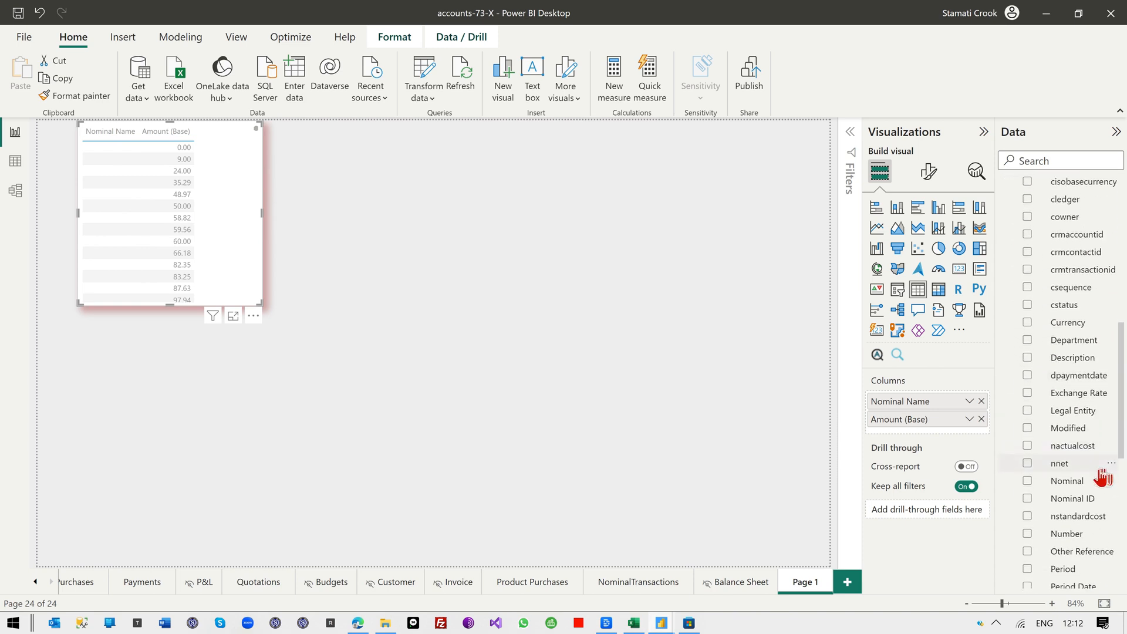
pyautogui.scroll(-3)
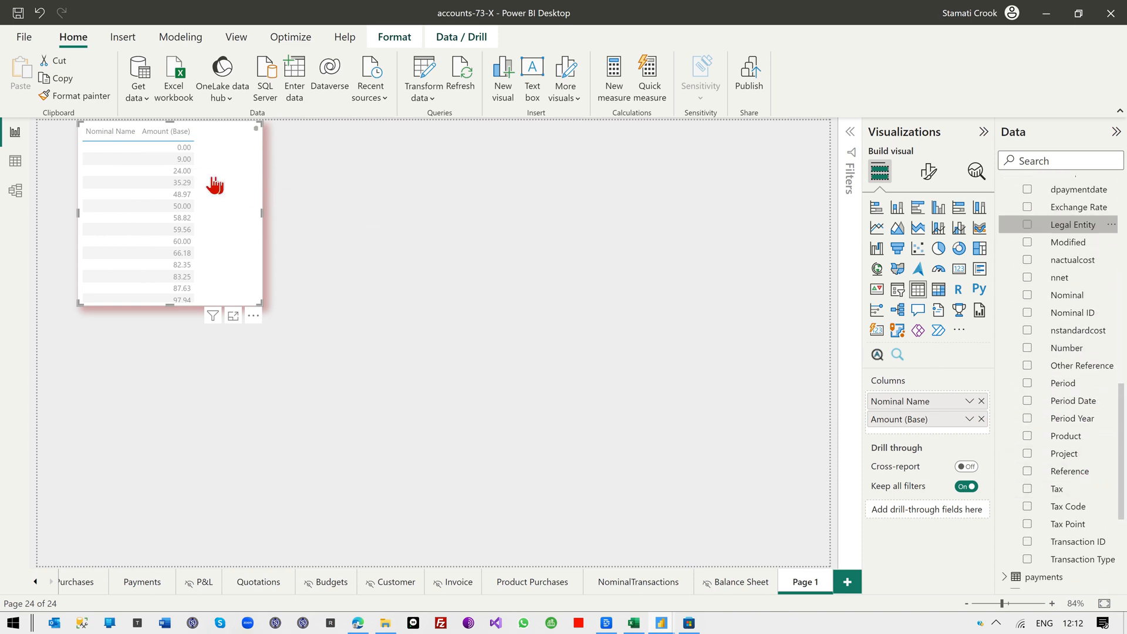
pyautogui.click(1027, 224)
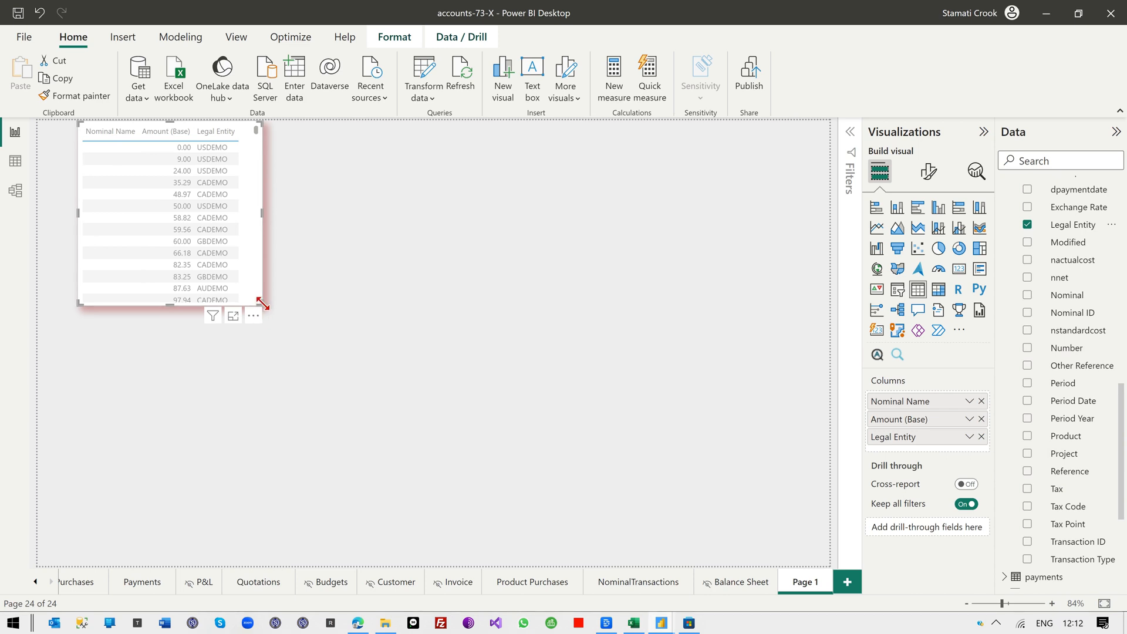
pyautogui.moveTo(265, 303); pyautogui.dragTo(672, 417)
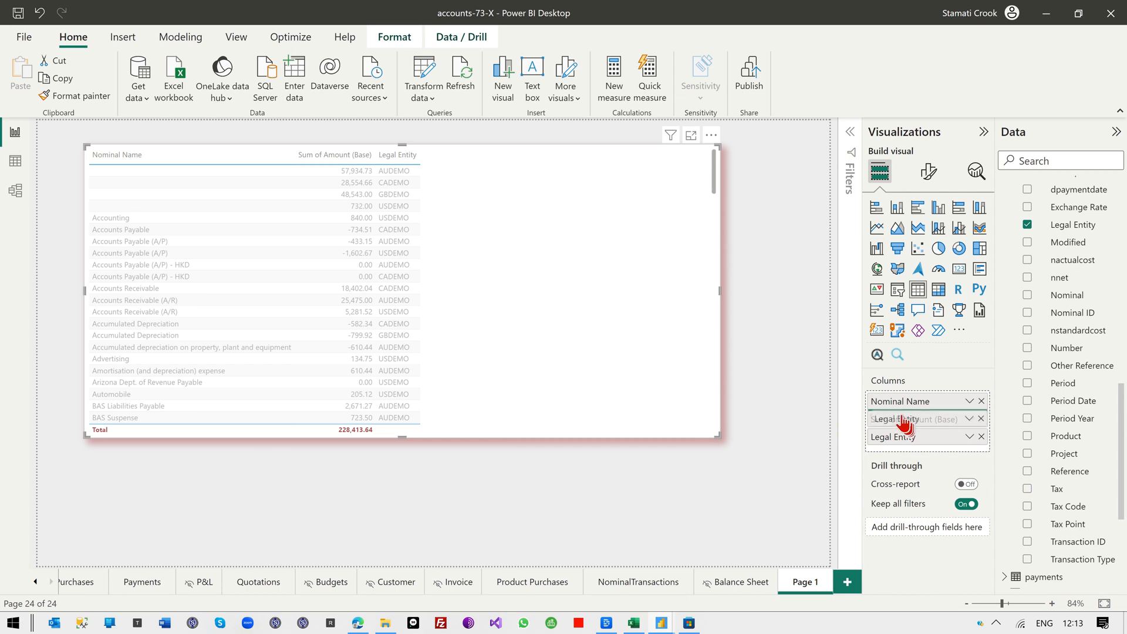
pyautogui.click(939, 288)
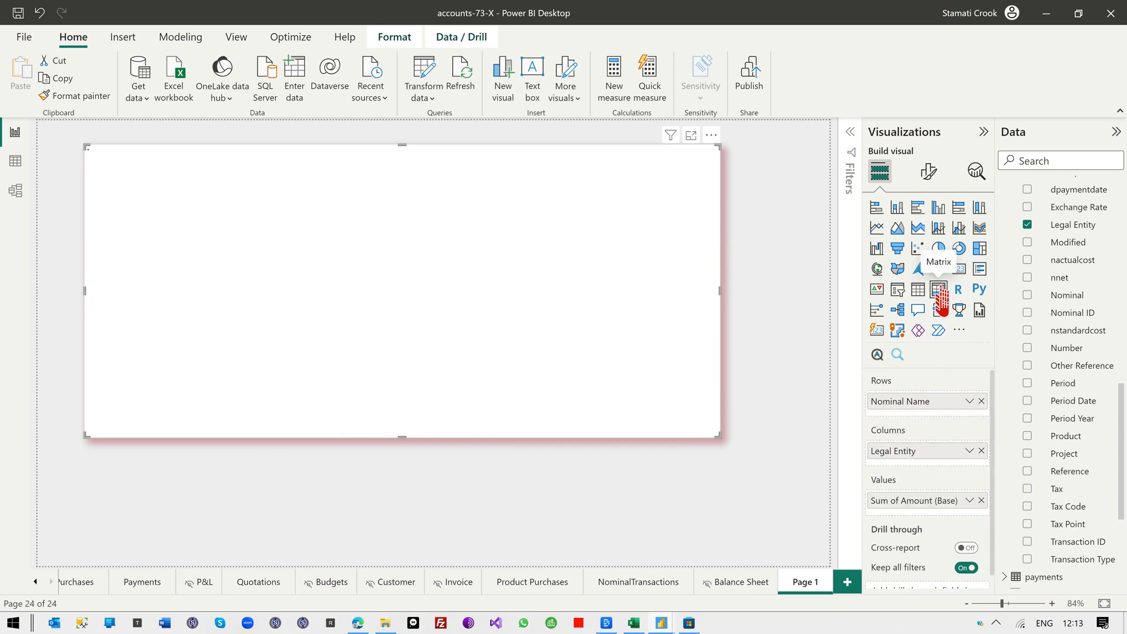